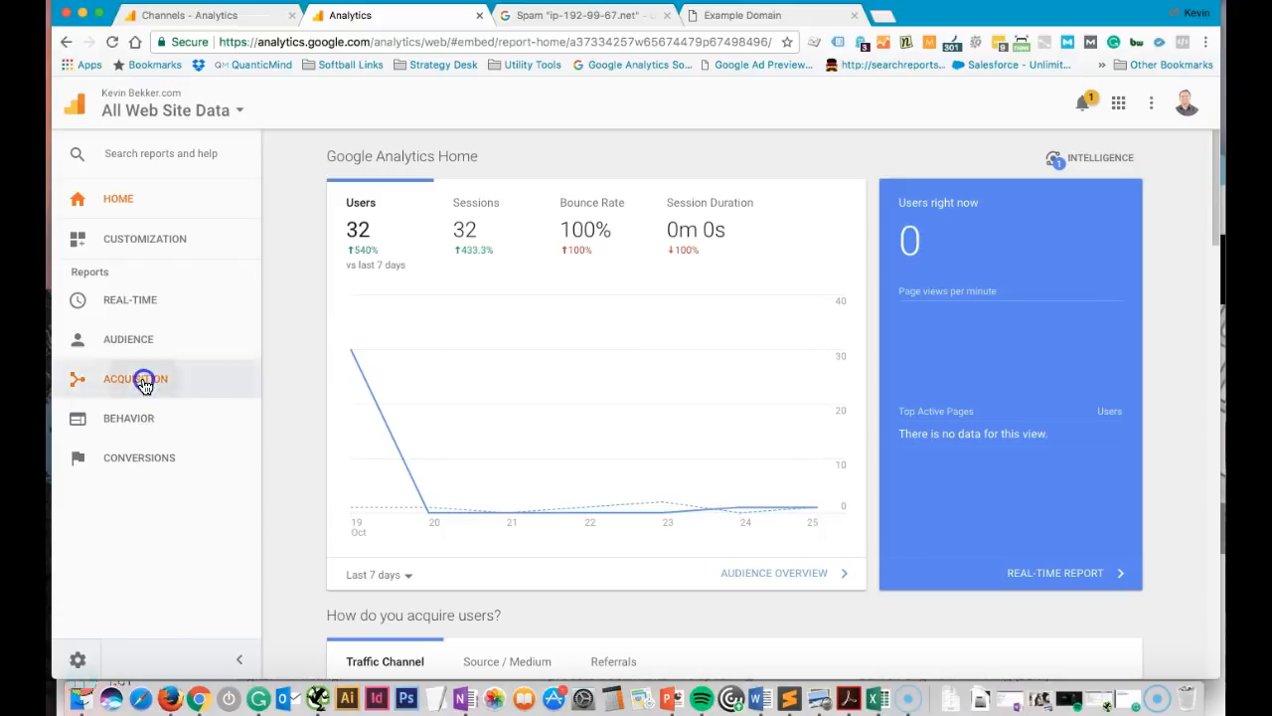
Expand Acquisition and then All Traffic in the left navigation to reveal Channels and its sibling reports
{"action": "left_click", "coordinate": [134, 379]}
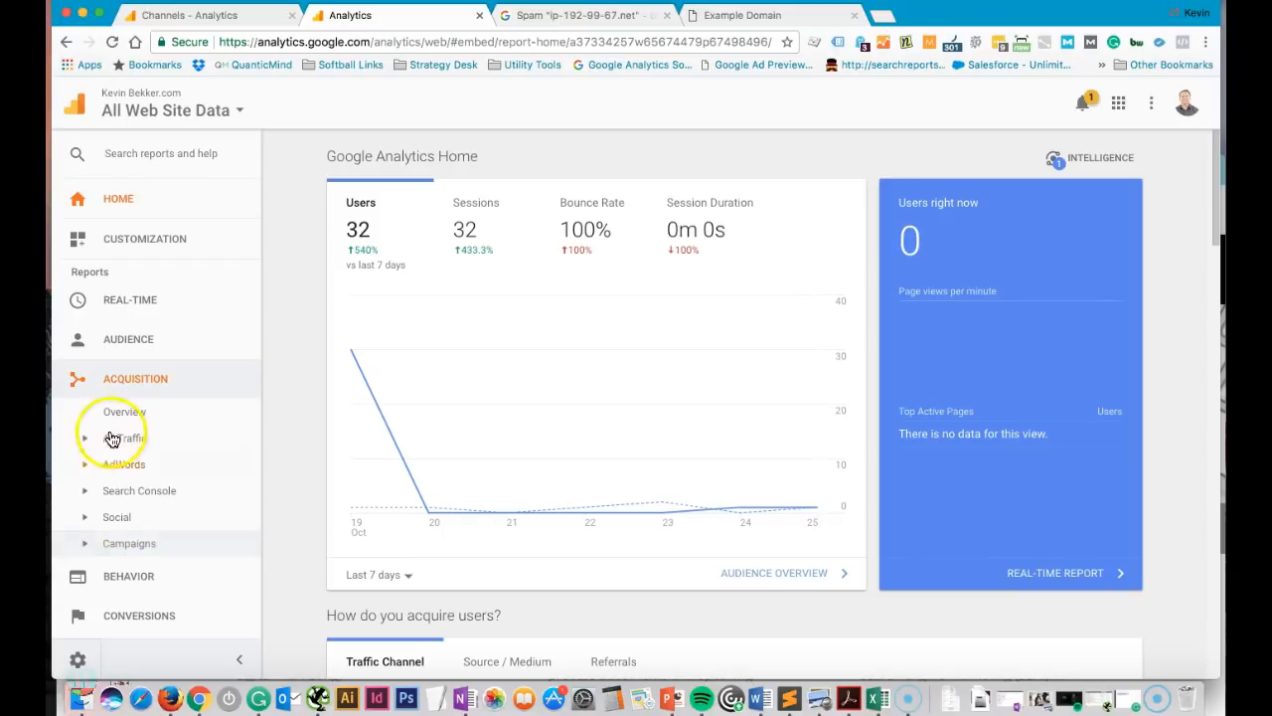
{"action": "left_click", "coordinate": [127, 437]}
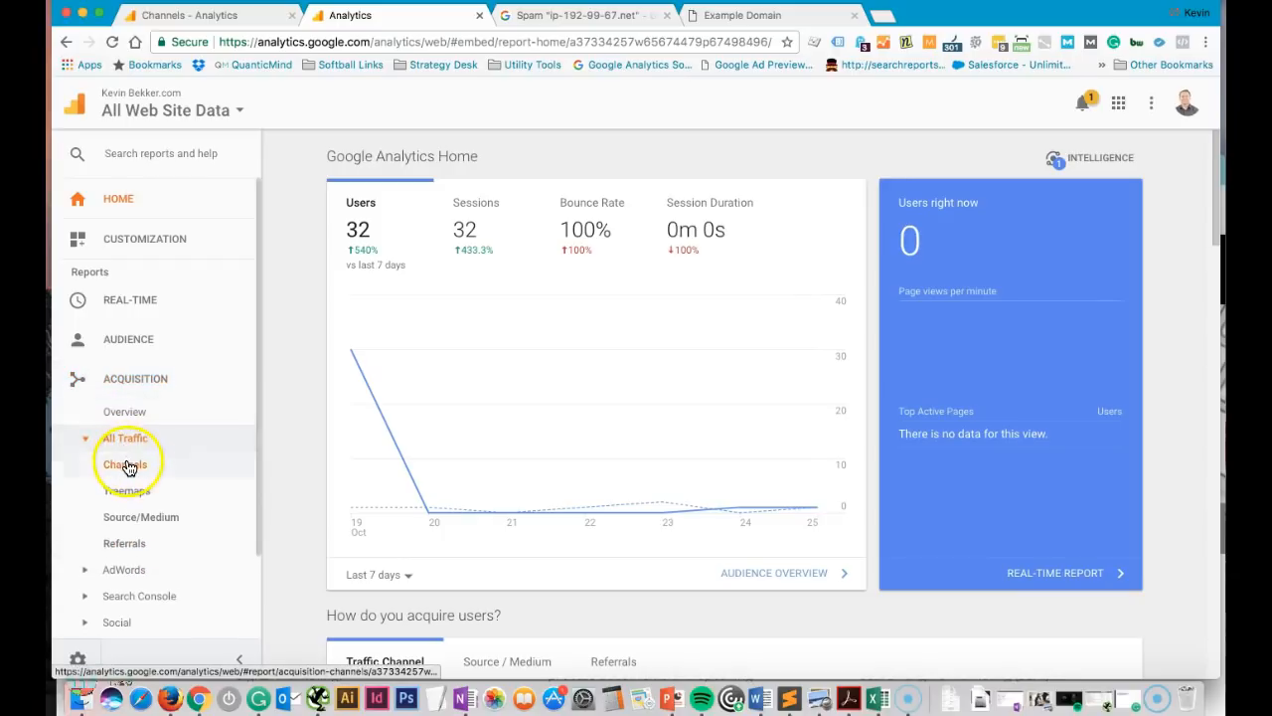
{"action": "left_click", "coordinate": [124, 464]}
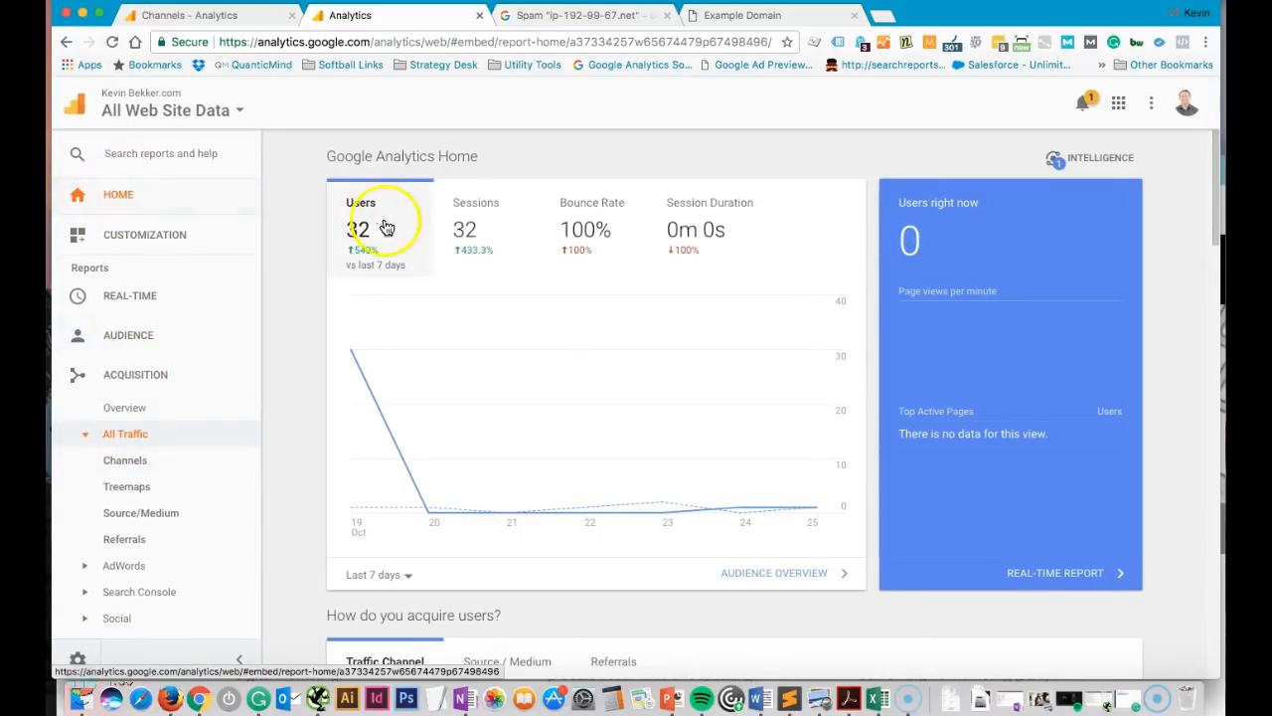
{"action": "mouse_move", "coordinate": [790, 255]}
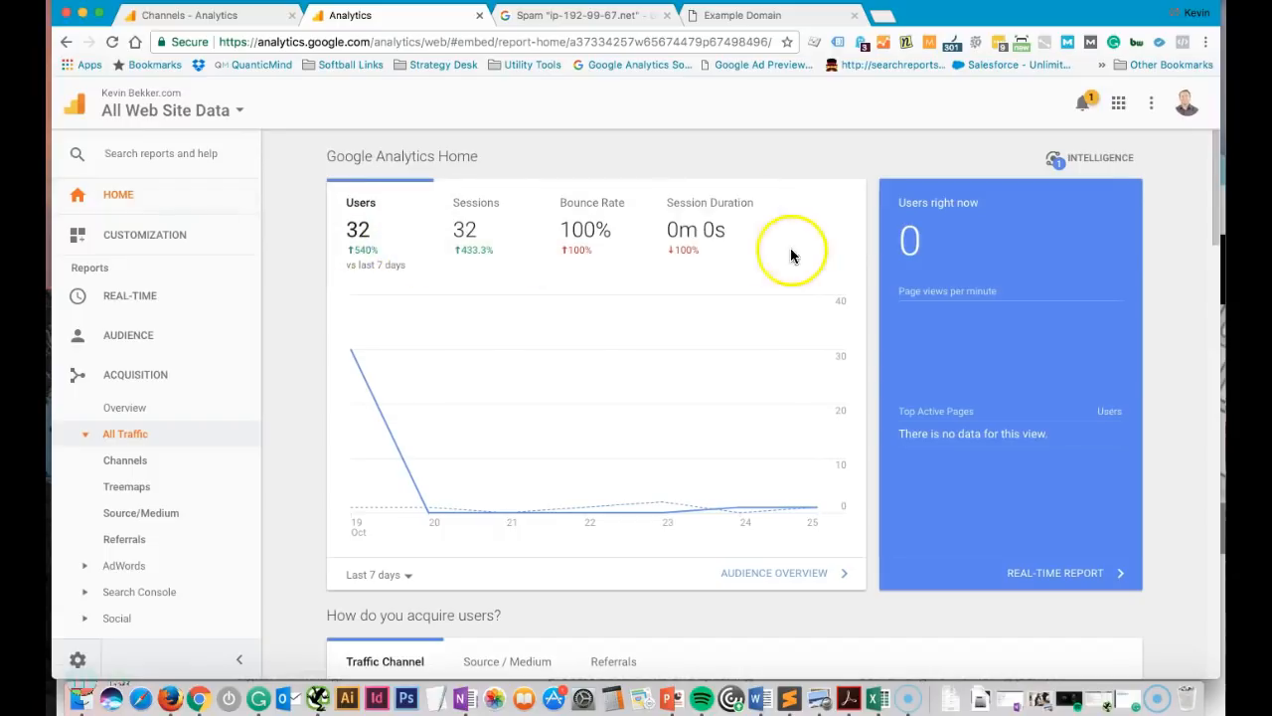
{"action": "mouse_move", "coordinate": [360, 248]}
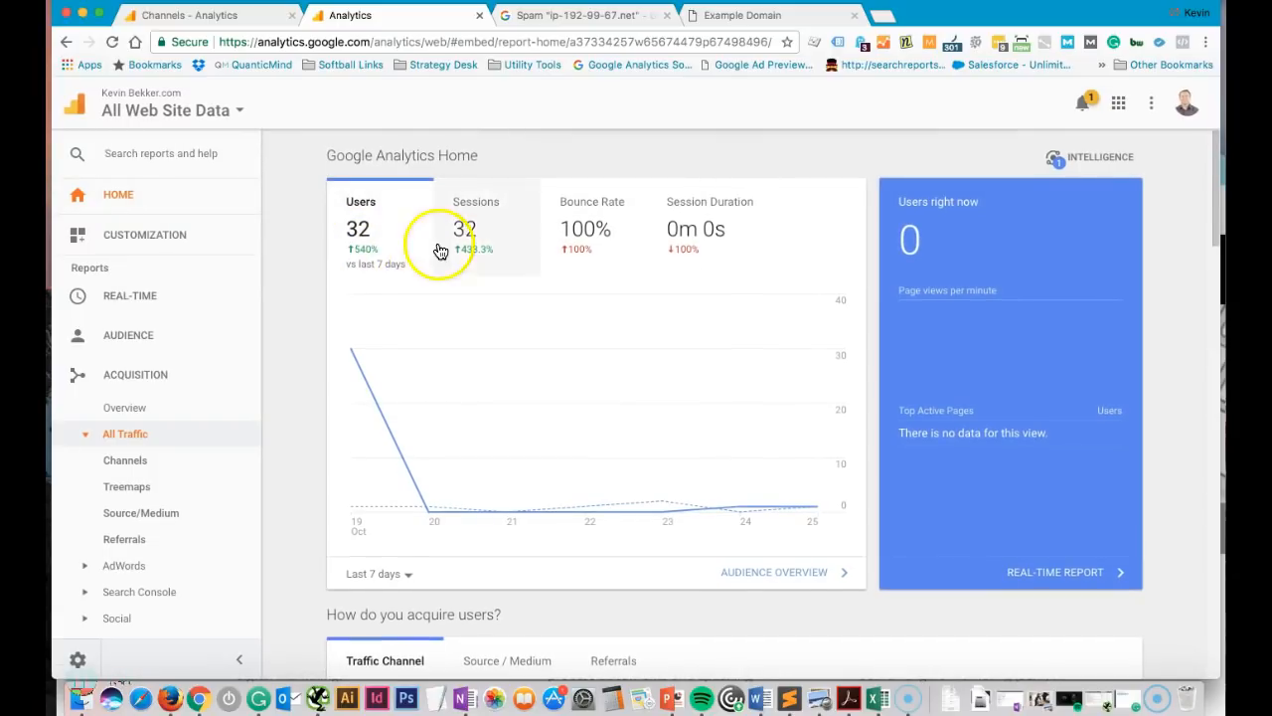
{"action": "mouse_move", "coordinate": [376, 266]}
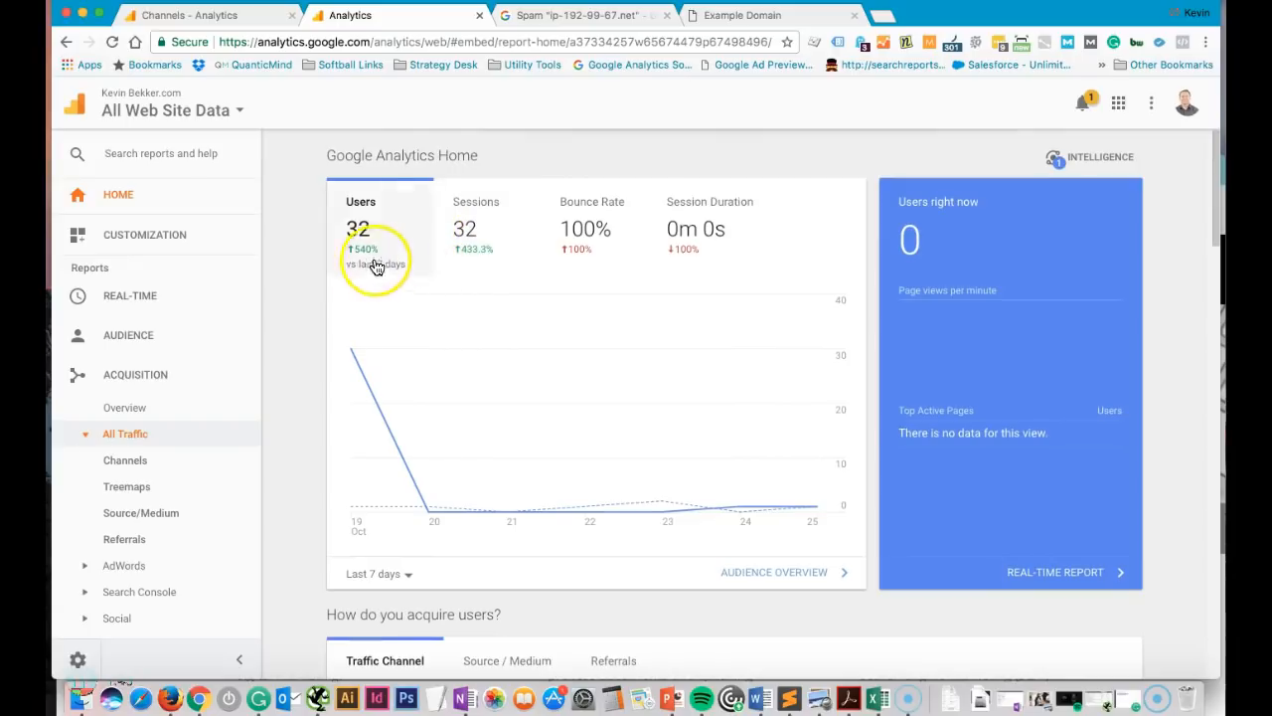
{"action": "mouse_move", "coordinate": [669, 254]}
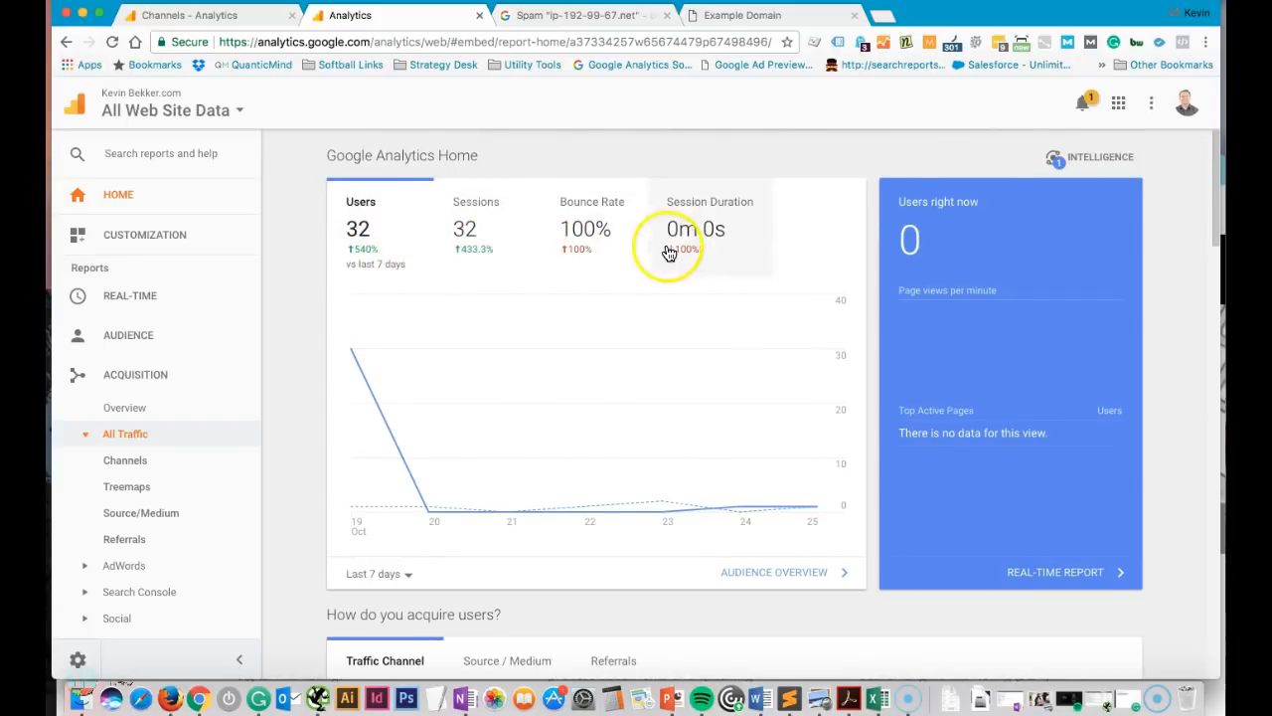
{"action": "mouse_move", "coordinate": [684, 257]}
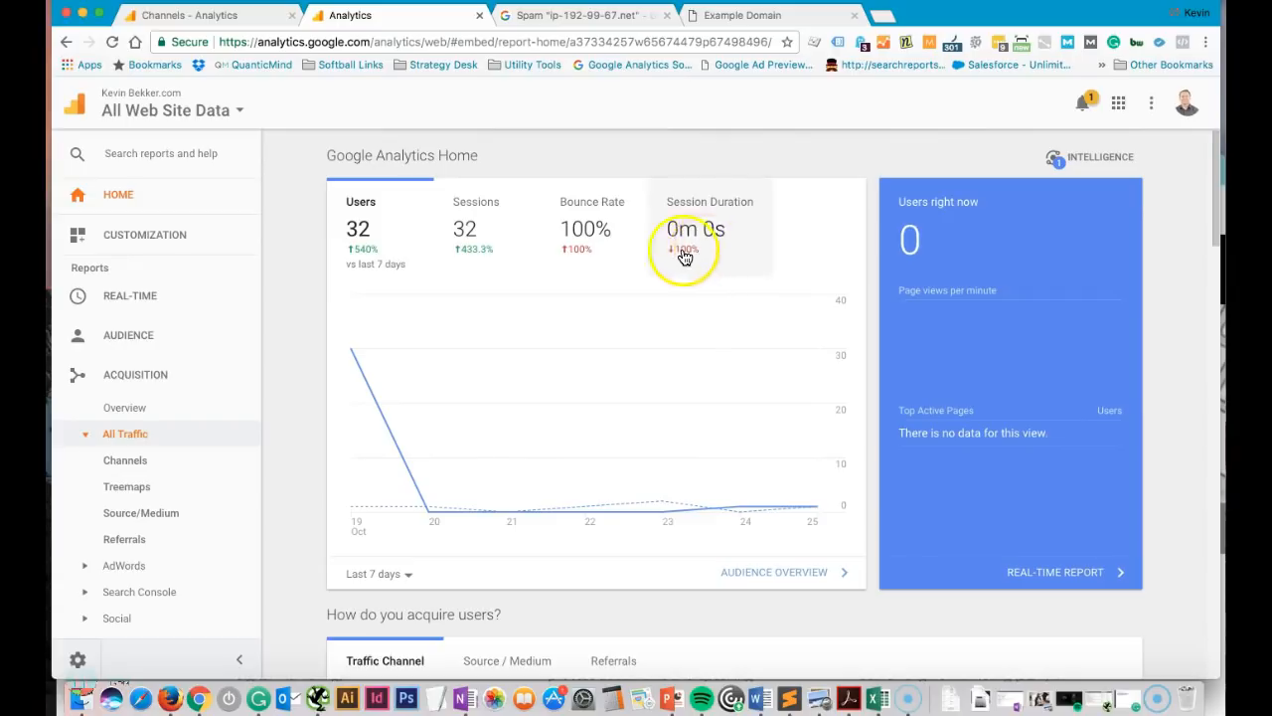
{"action": "mouse_move", "coordinate": [708, 262]}
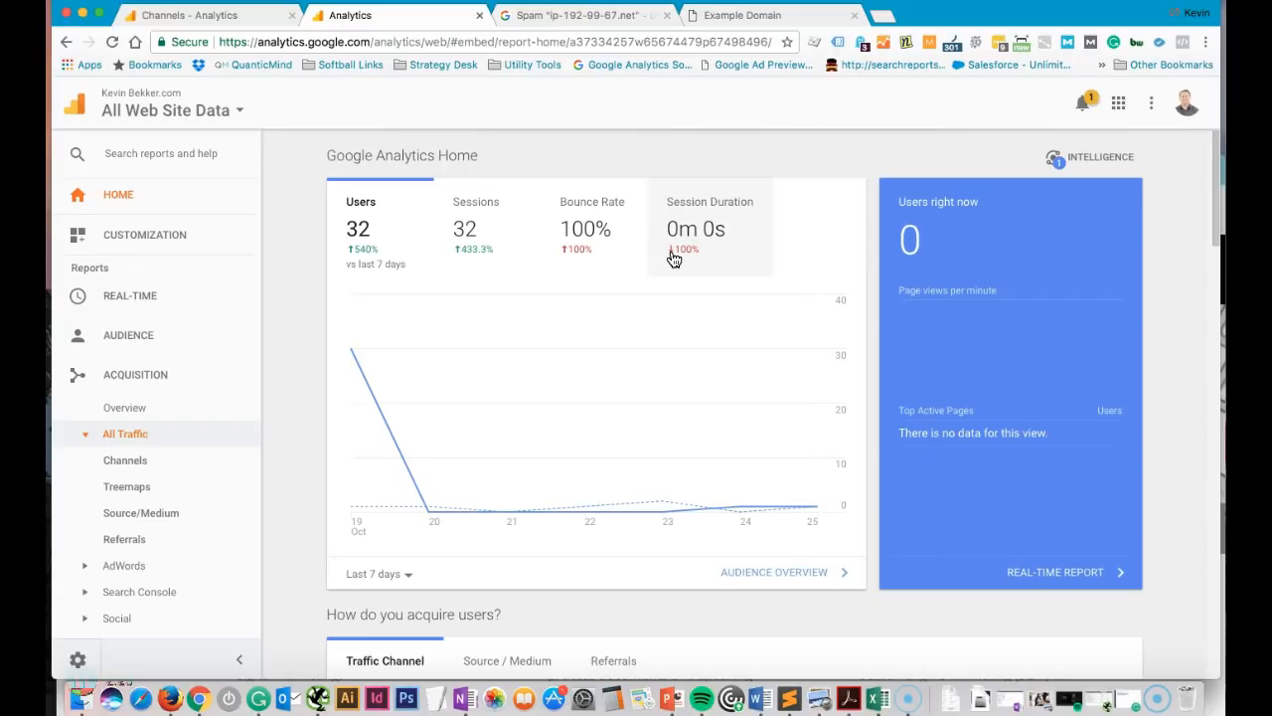
{"action": "mouse_move", "coordinate": [795, 118]}
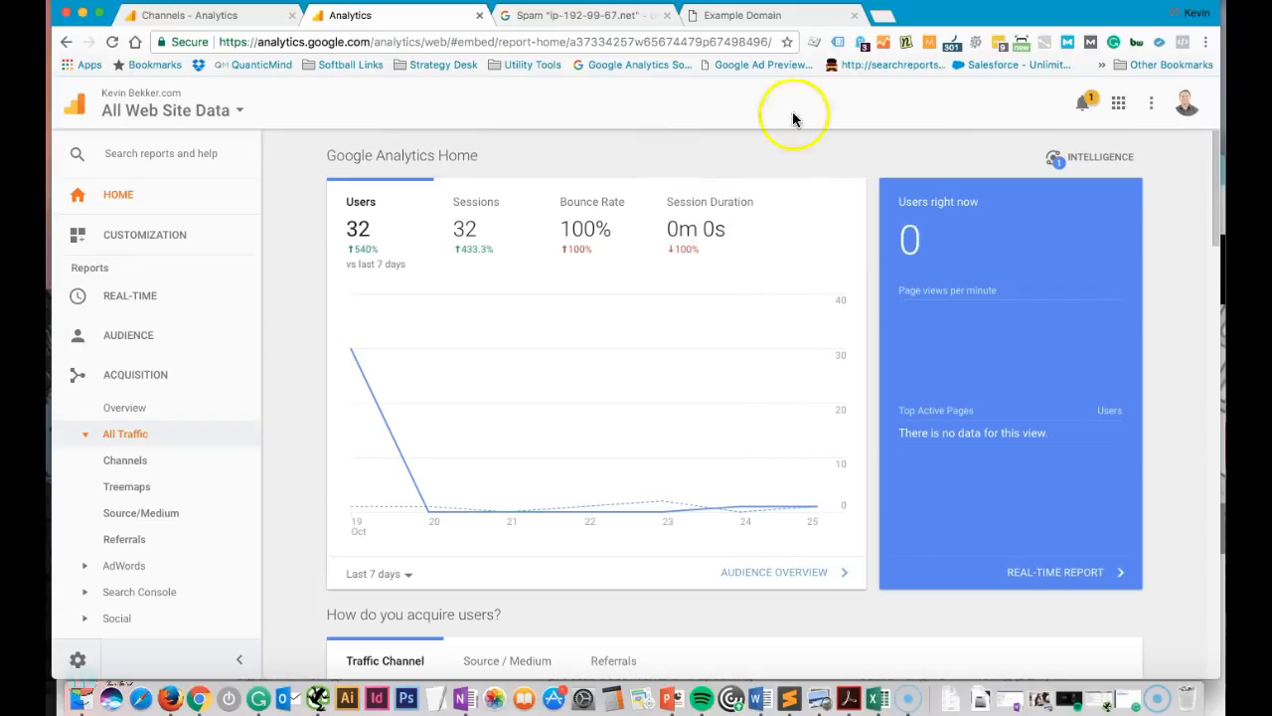
{"action": "mouse_move", "coordinate": [838, 42]}
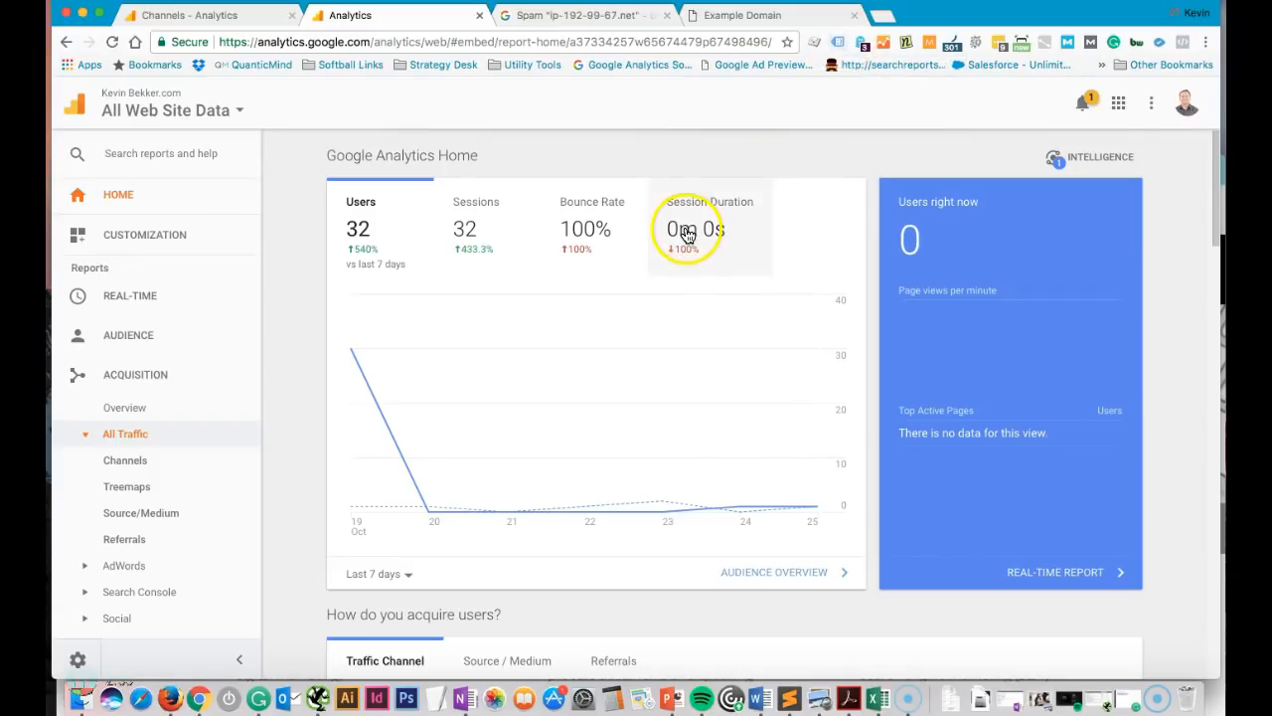
{"action": "mouse_move", "coordinate": [97, 455]}
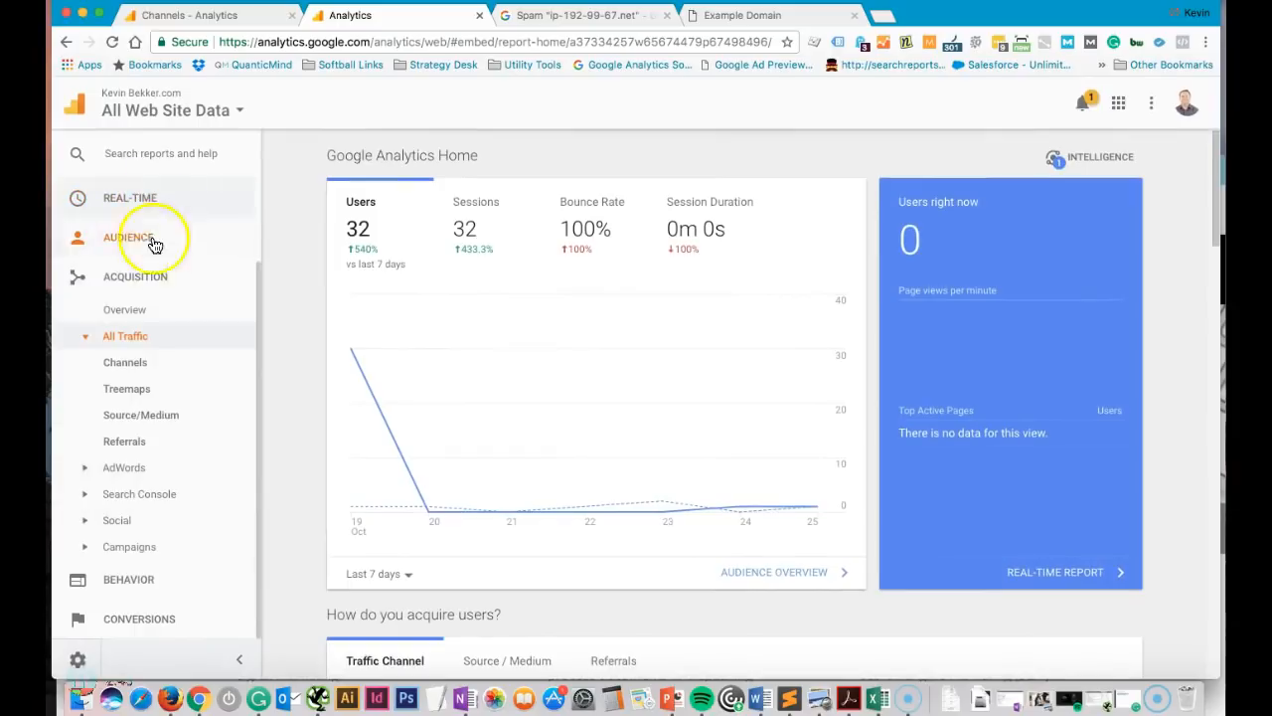
{"action": "mouse_move", "coordinate": [138, 618]}
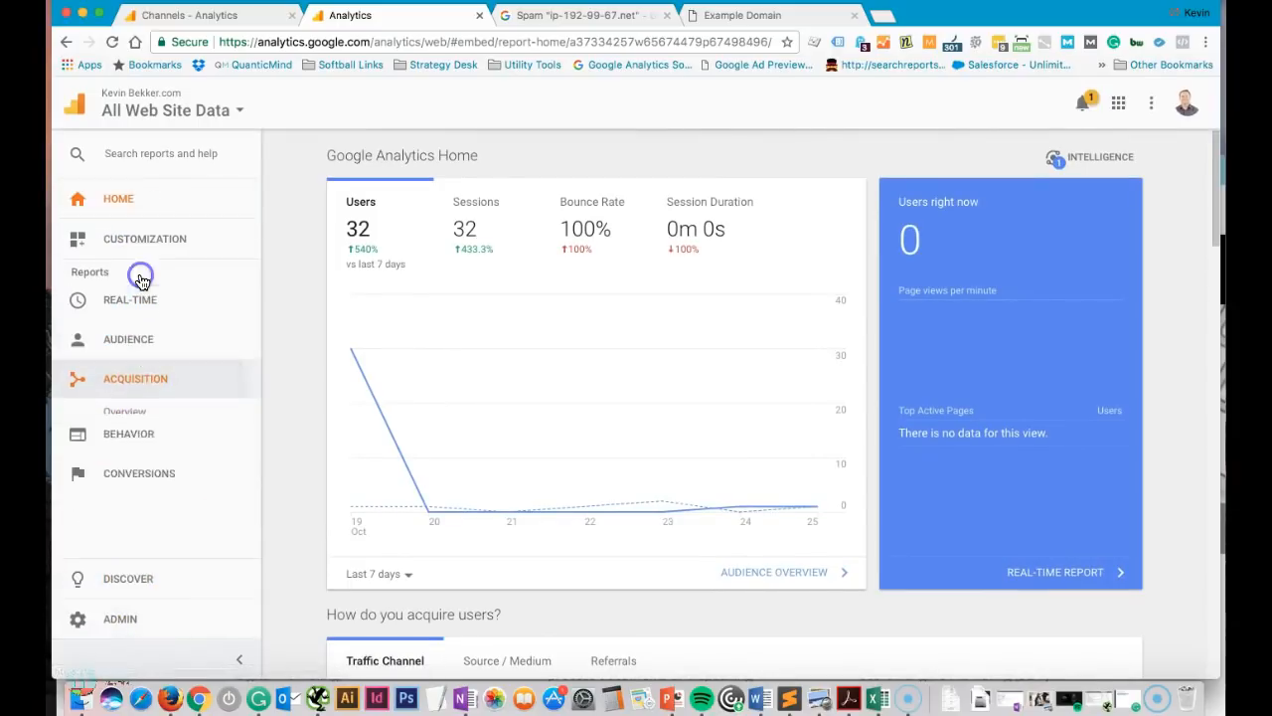
Navigate Acquisition > All Traffic > Channels to load the Channels report
{"action": "left_click", "coordinate": [134, 378]}
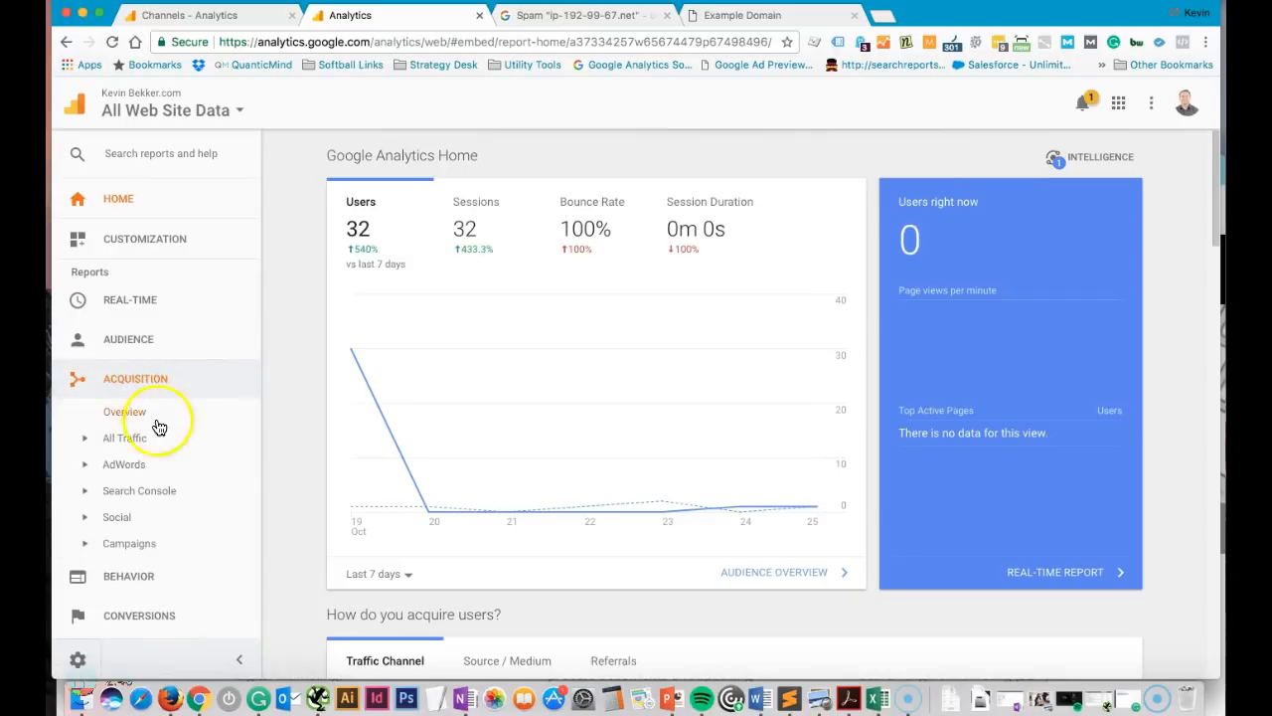
{"action": "left_click", "coordinate": [125, 438]}
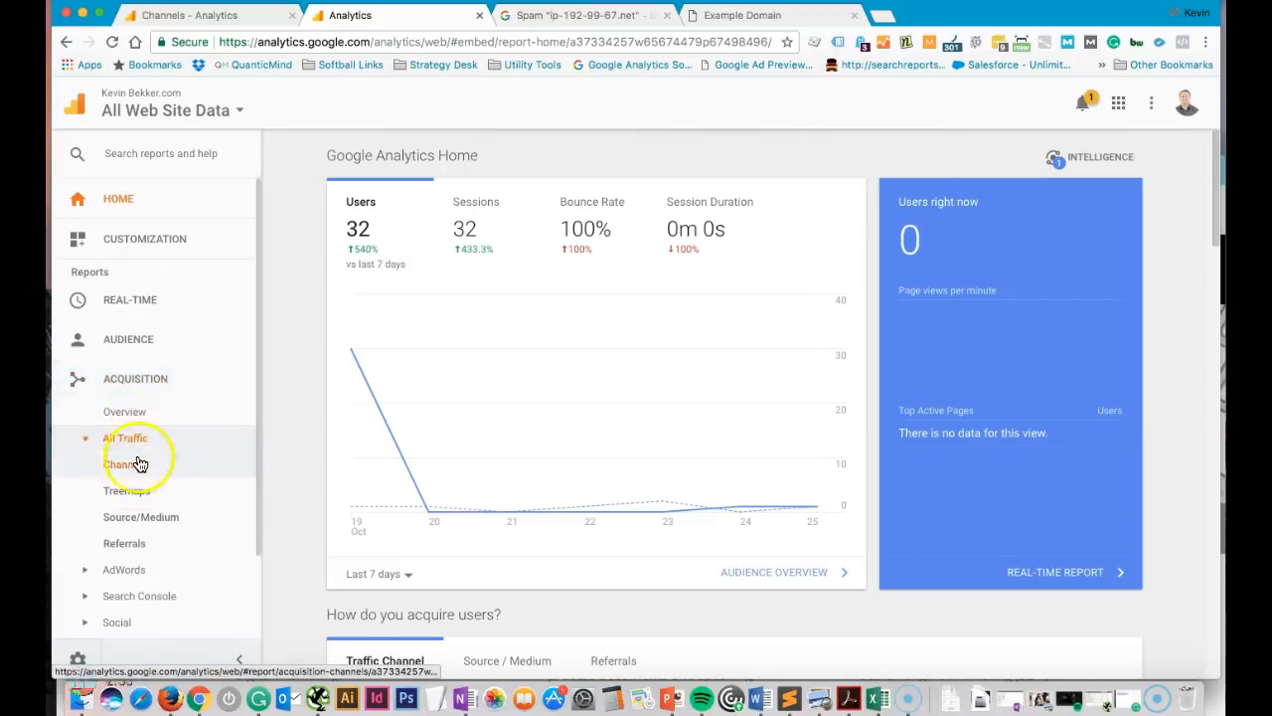
{"action": "left_click", "coordinate": [122, 465]}
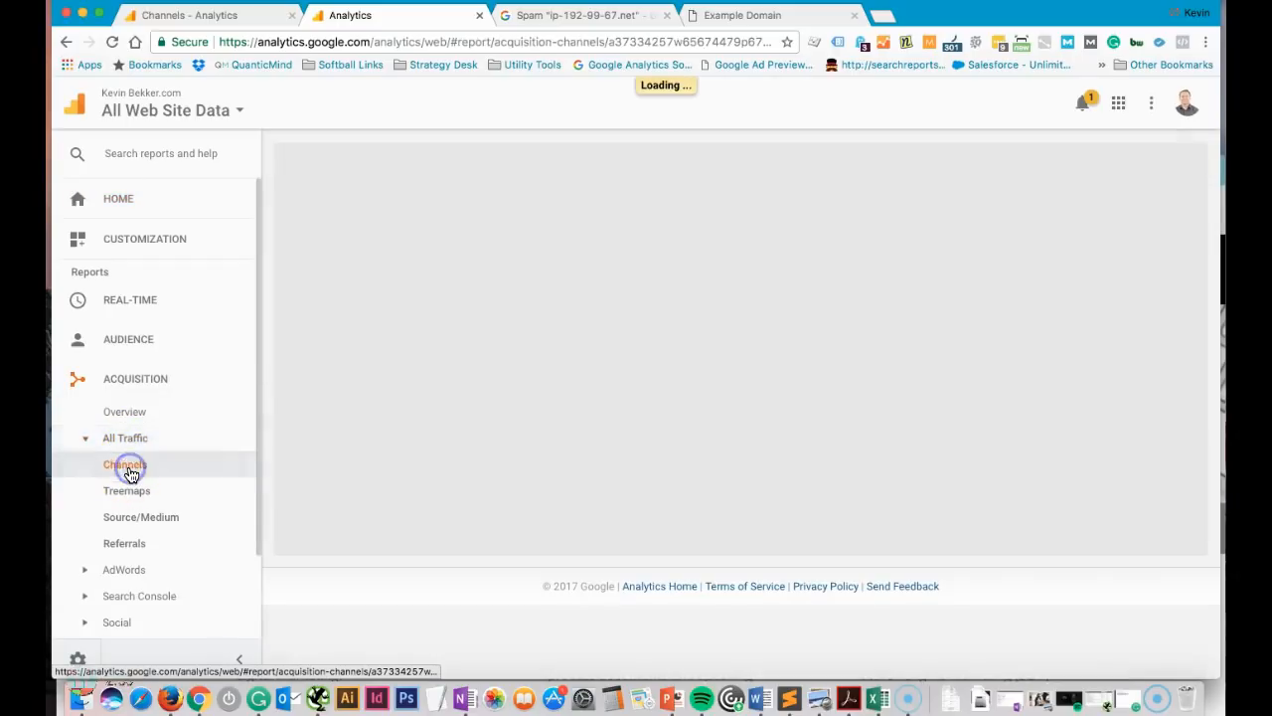
{"action": "left_click", "coordinate": [124, 464]}
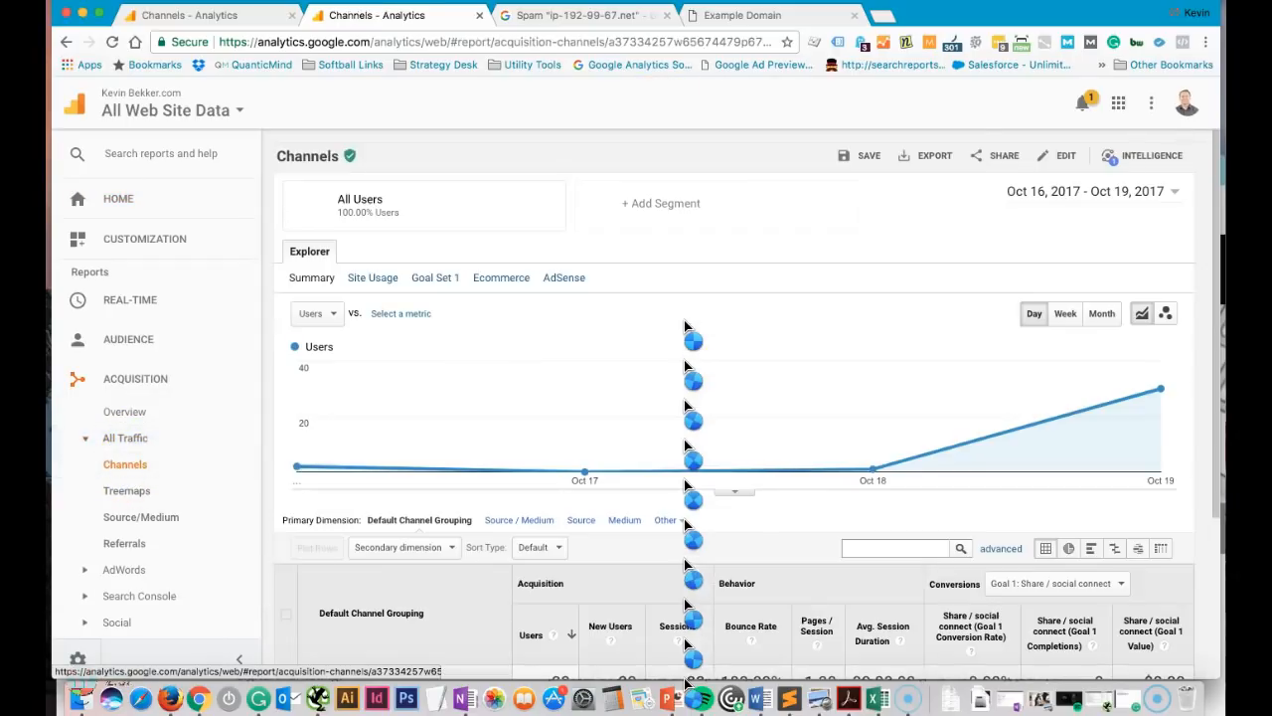
Bring the channel grouping table into view showing Direct with 31 users and Social with 2
{"action": "scroll", "scroll_direction": "down", "scroll_amount": 3}
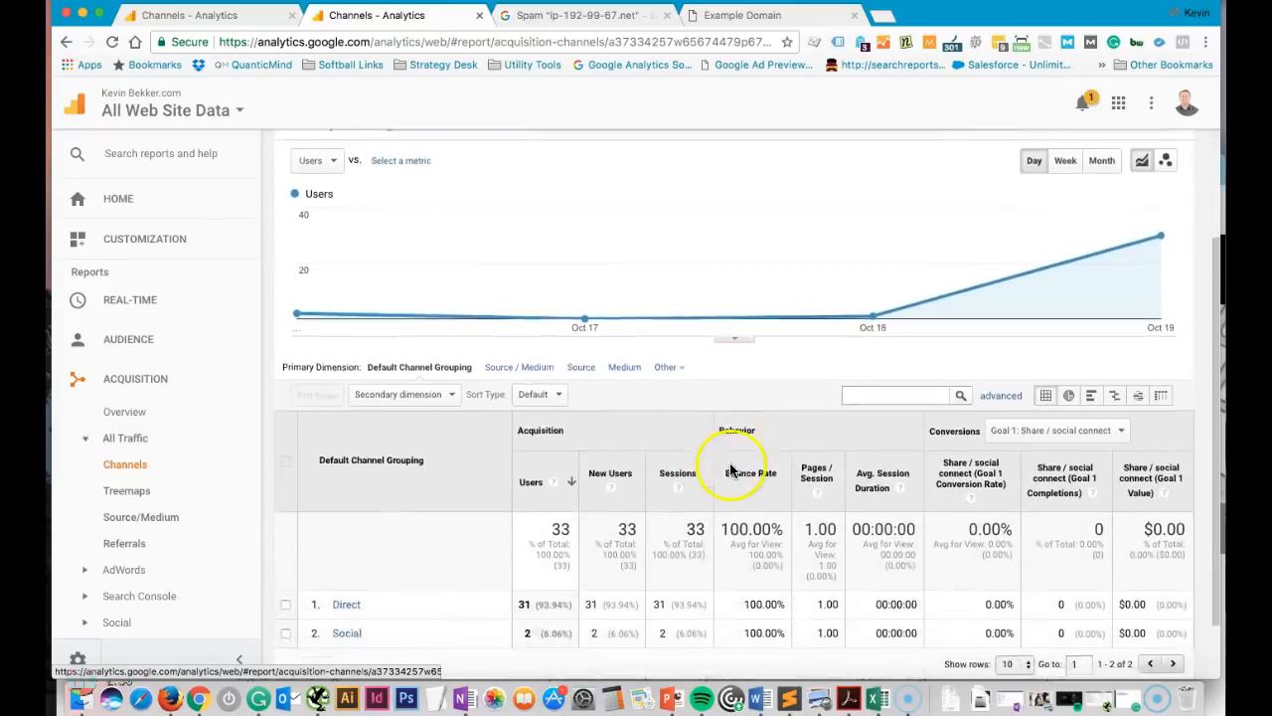
{"action": "scroll", "scroll_direction": "down", "scroll_amount": 3}
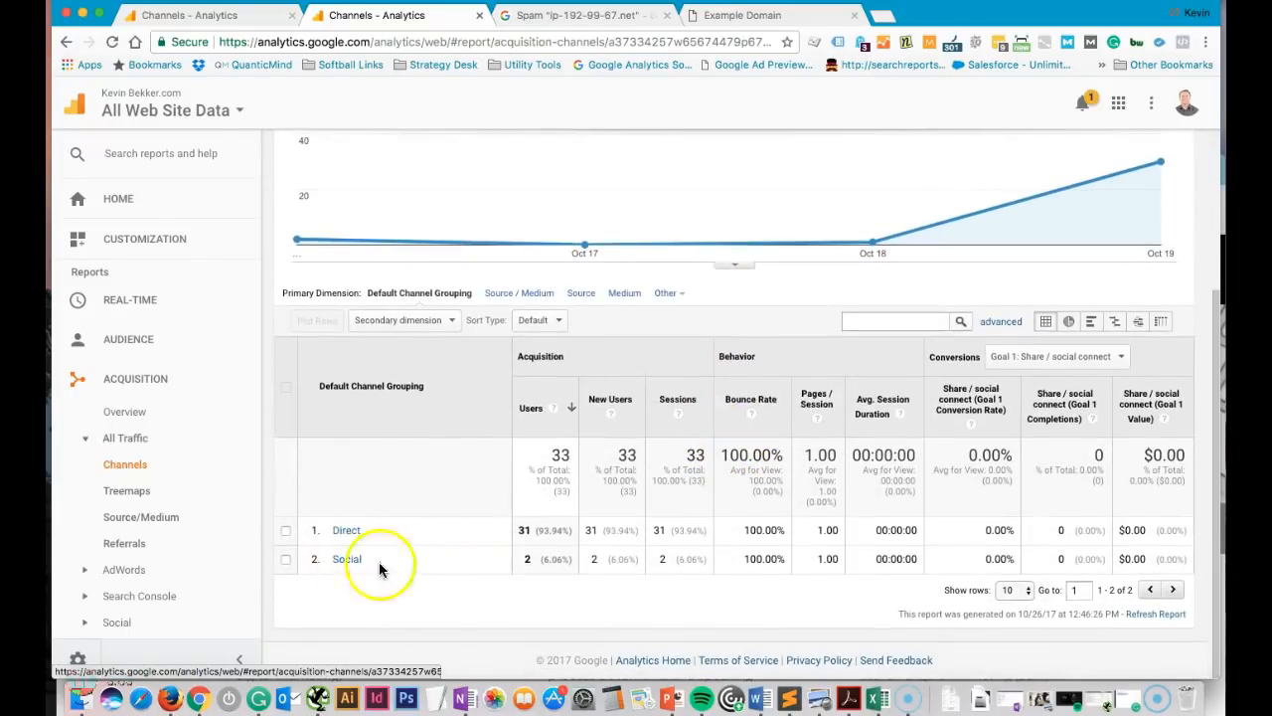
{"action": "left_click", "coordinate": [895, 530]}
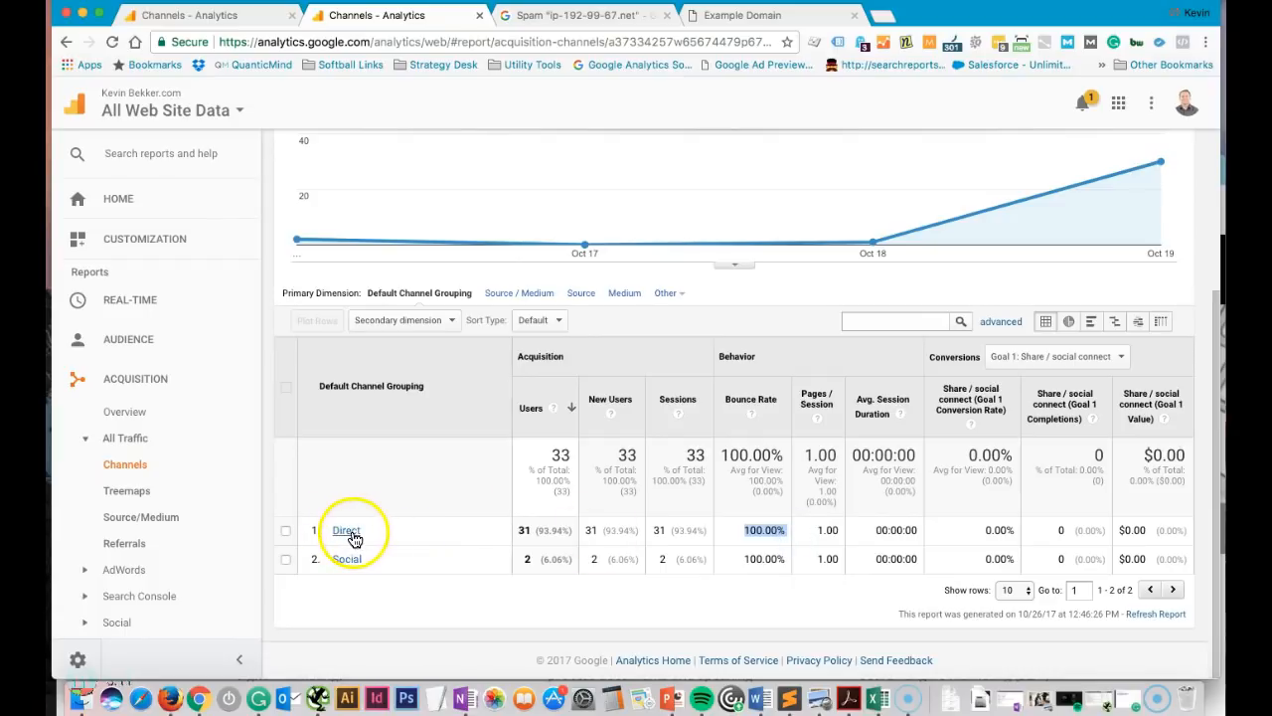
{"action": "left_click", "coordinate": [347, 530]}
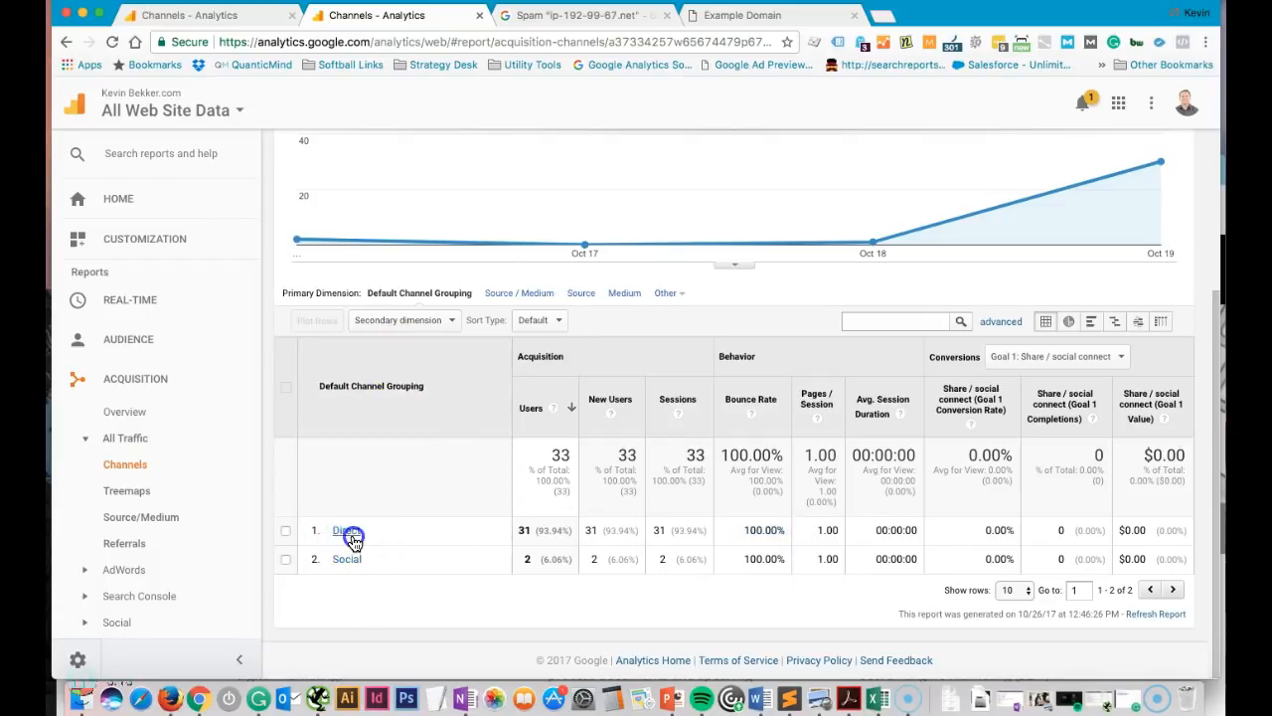
{"action": "left_click", "coordinate": [346, 530]}
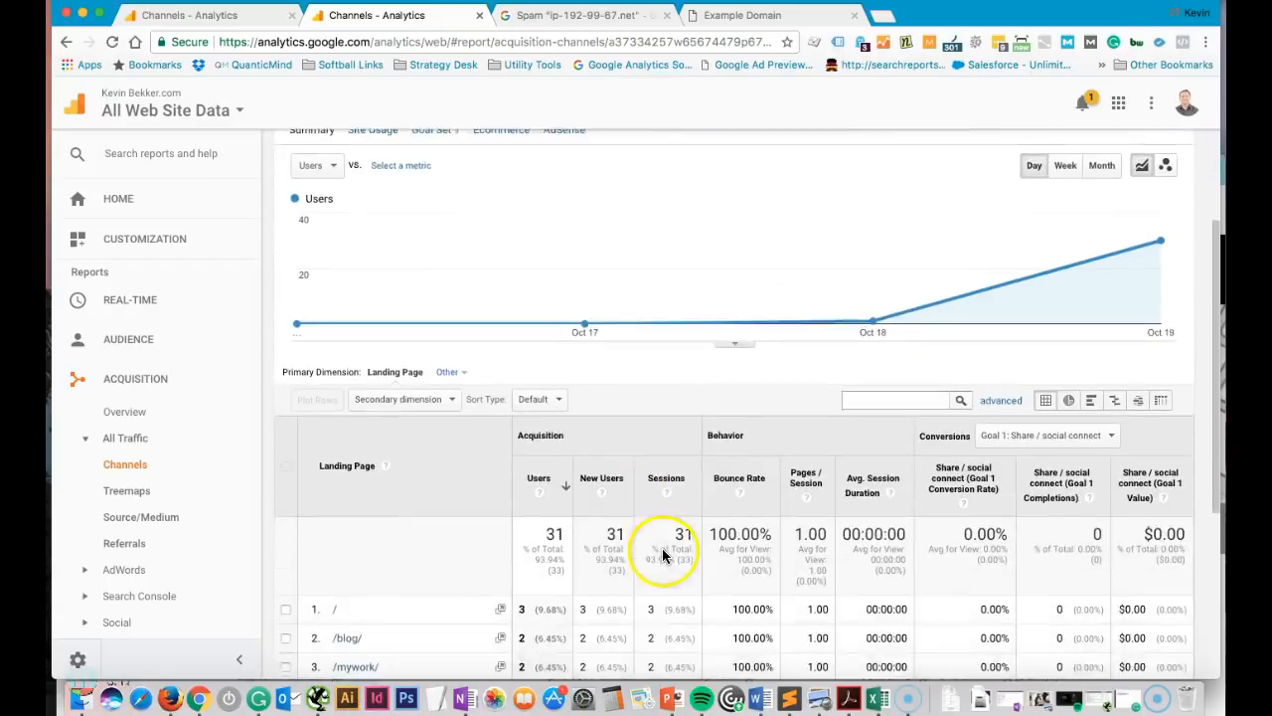
{"action": "scroll", "scroll_direction": "down", "scroll_amount": 3}
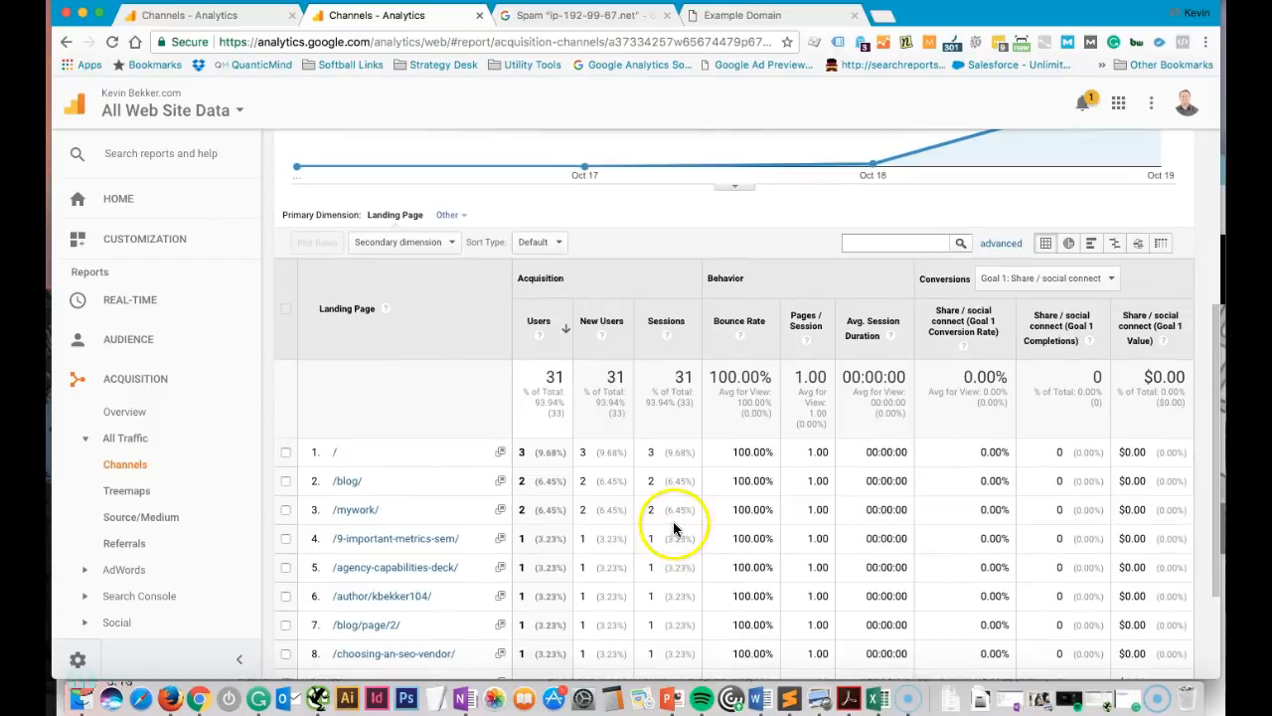
{"action": "mouse_move", "coordinate": [357, 329]}
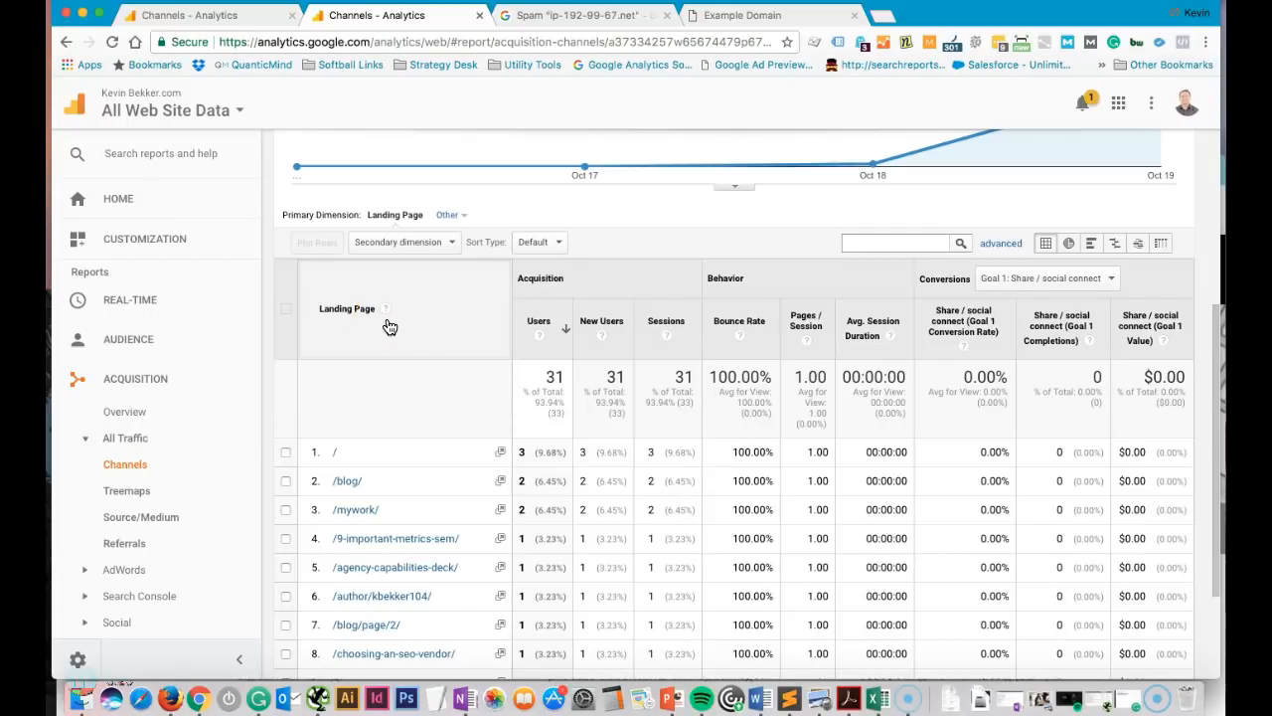
{"action": "mouse_move", "coordinate": [390, 330]}
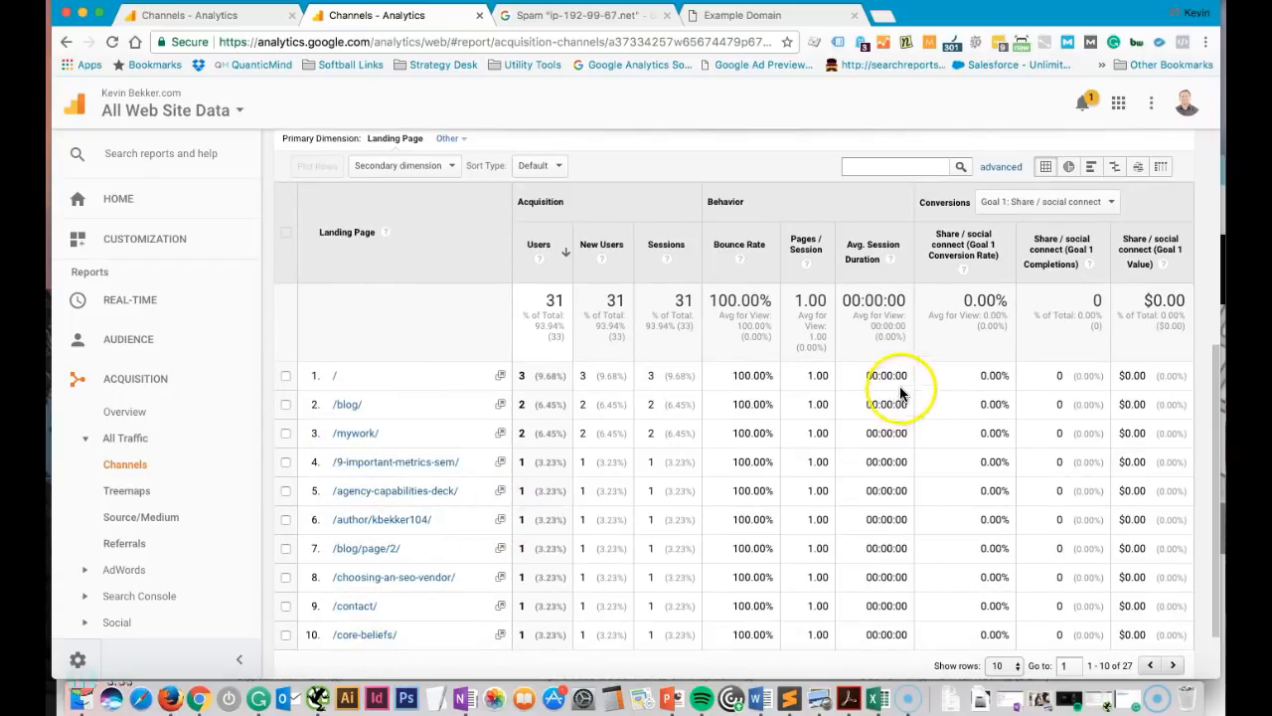
{"action": "mouse_move", "coordinate": [402, 402]}
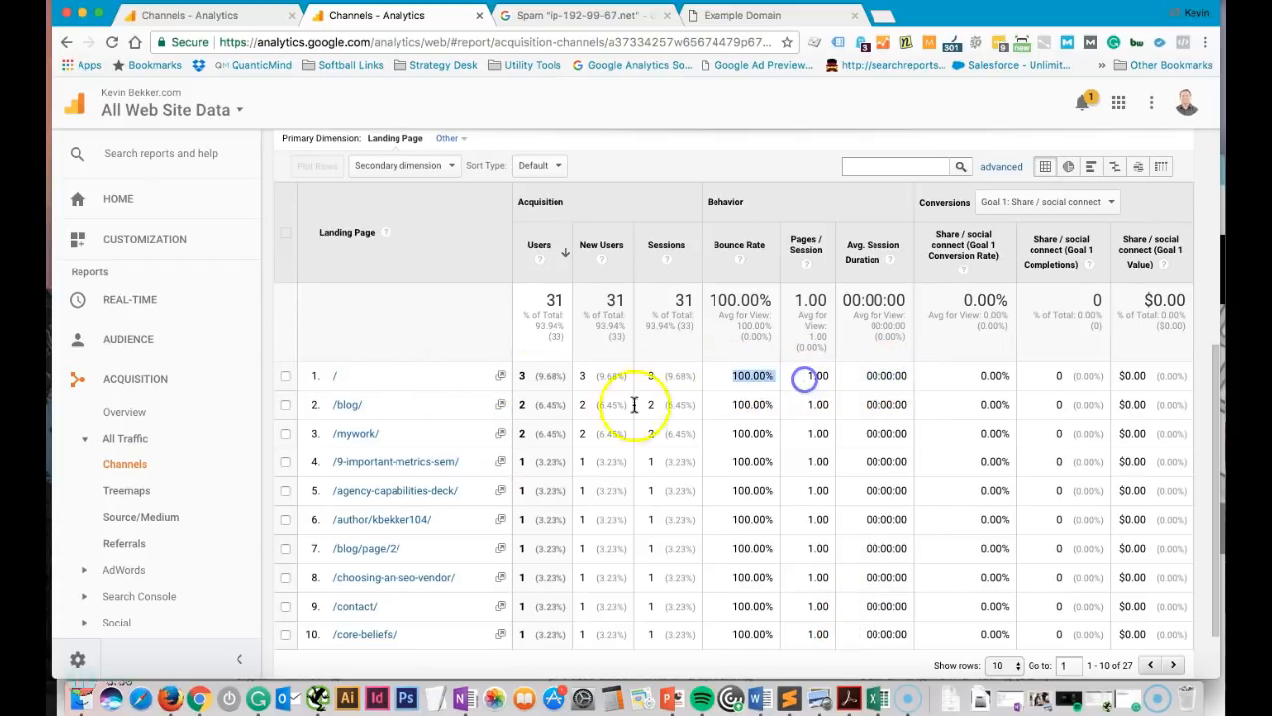
{"action": "mouse_move", "coordinate": [616, 545]}
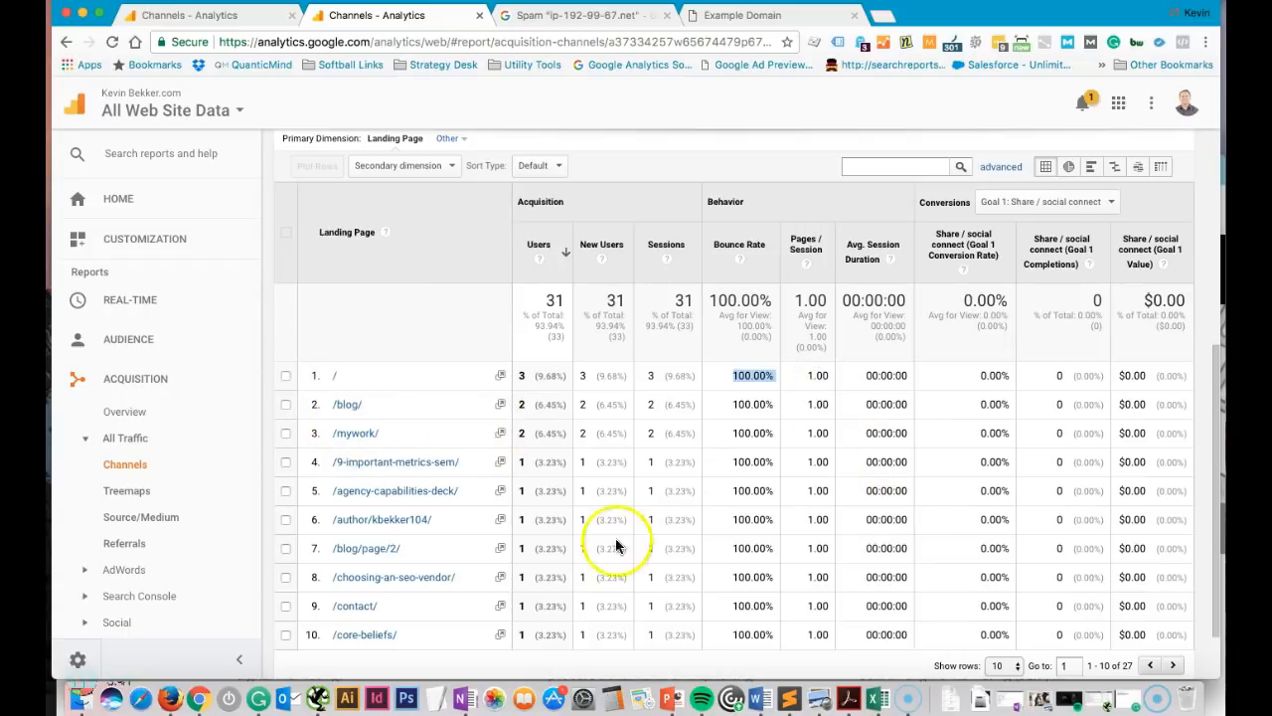
{"action": "mouse_move", "coordinate": [912, 482]}
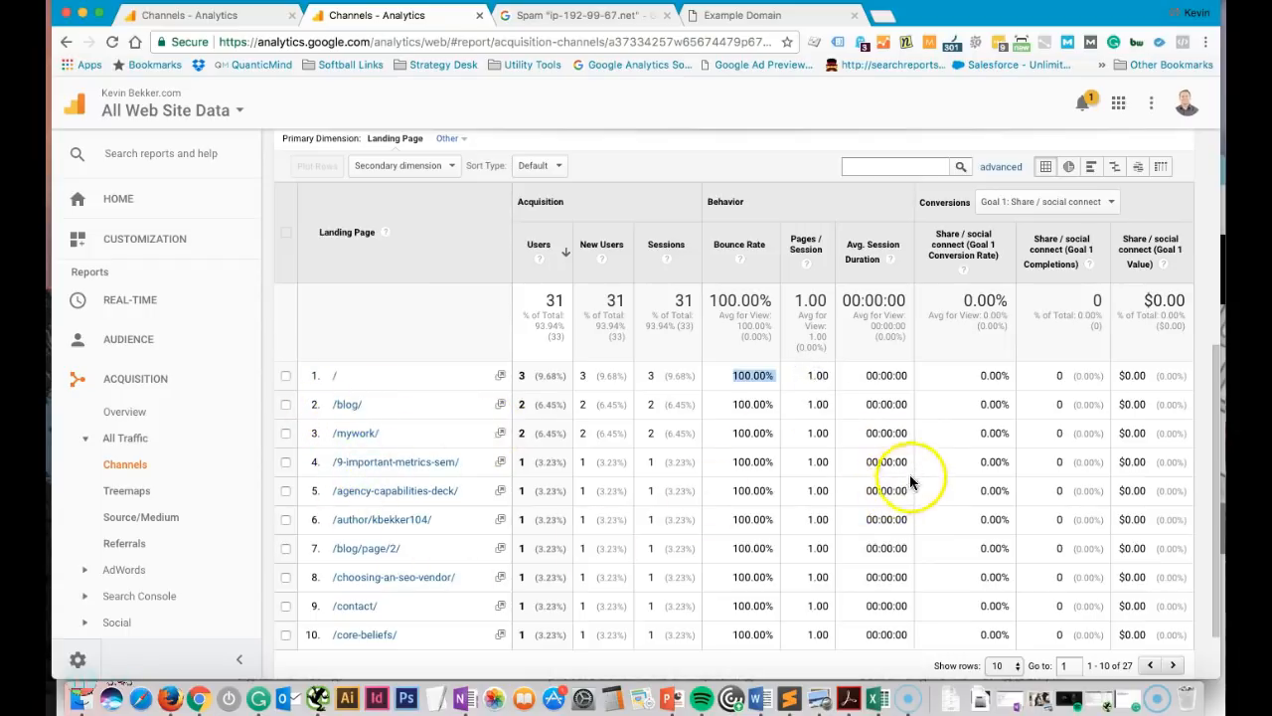
{"action": "mouse_move", "coordinate": [873, 577]}
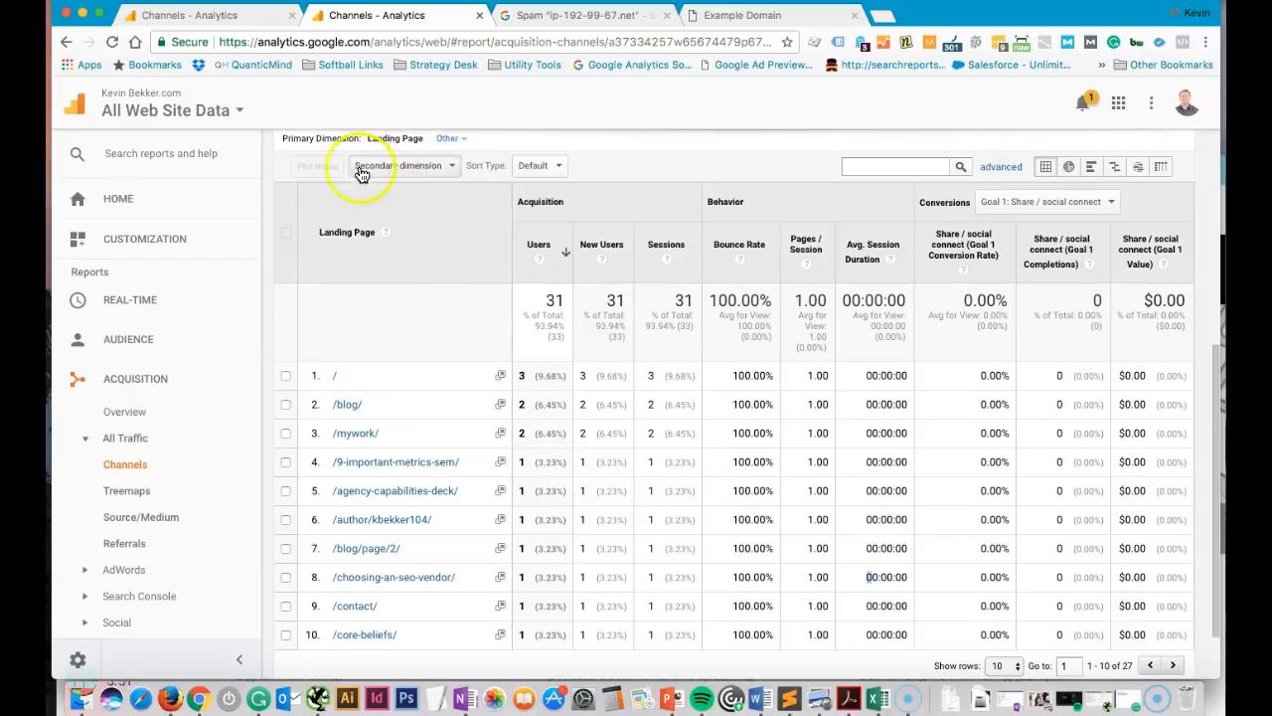
Add Network Domain as the secondary dimension by searching 'network' in the dimension list
{"action": "left_click", "coordinate": [402, 165]}
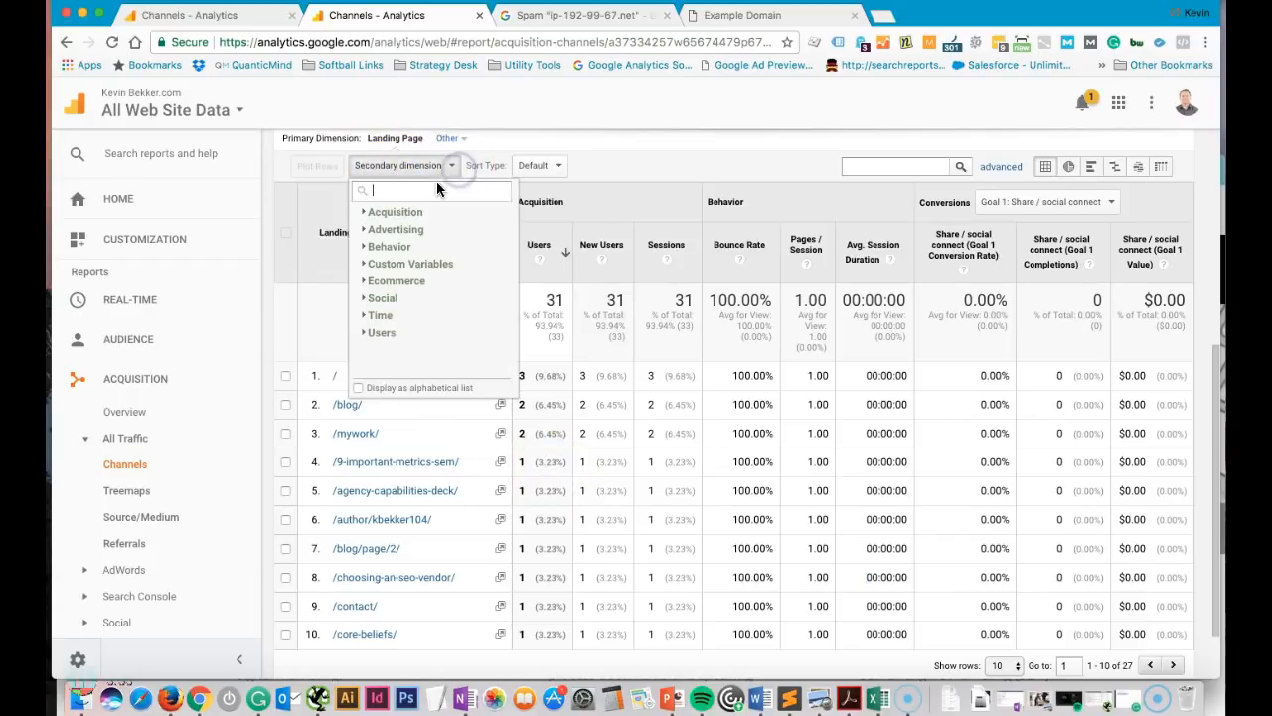
{"action": "mouse_move", "coordinate": [376, 340]}
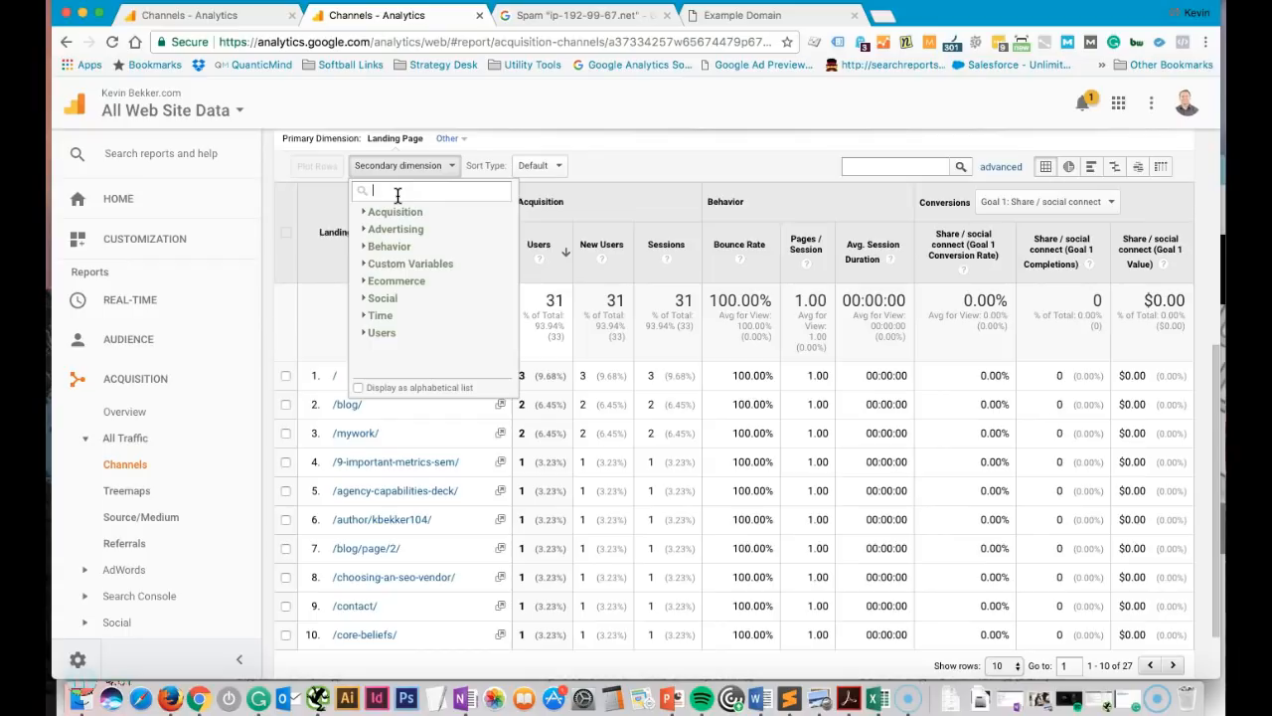
{"action": "type", "text": "network dom"}
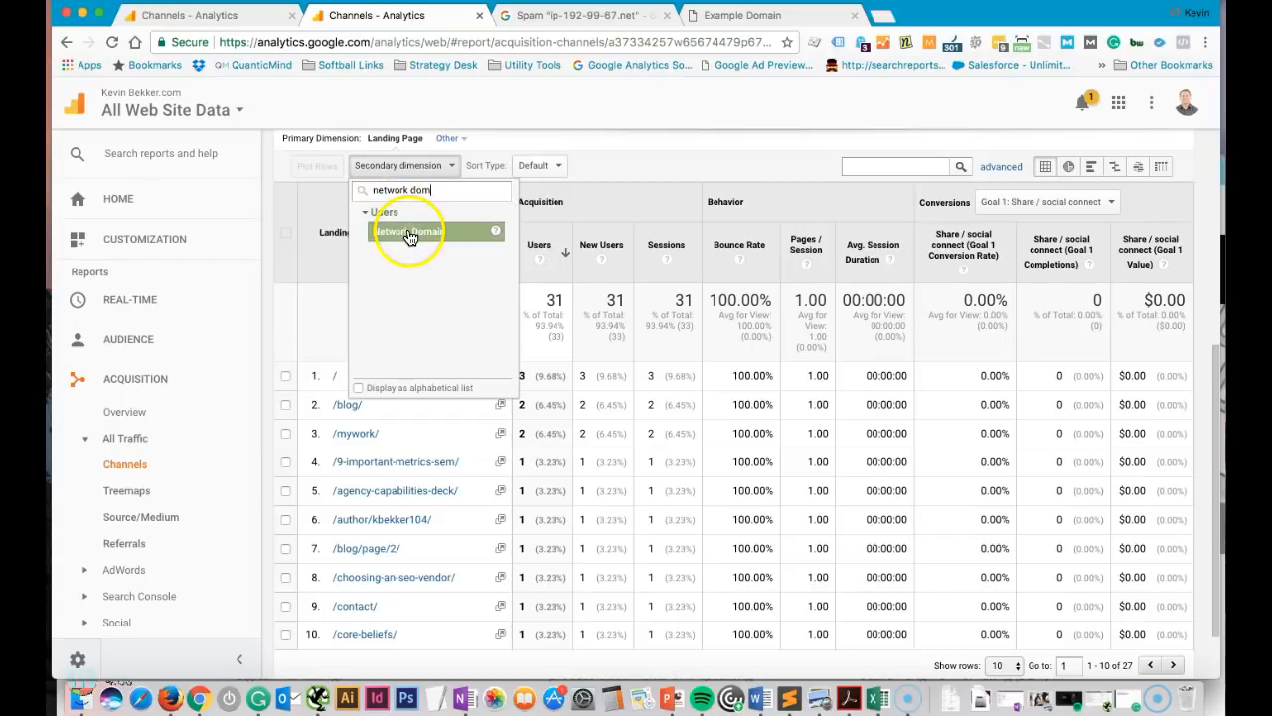
{"action": "left_click", "coordinate": [407, 231]}
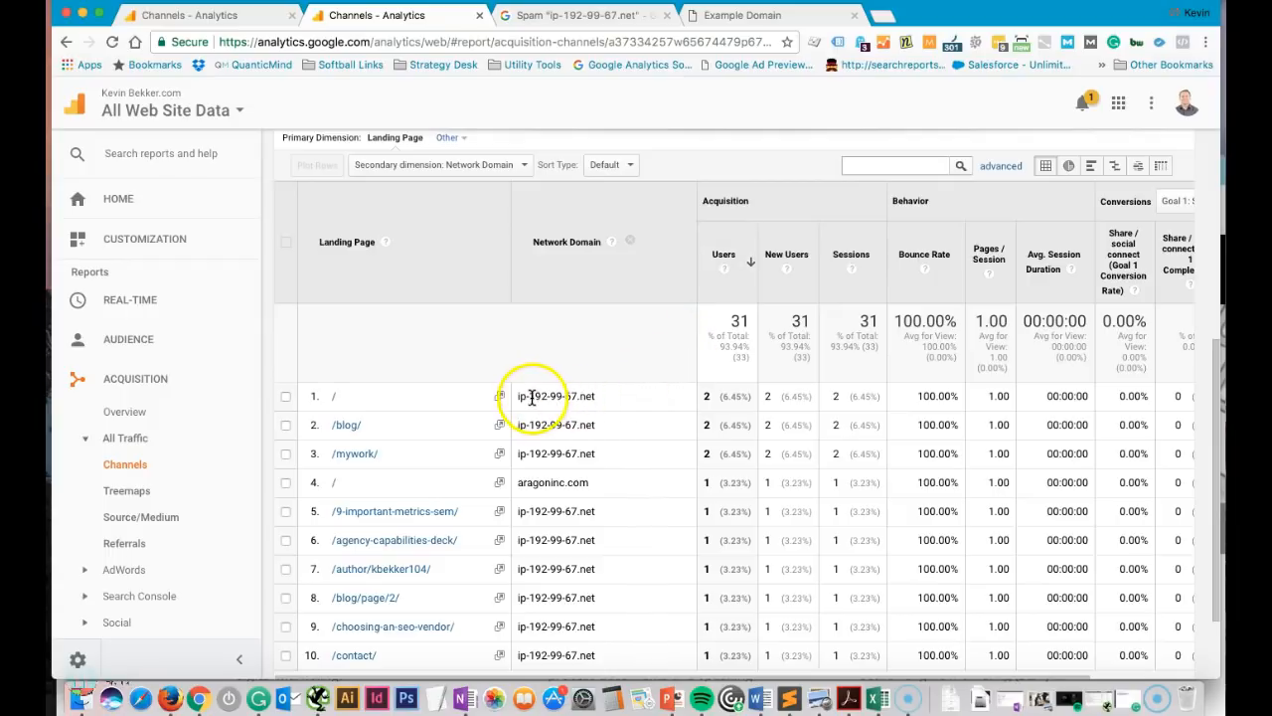
Show more rows and scroll through results dominated by the ip-192-99-67.net domain
{"action": "double_click", "coordinate": [554, 396]}
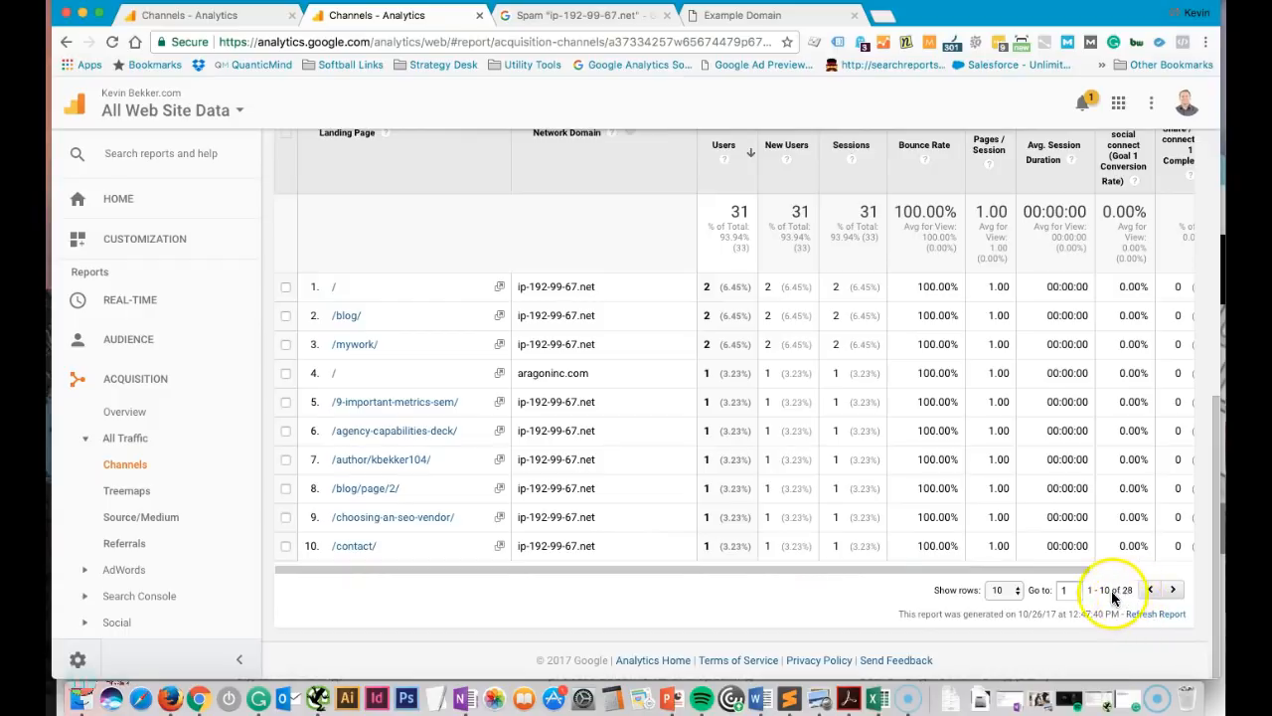
{"action": "left_click", "coordinate": [1004, 590]}
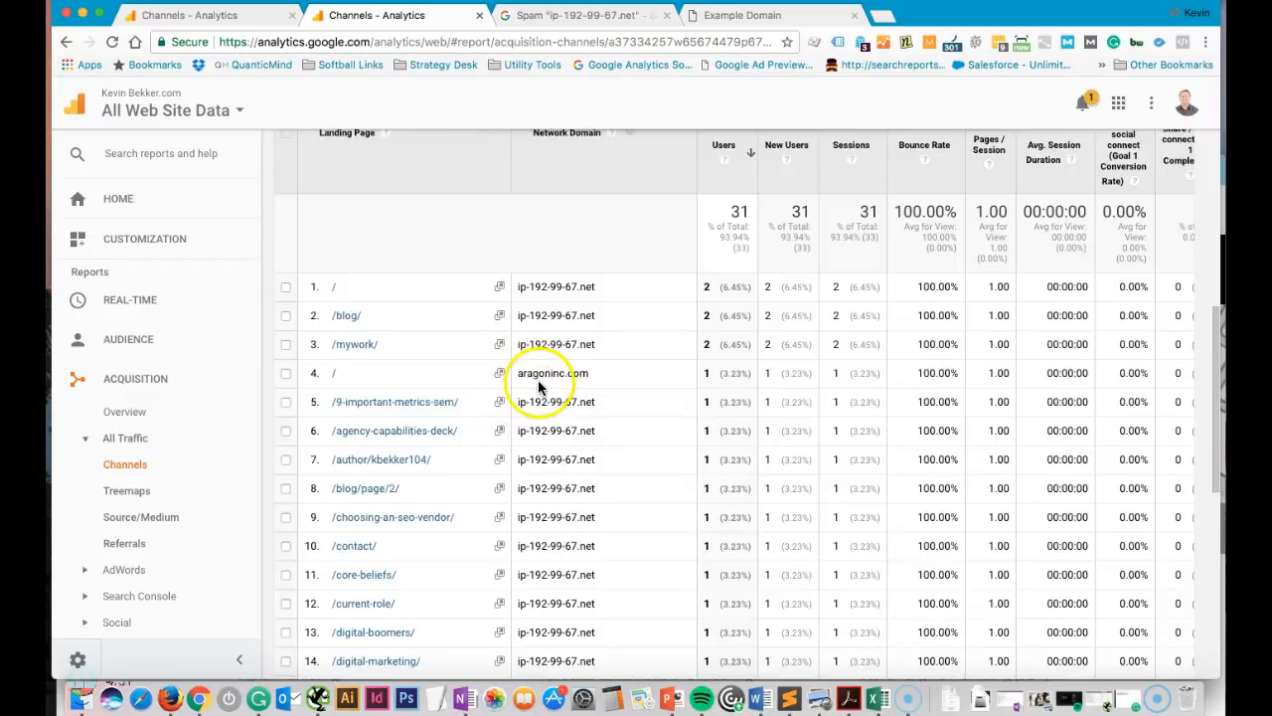
{"action": "scroll", "scroll_direction": "down", "scroll_amount": 3}
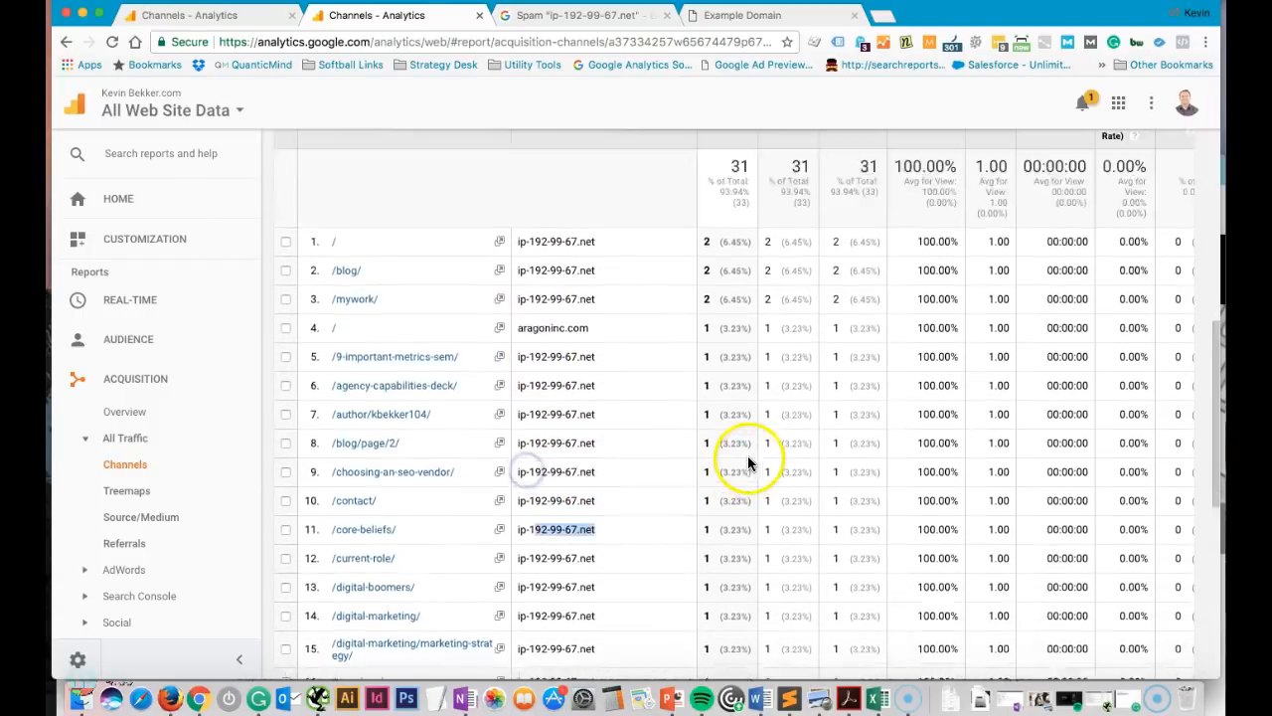
{"action": "scroll", "scroll_direction": "down", "scroll_amount": 3}
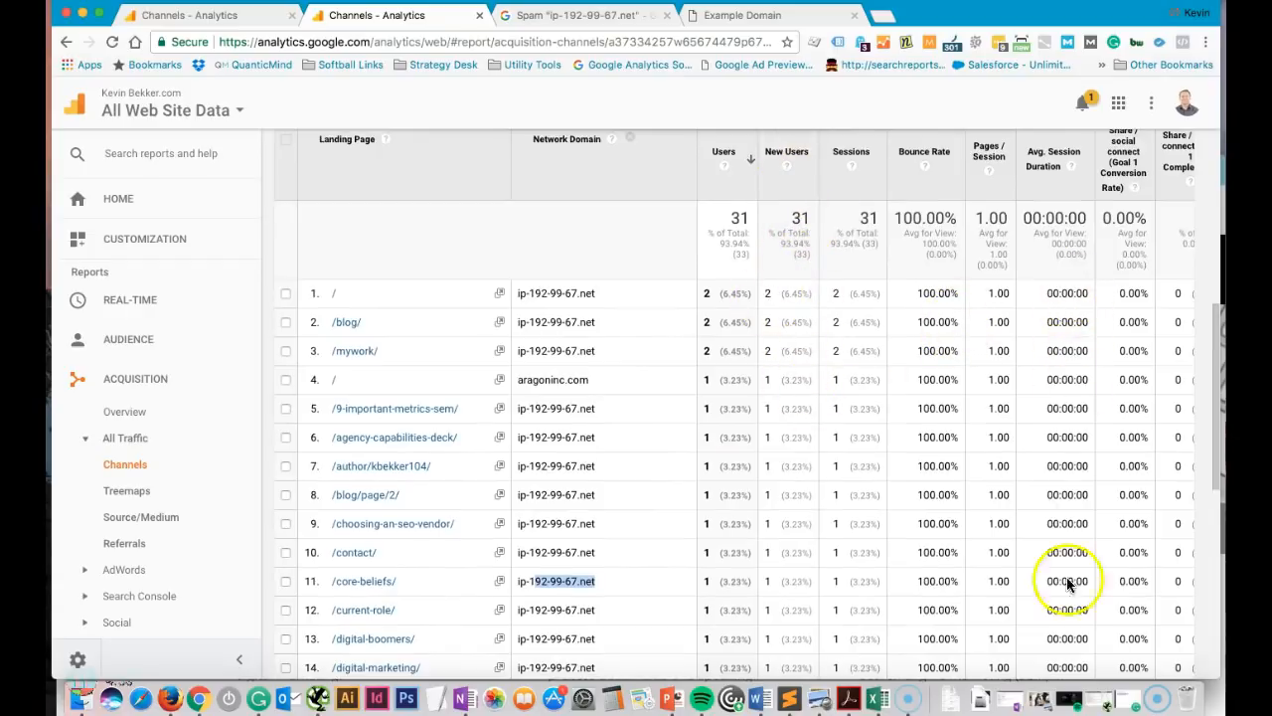
{"action": "mouse_move", "coordinate": [1053, 444]}
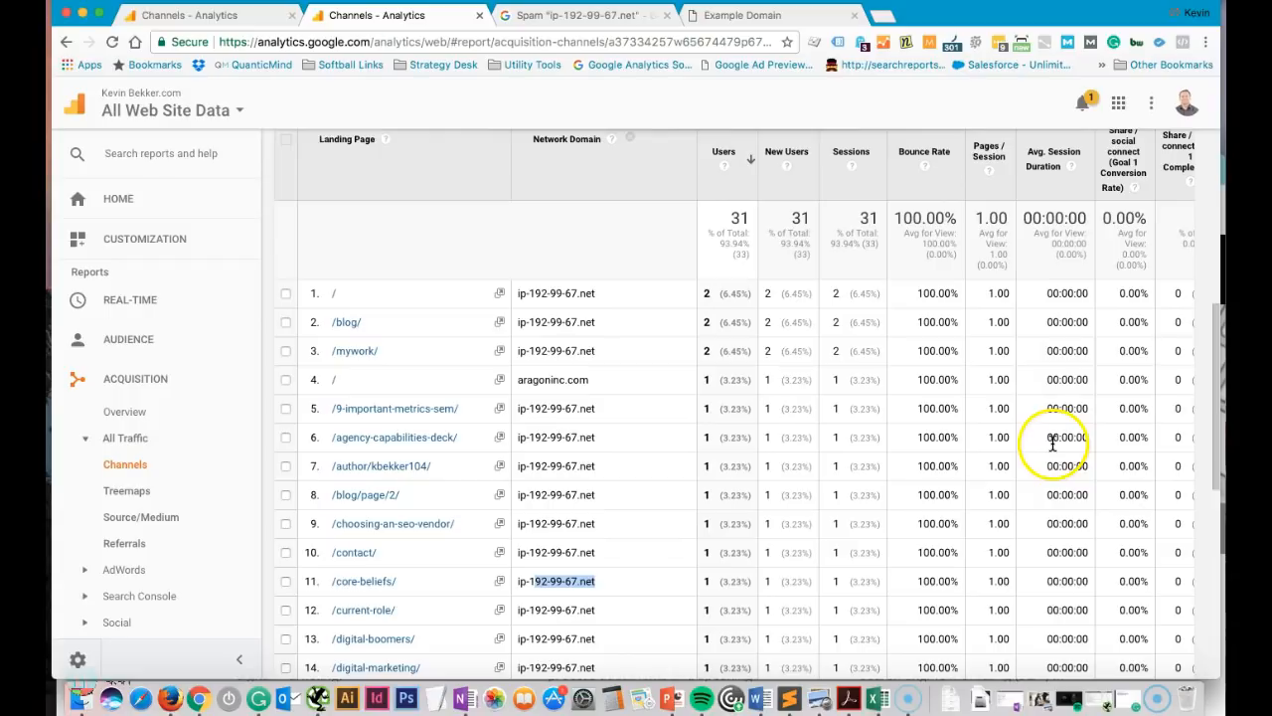
{"action": "scroll", "scroll_direction": "down", "scroll_amount": 3}
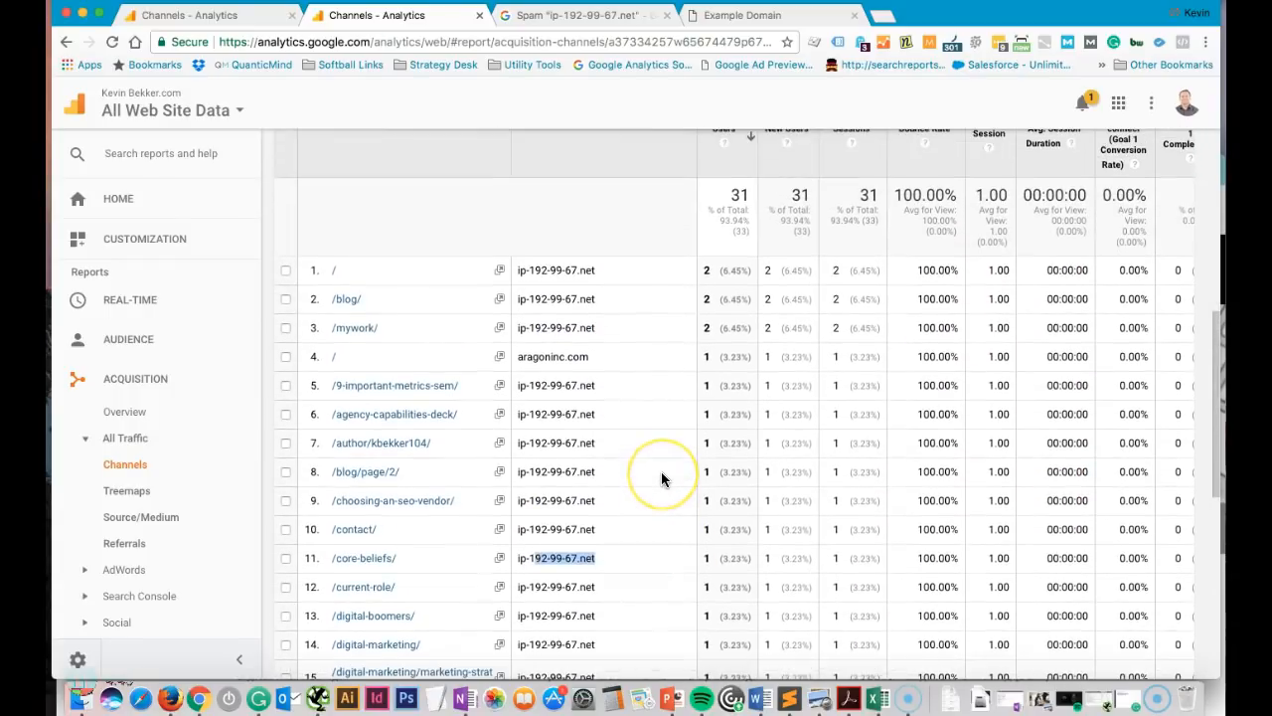
{"action": "mouse_move", "coordinate": [606, 388]}
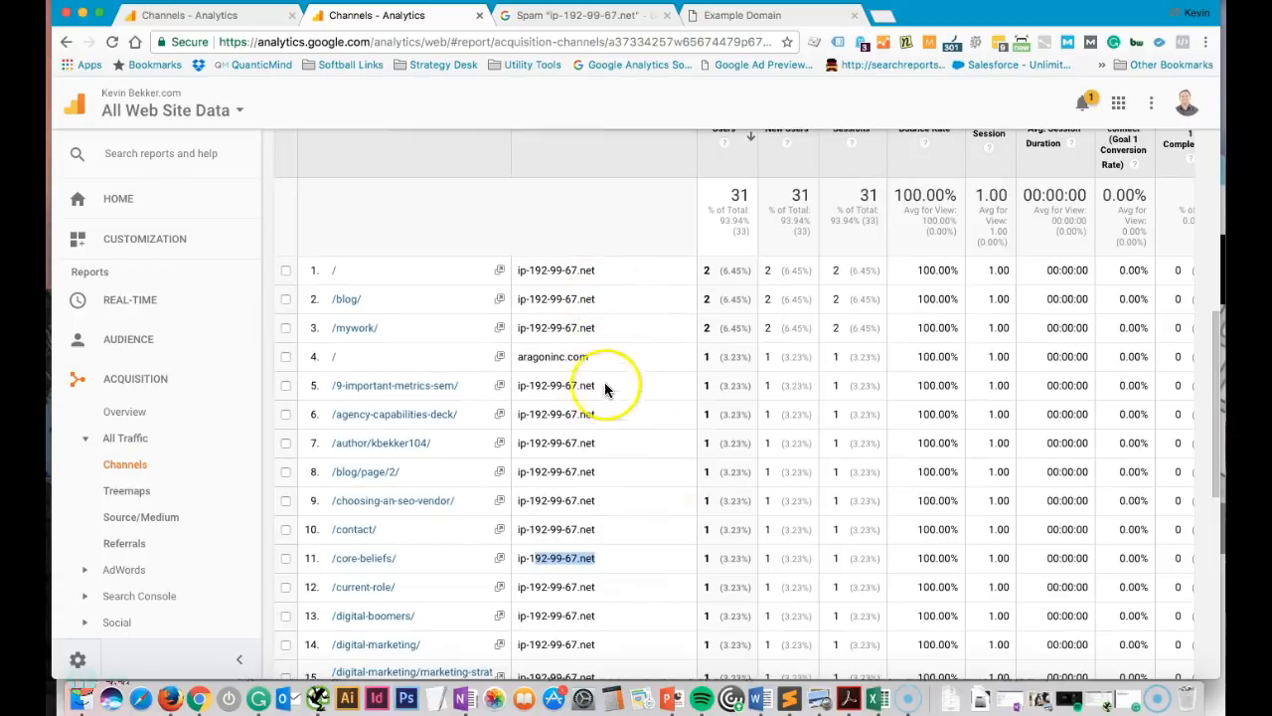
{"action": "scroll", "scroll_direction": "down", "scroll_amount": 3}
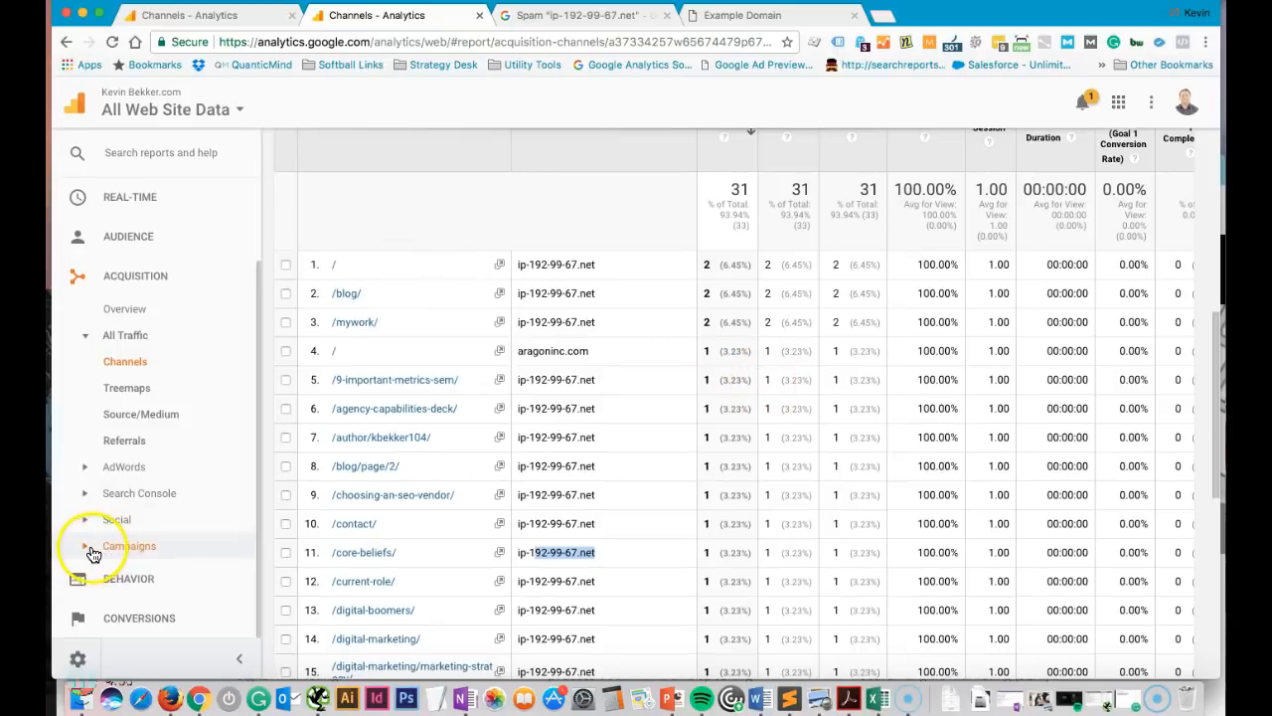
Expand the Campaigns group in the left nav, revealing All Campaigns, Paid and Organic Keywords
{"action": "left_click", "coordinate": [93, 545]}
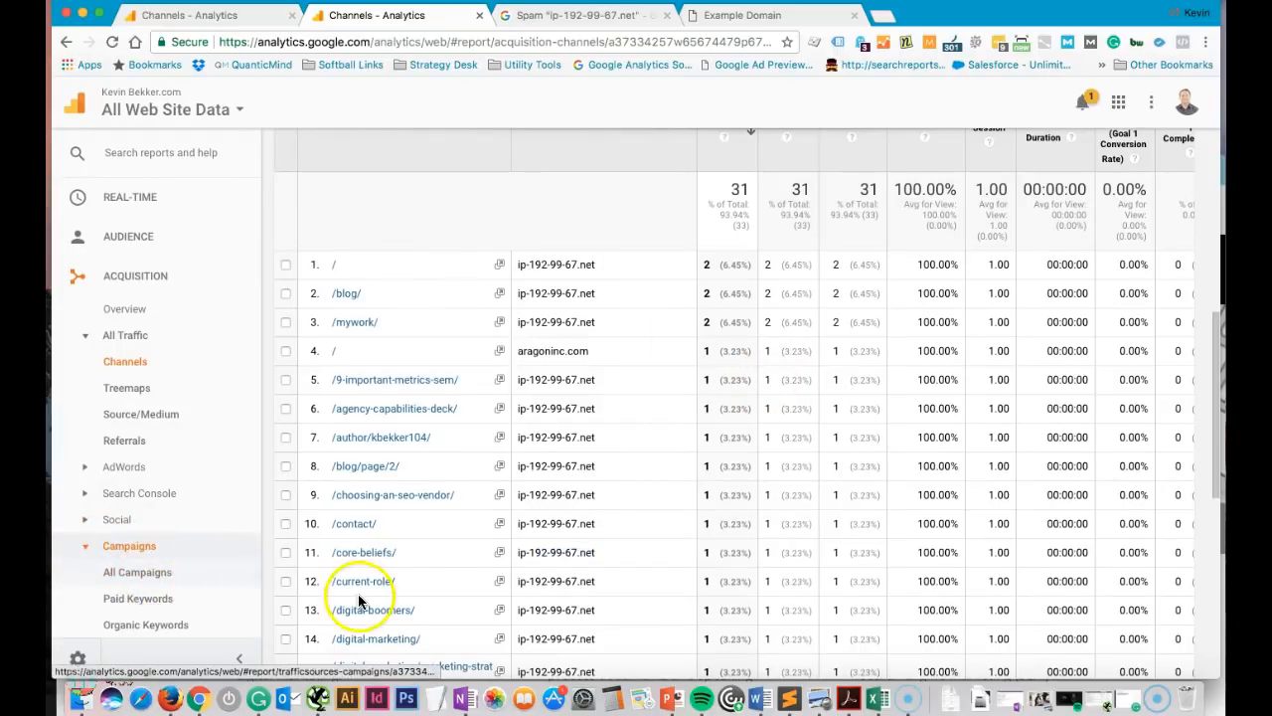
{"action": "scroll", "scroll_direction": "up", "scroll_amount": 3}
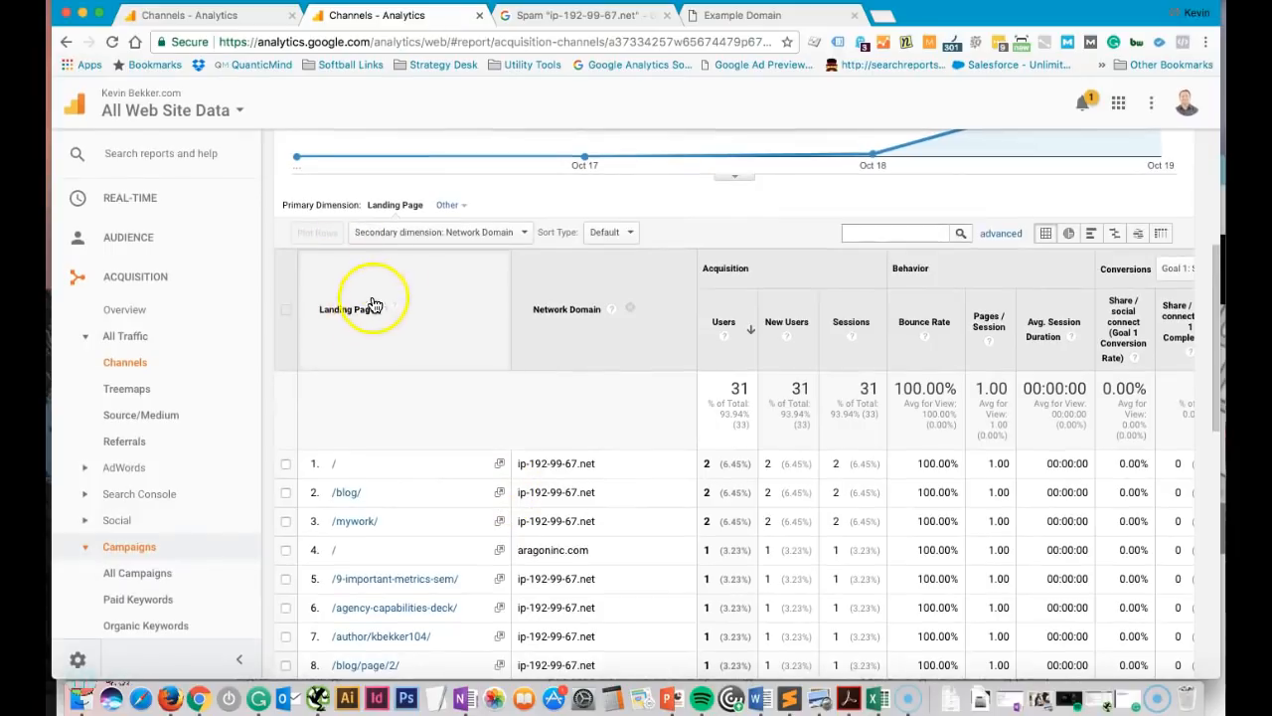
{"action": "mouse_move", "coordinate": [353, 403]}
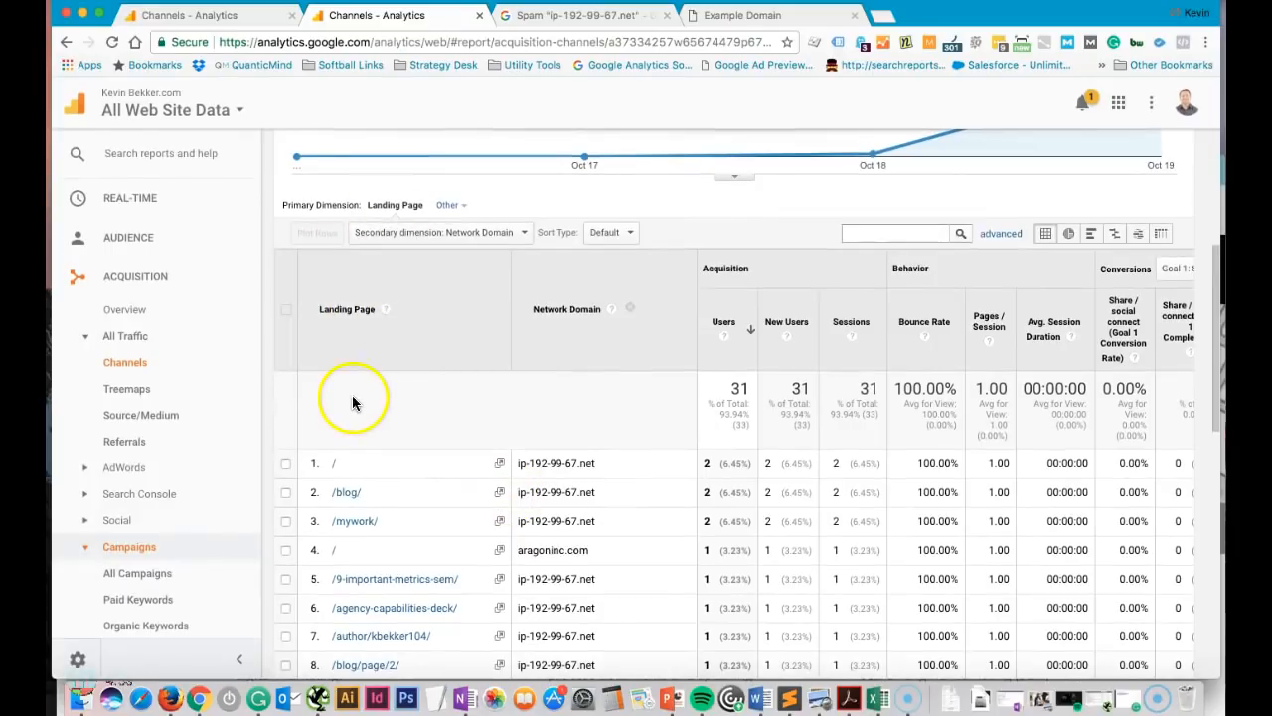
{"action": "mouse_move", "coordinate": [432, 238]}
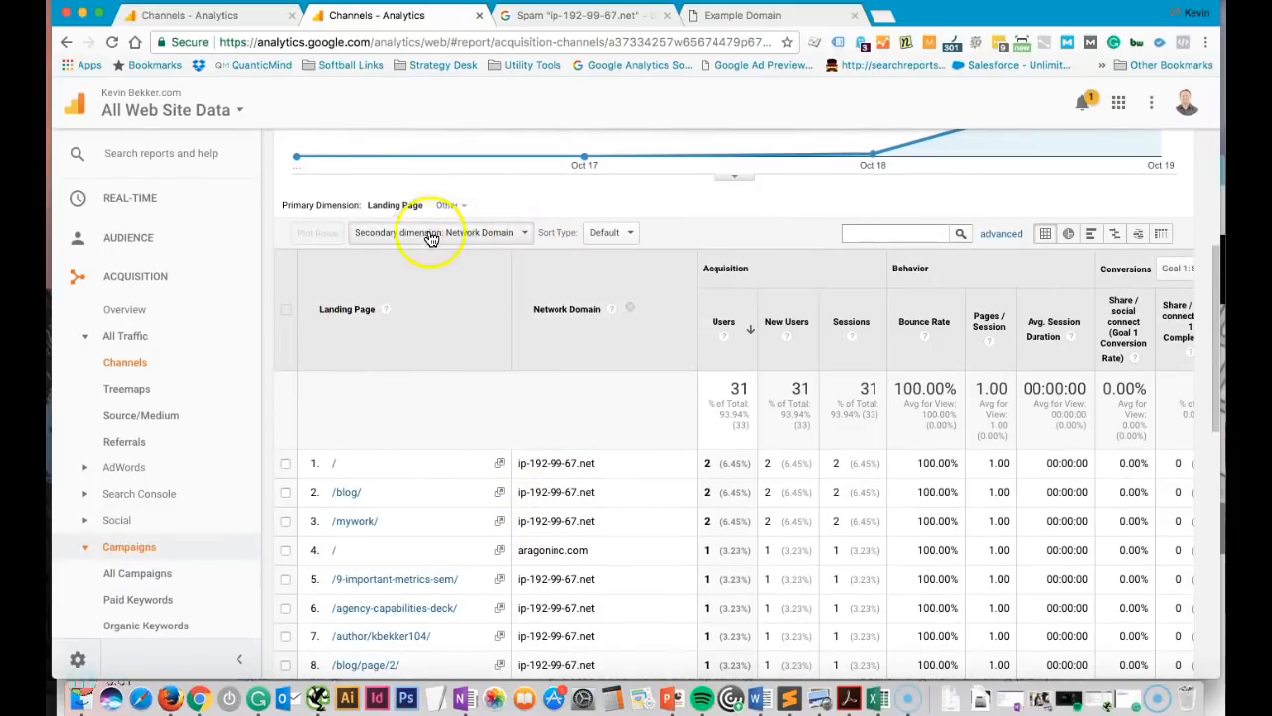
{"action": "scroll", "scroll_direction": "down", "scroll_amount": 3}
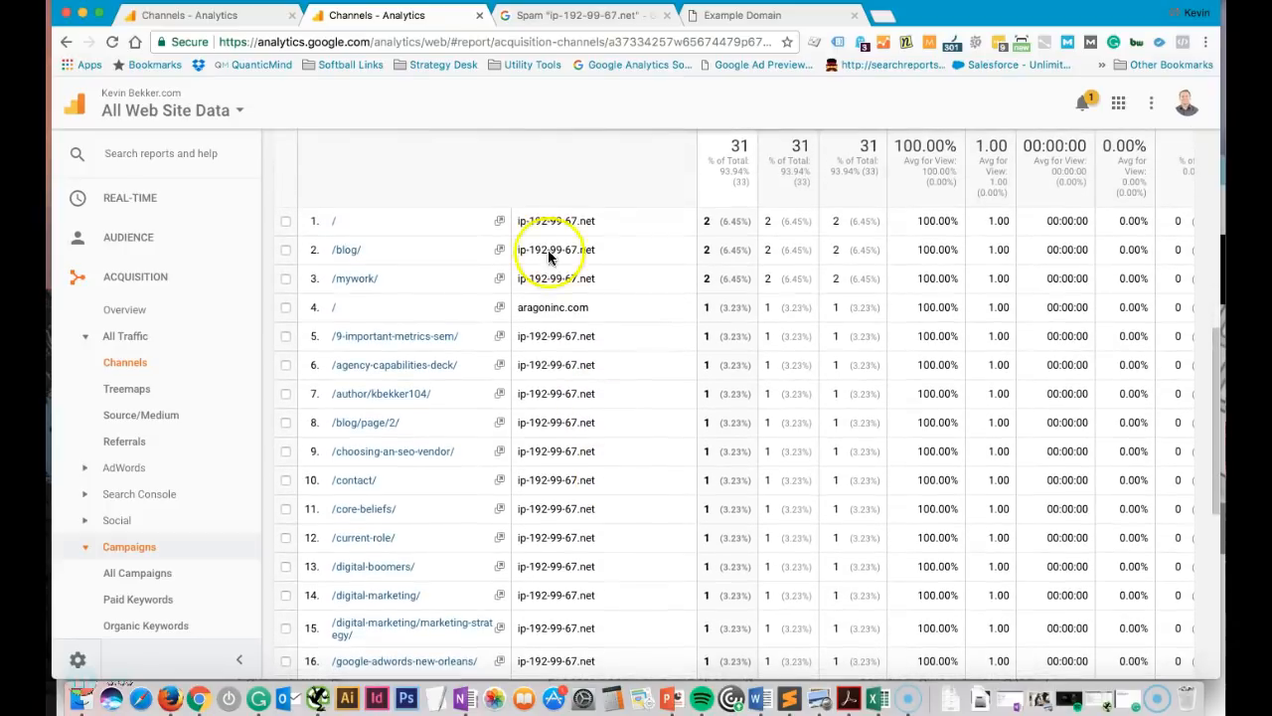
{"action": "scroll", "scroll_direction": "down", "scroll_amount": 3}
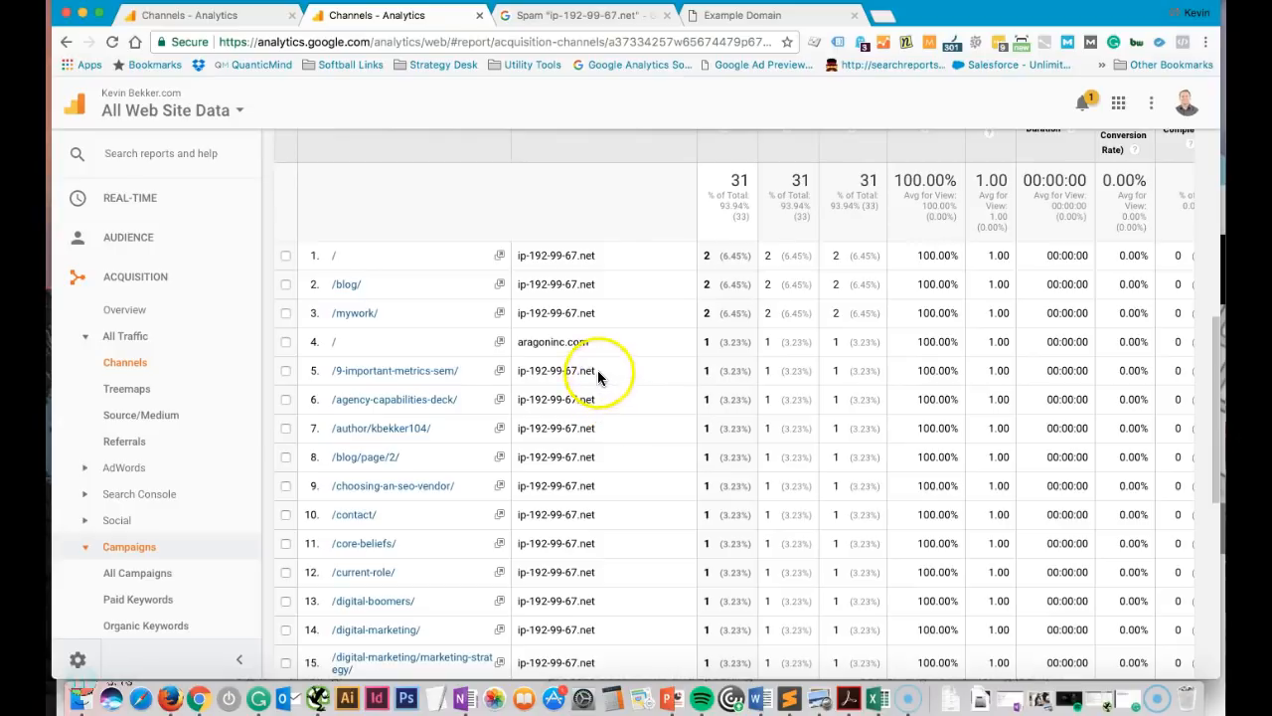
Copy the ip-192-99-67.net domain text and start a new browser tab to visit it
{"action": "right_click", "coordinate": [537, 370]}
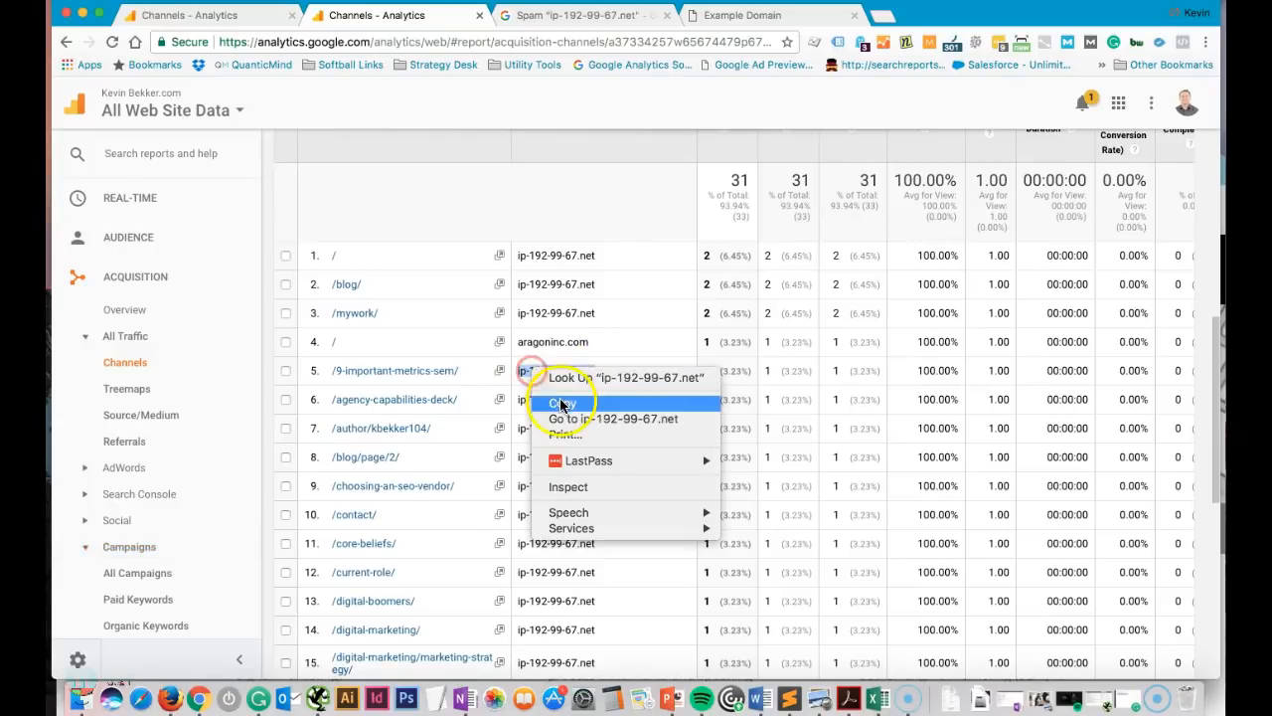
{"action": "left_click", "coordinate": [563, 402]}
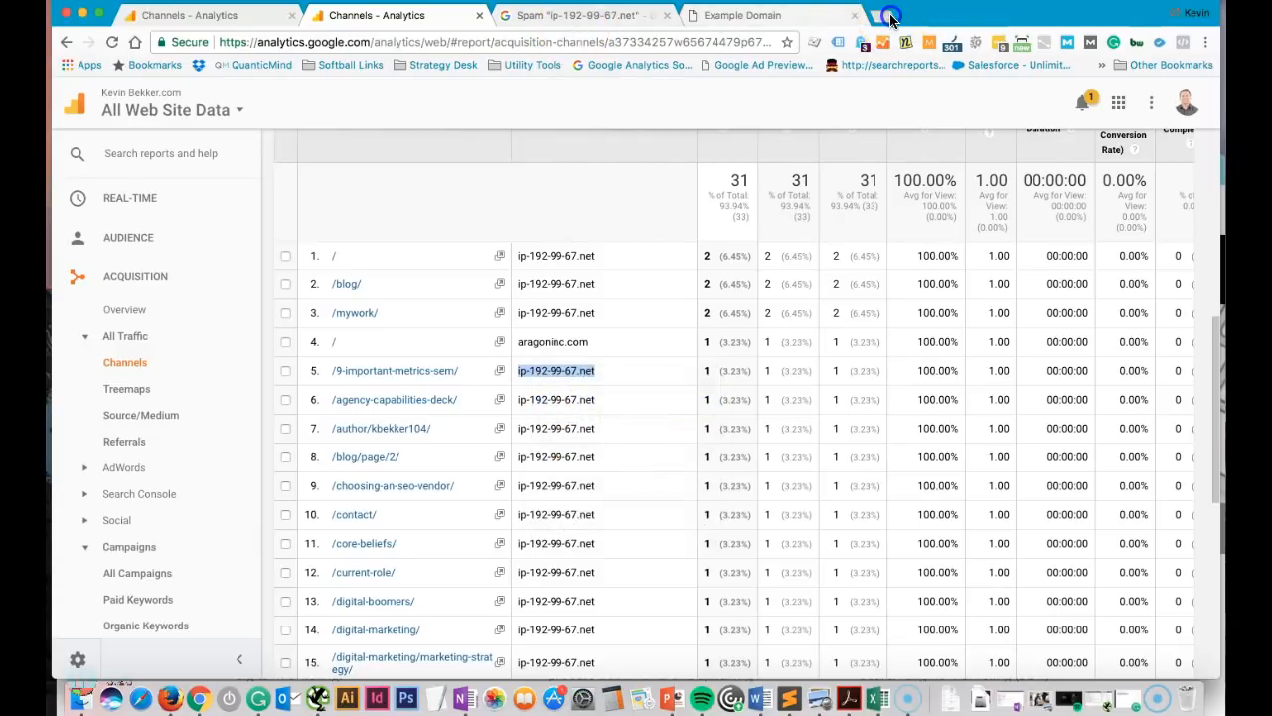
{"action": "left_click", "coordinate": [924, 15]}
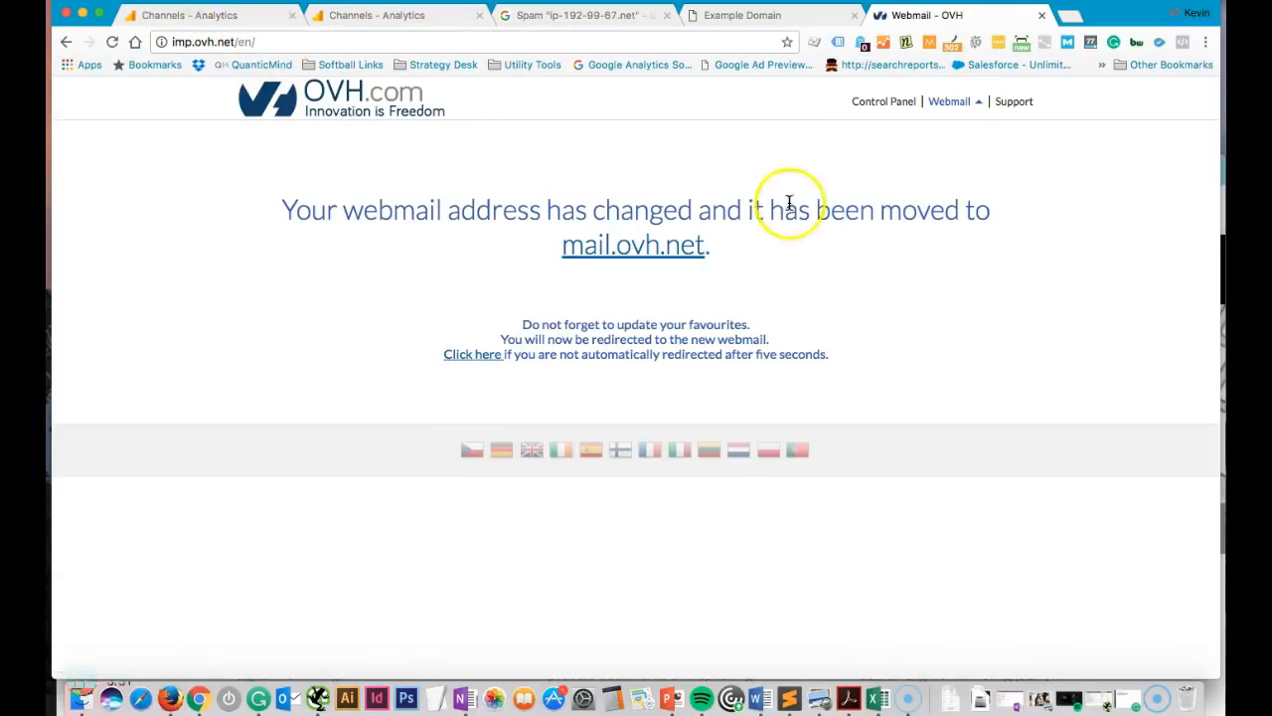
{"action": "mouse_move", "coordinate": [959, 250]}
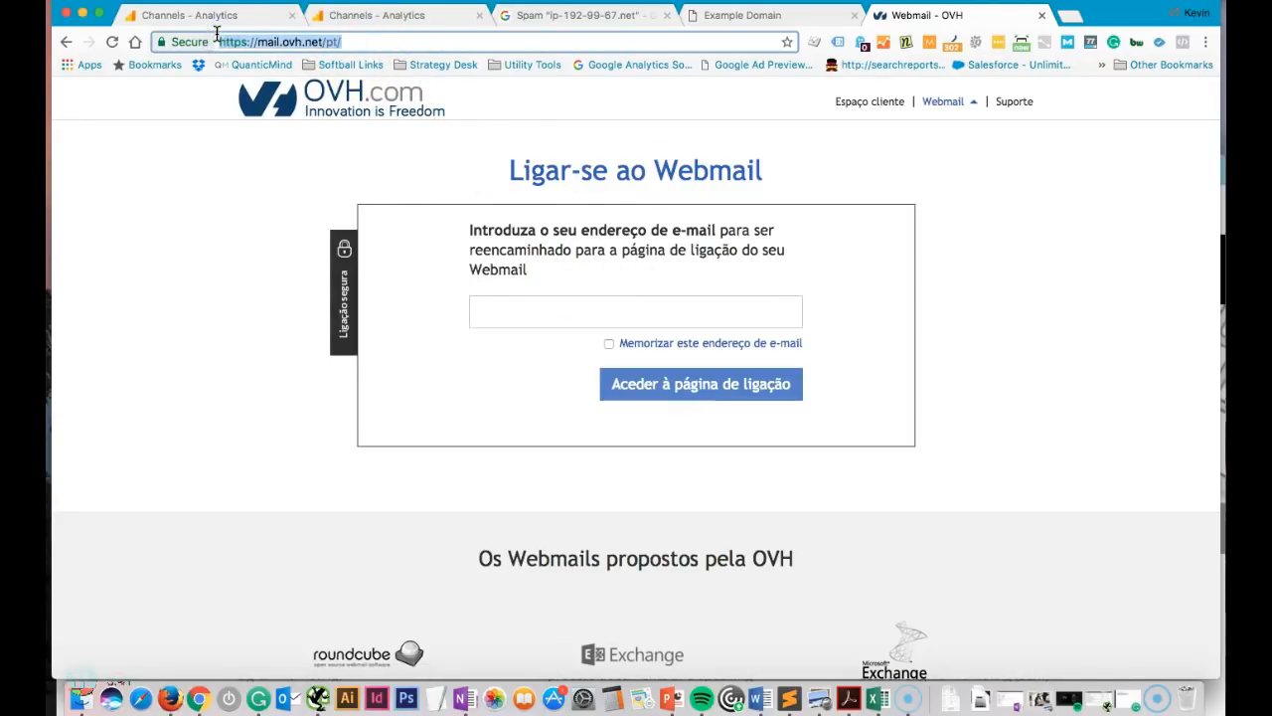
Search Google for spam "ip-192-99-67.net", review the OVH spam-host results, and return to the Channels report tab
{"action": "type", "text": "spam \"ip-192-99-67.net"}
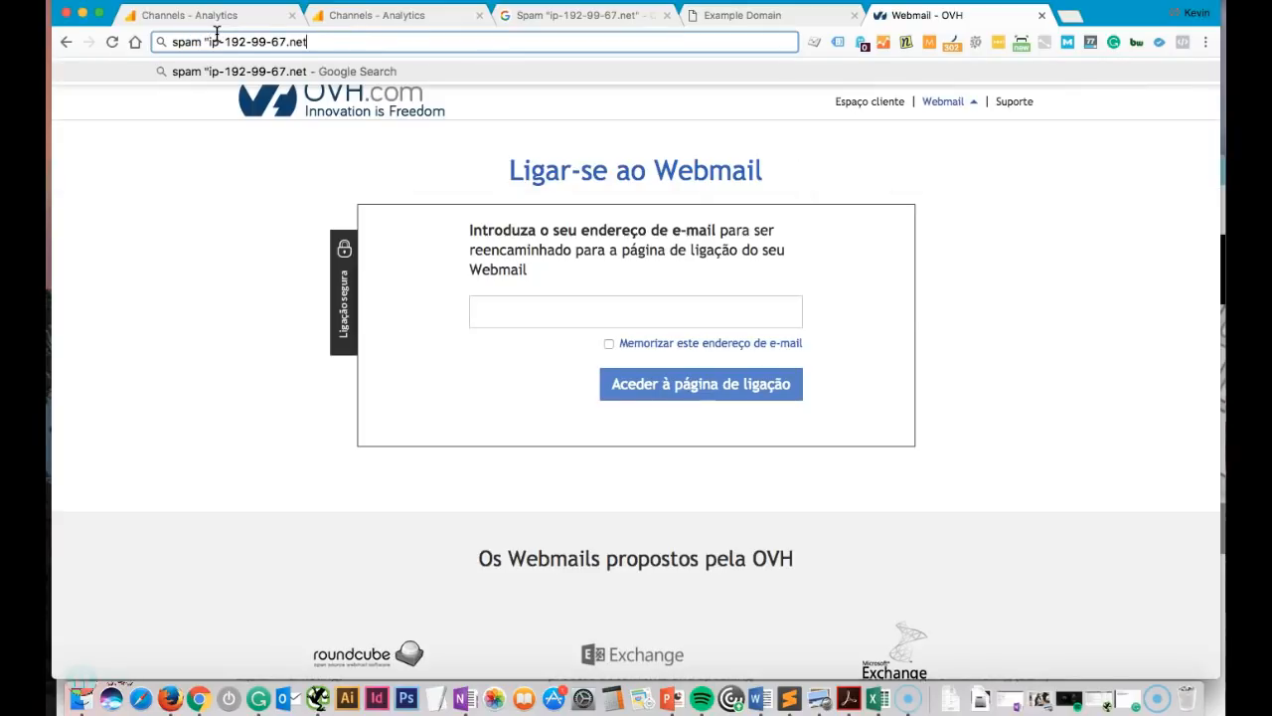
{"action": "type", "text": "\""}
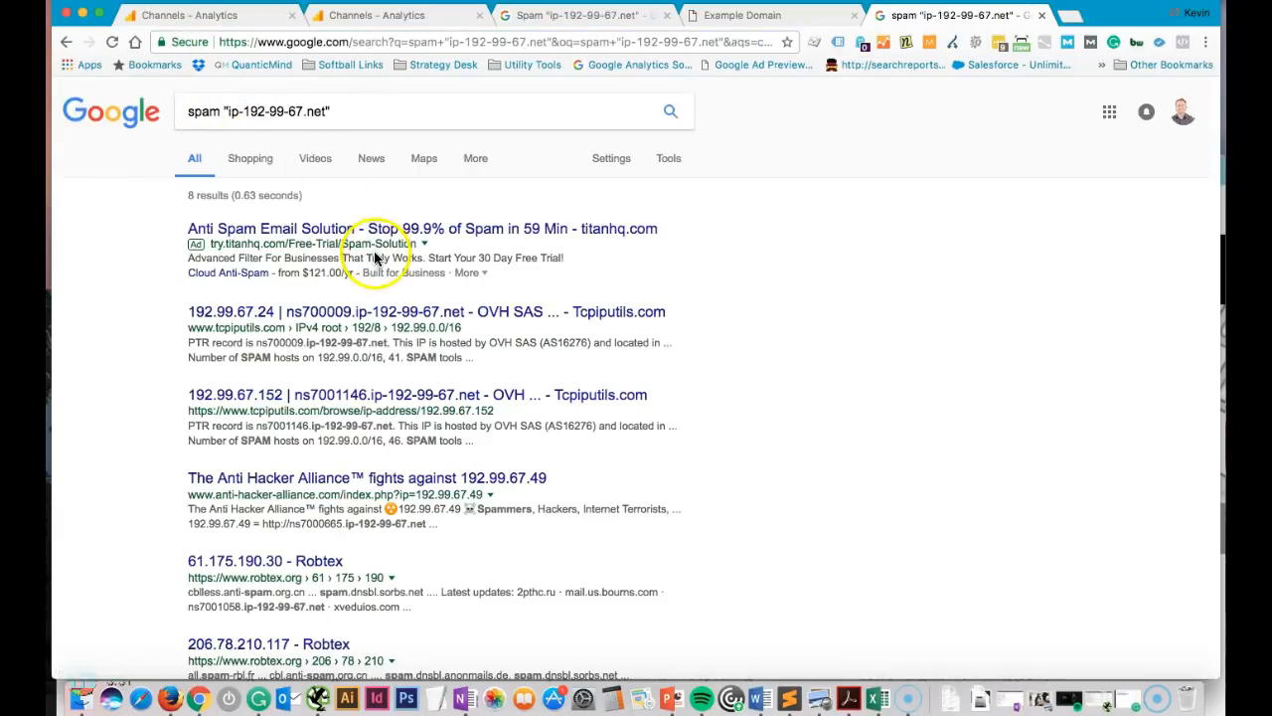
{"action": "mouse_move", "coordinate": [404, 370]}
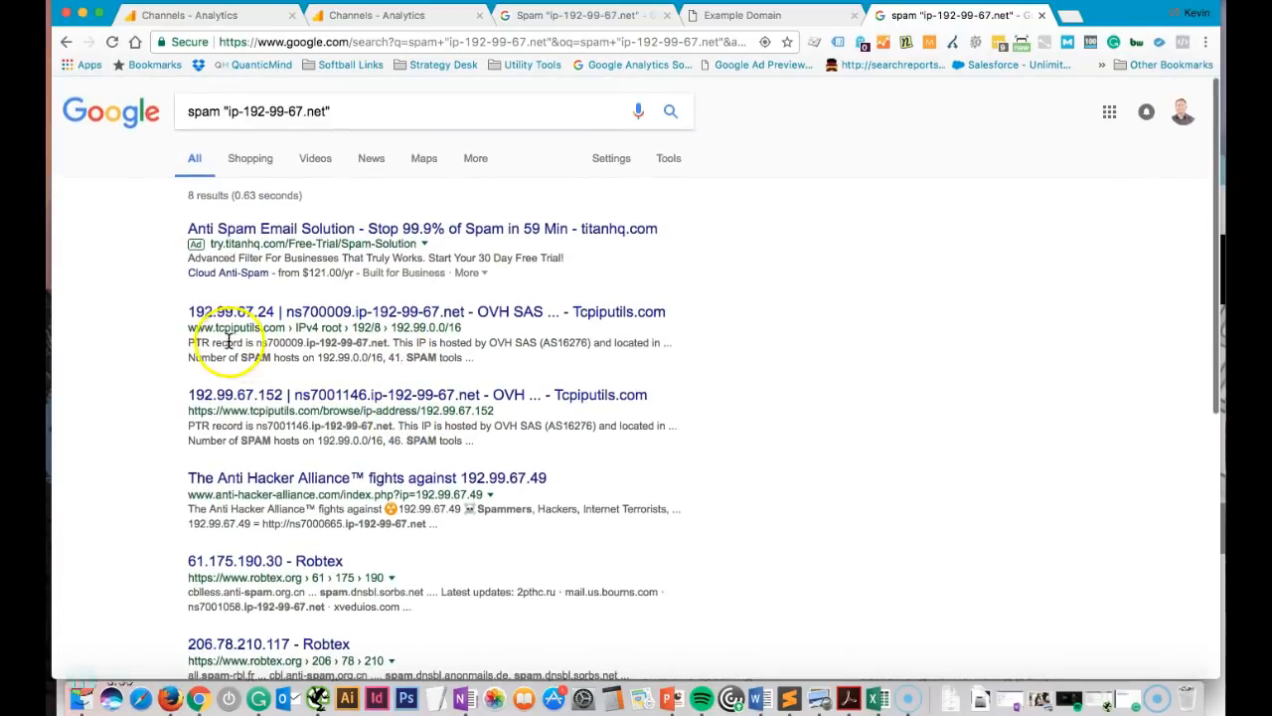
{"action": "mouse_move", "coordinate": [246, 356]}
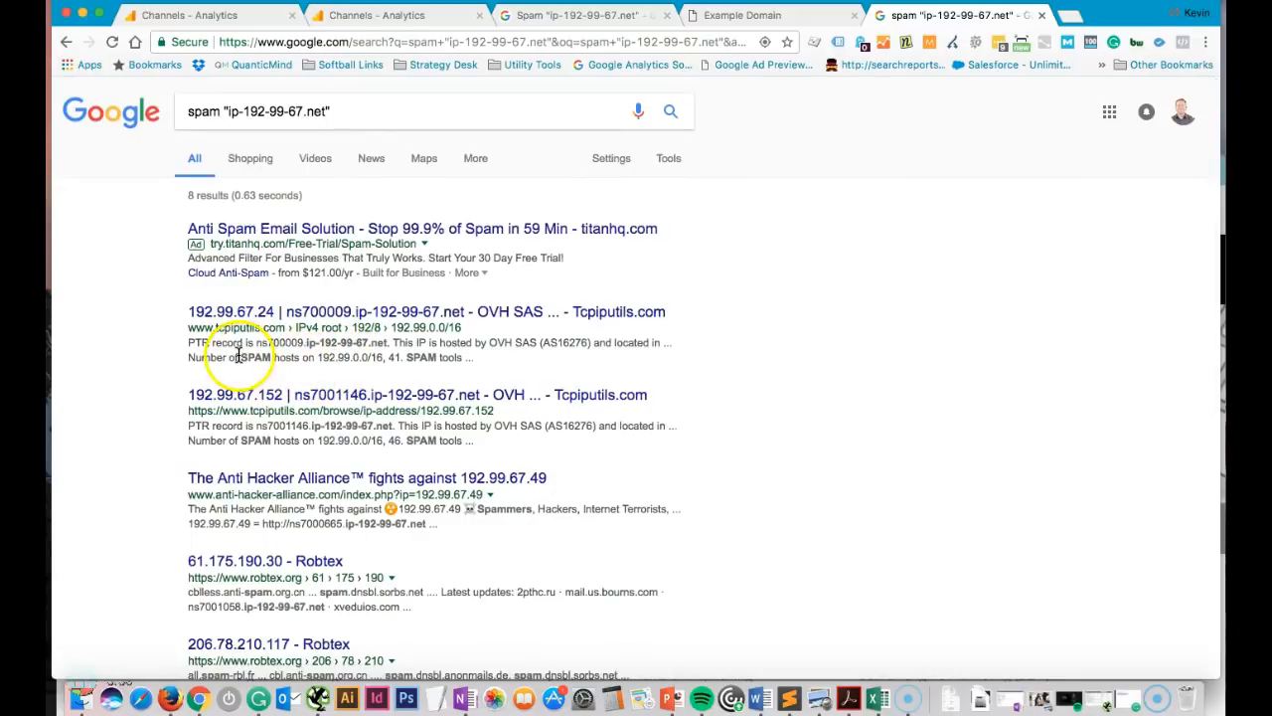
{"action": "double_click", "coordinate": [256, 358]}
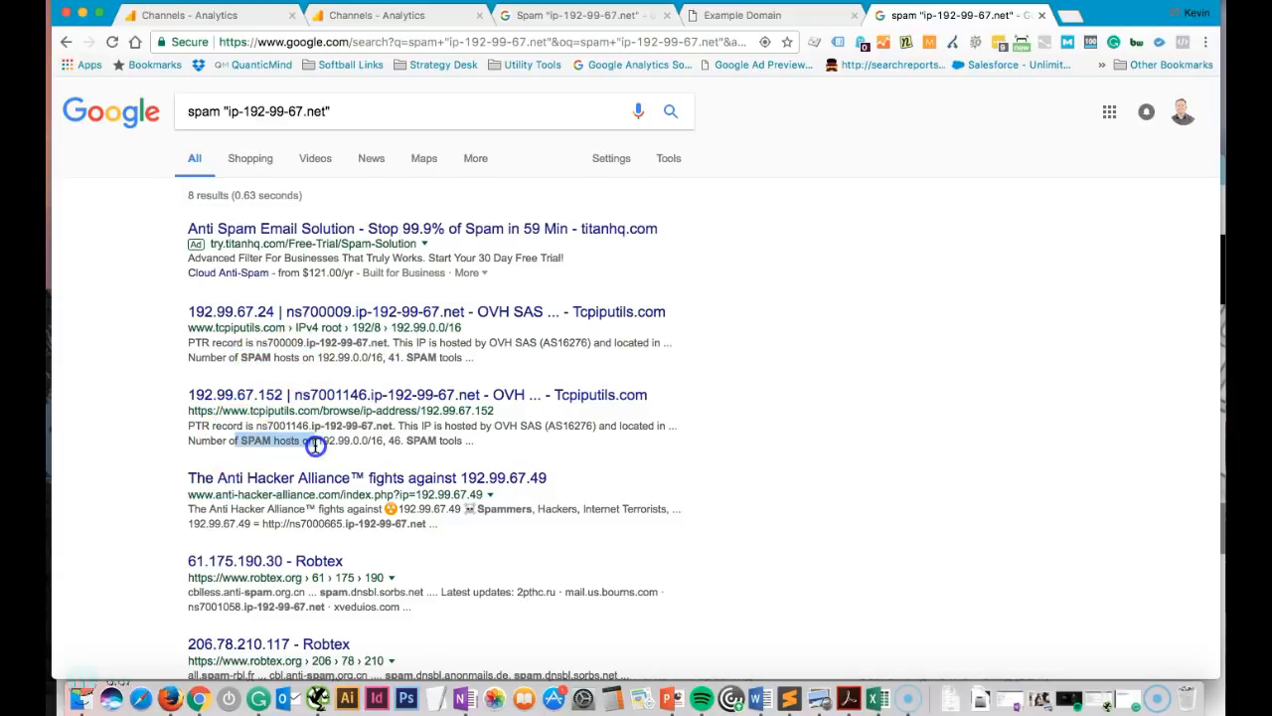
{"action": "scroll", "scroll_direction": "down", "scroll_amount": 3}
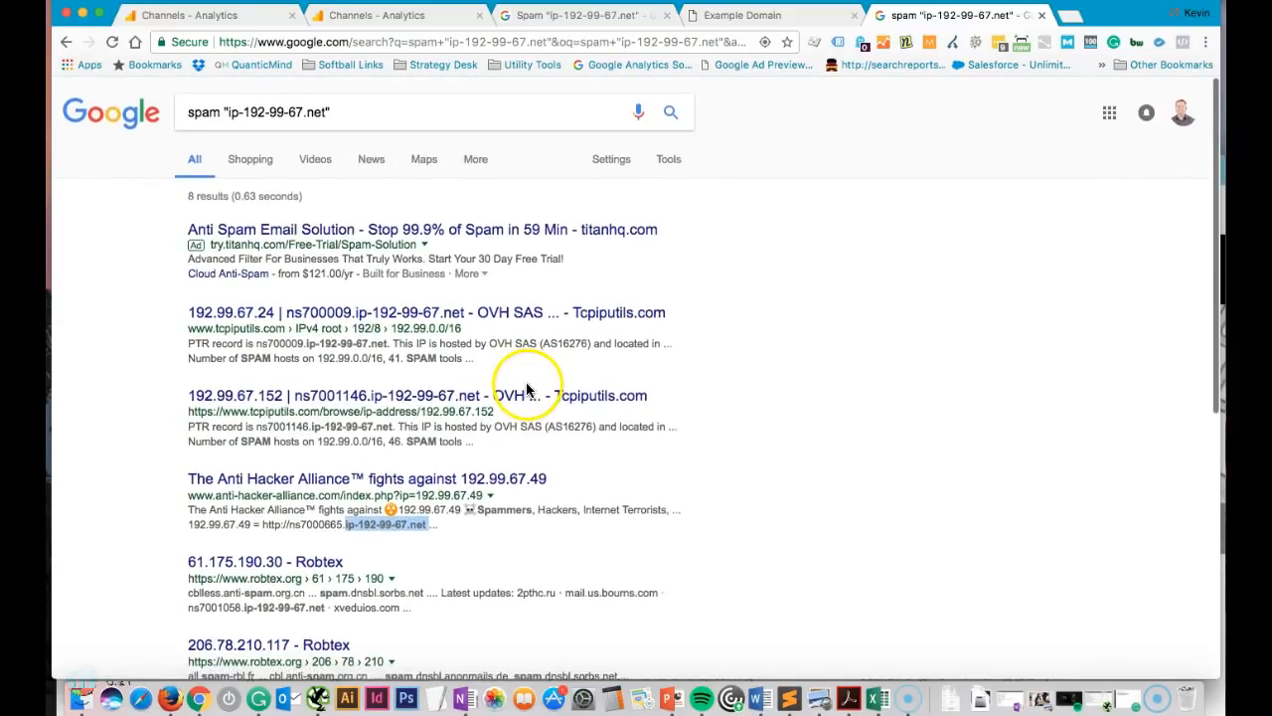
{"action": "mouse_move", "coordinate": [398, 169]}
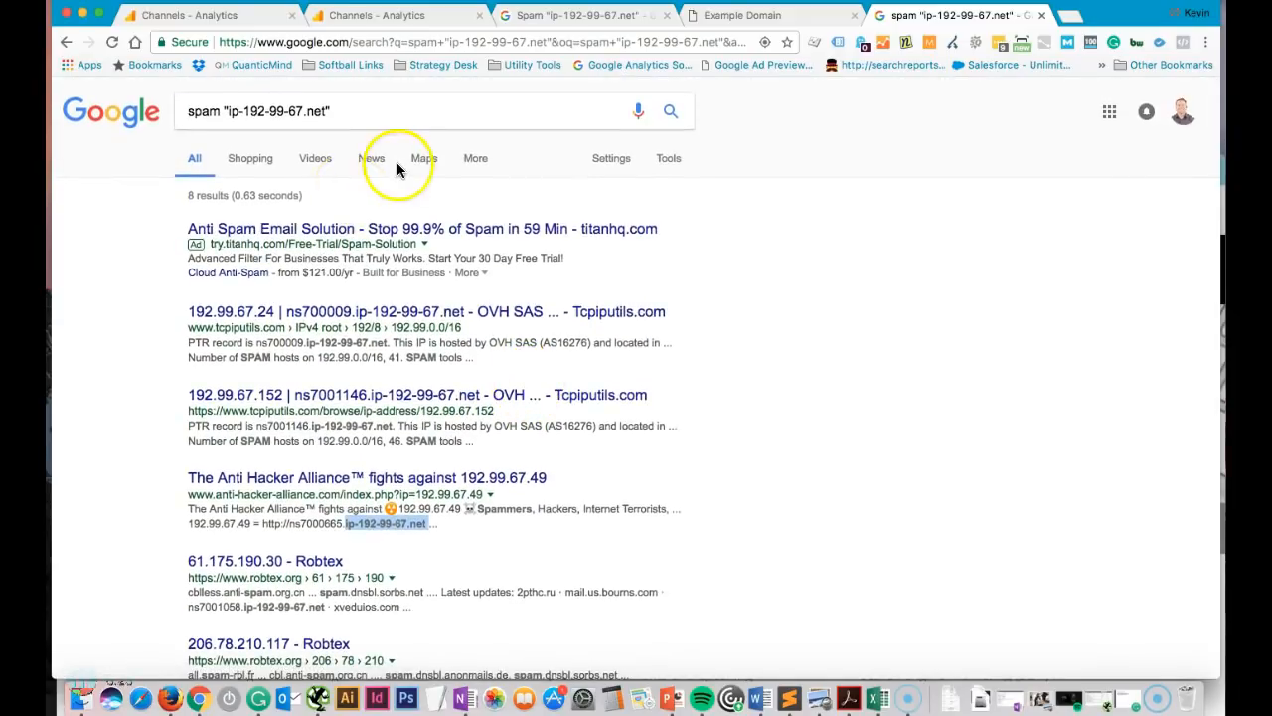
{"action": "mouse_move", "coordinate": [371, 139]}
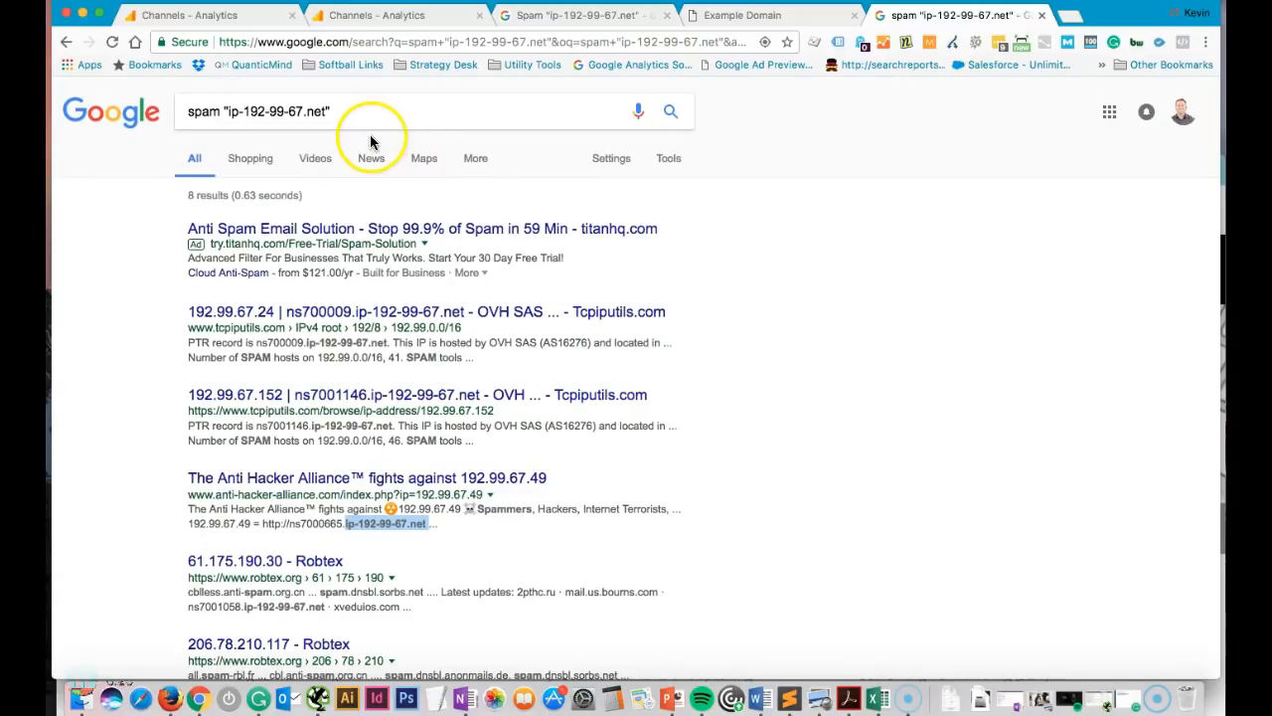
{"action": "left_click", "coordinate": [184, 15]}
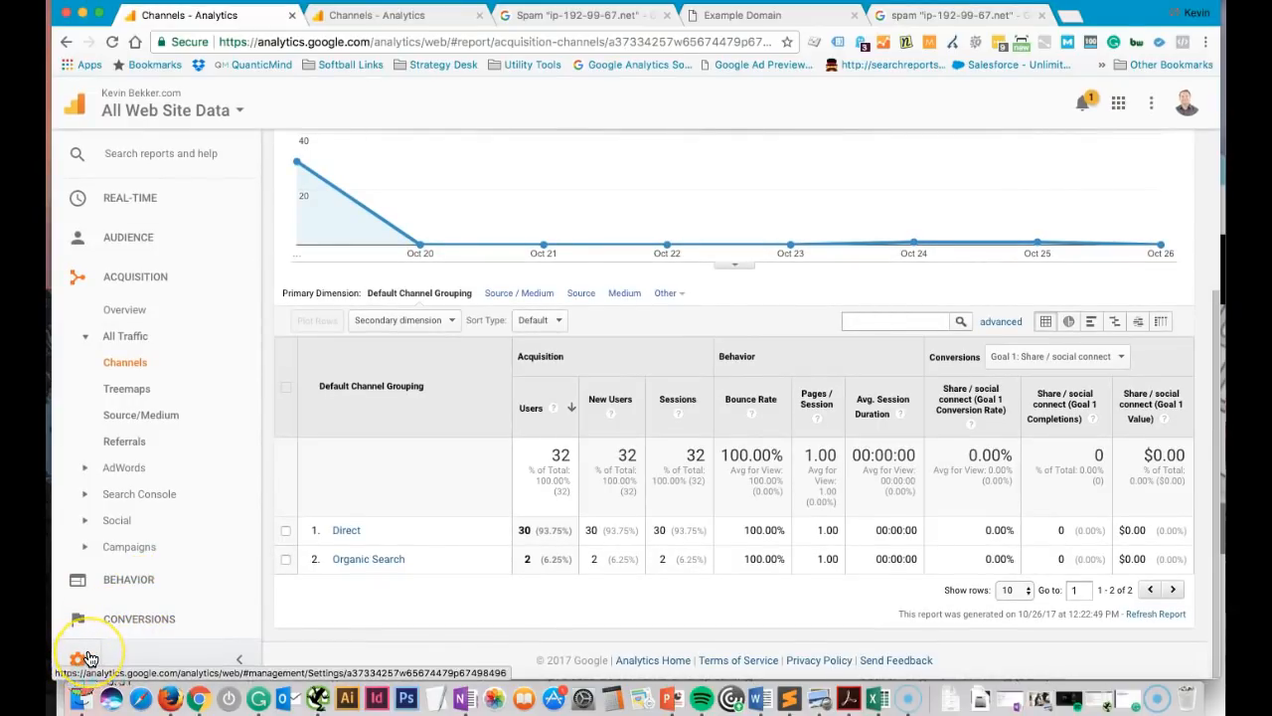
Go to Admin and show the Filters list for the All Web Site Data view
{"action": "left_click", "coordinate": [78, 659]}
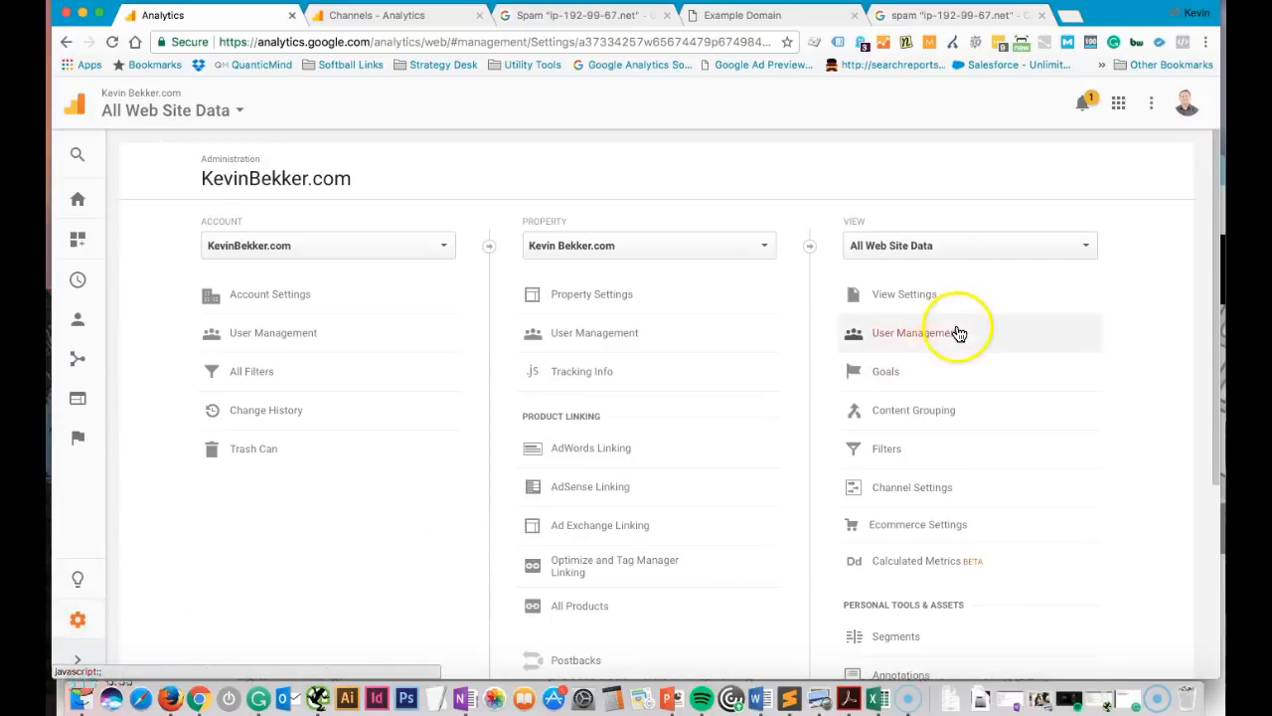
{"action": "mouse_move", "coordinate": [888, 387]}
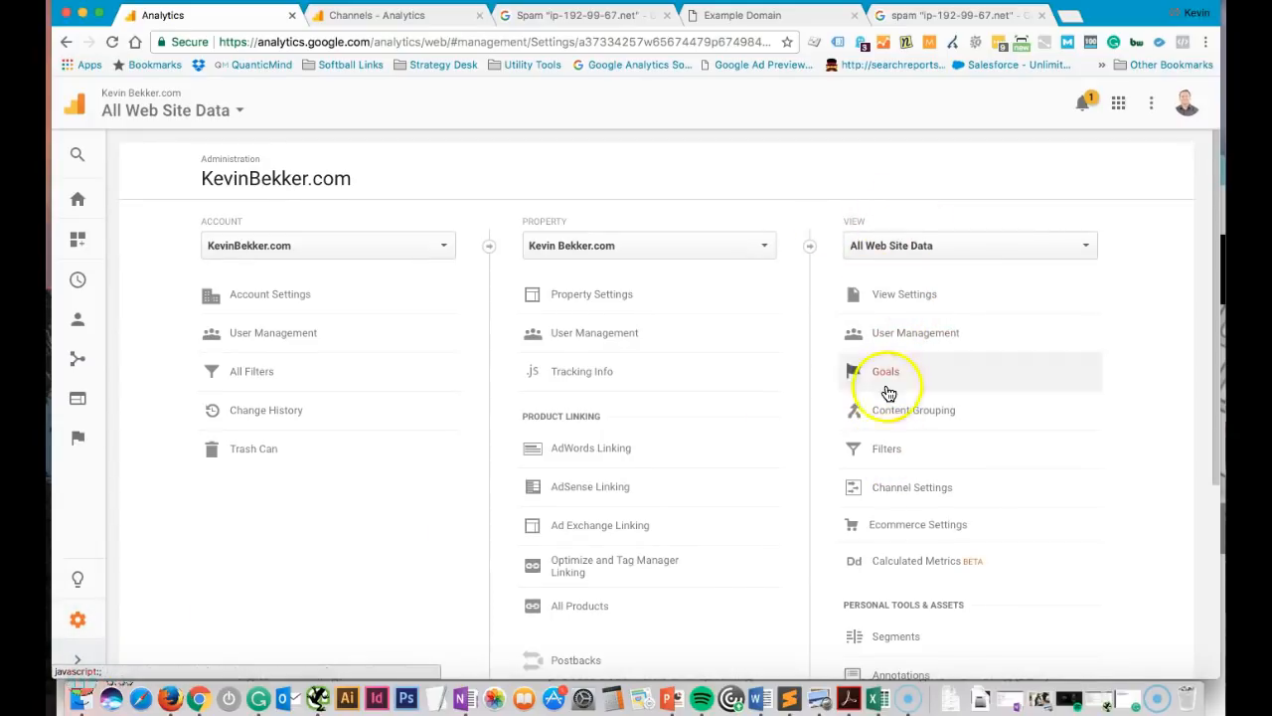
{"action": "left_click", "coordinate": [886, 449]}
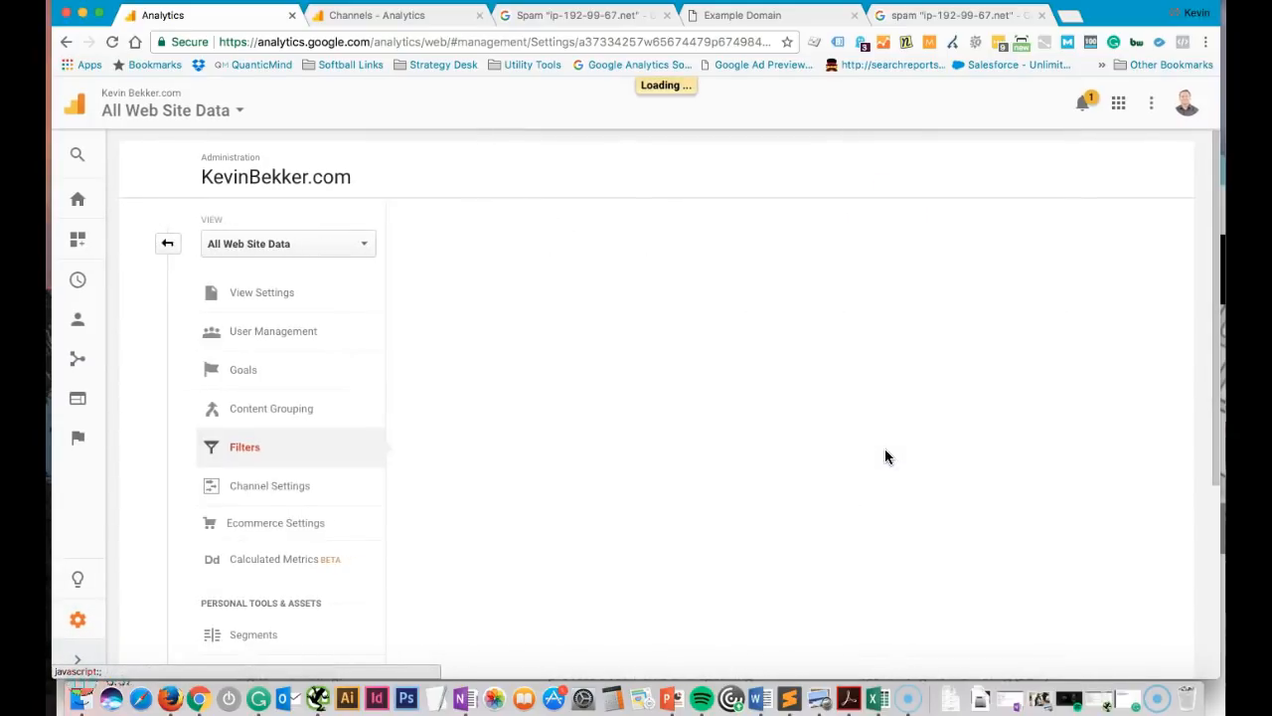
{"action": "left_click", "coordinate": [245, 446]}
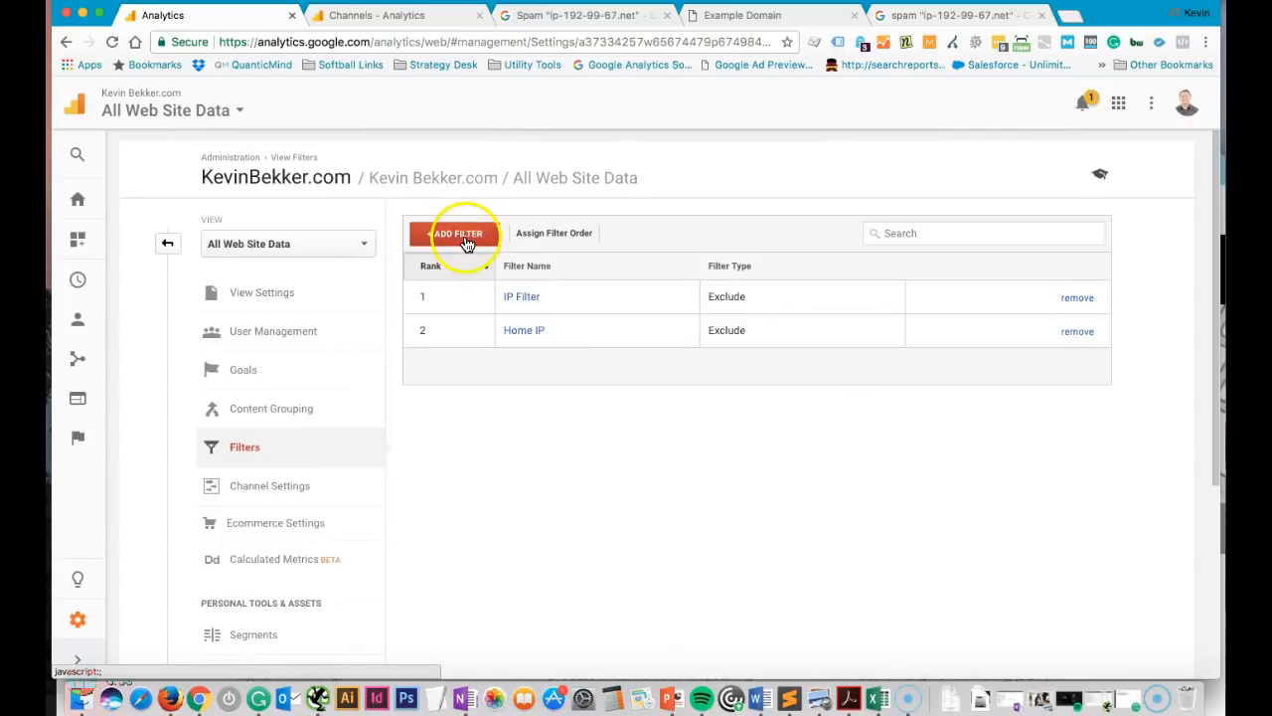
Add a new view filter named 'spam block ip-192-99-67.net' with filter type Exclude
{"action": "left_click", "coordinate": [458, 233]}
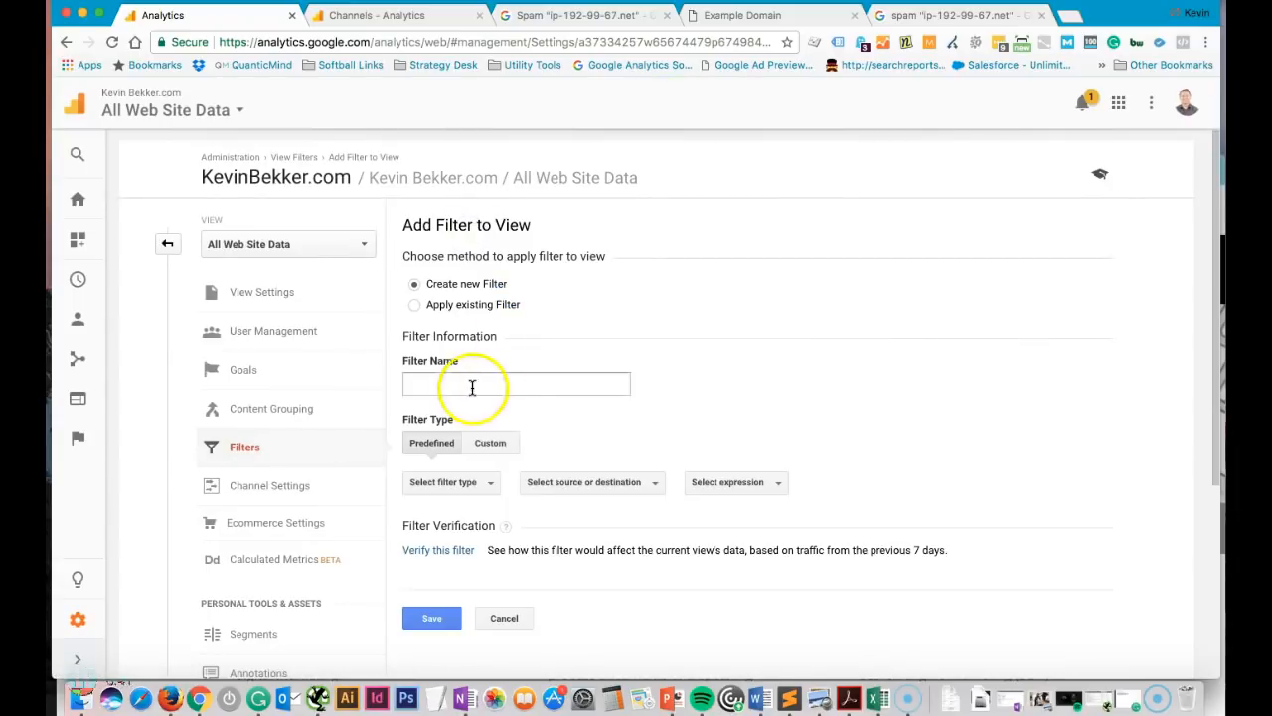
{"action": "right_click", "coordinate": [472, 386]}
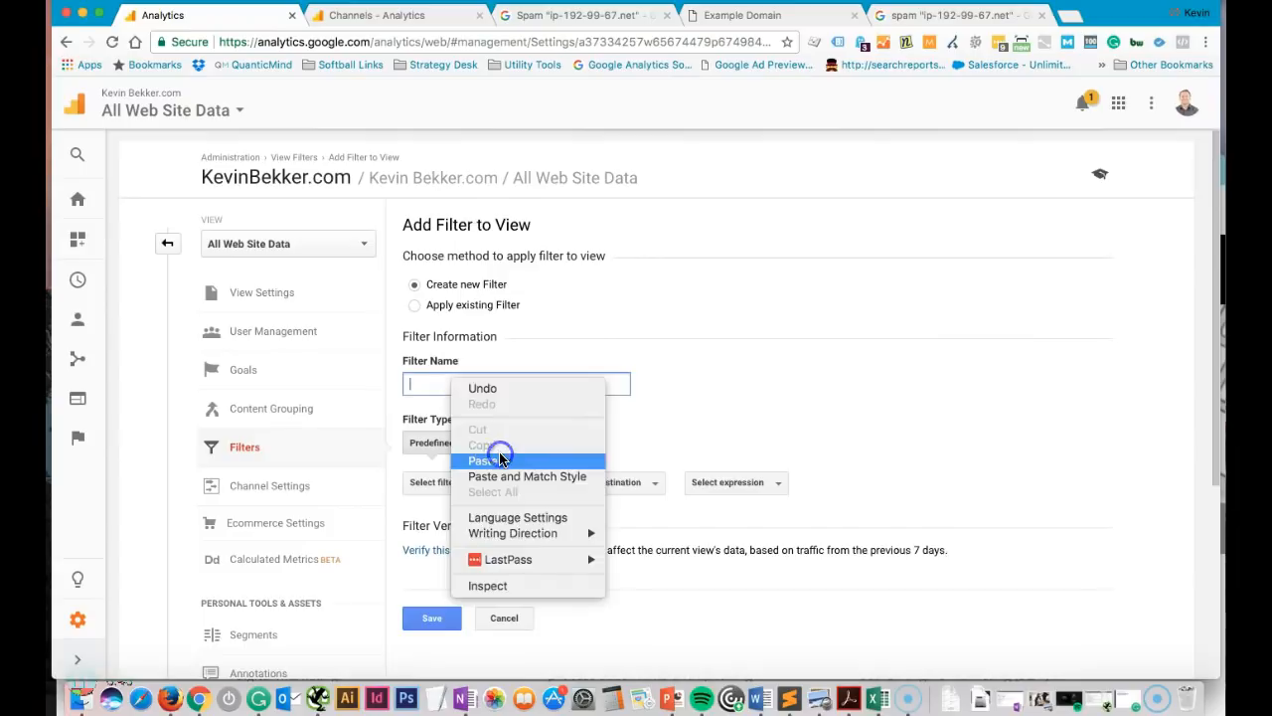
{"action": "left_click", "coordinate": [485, 460]}
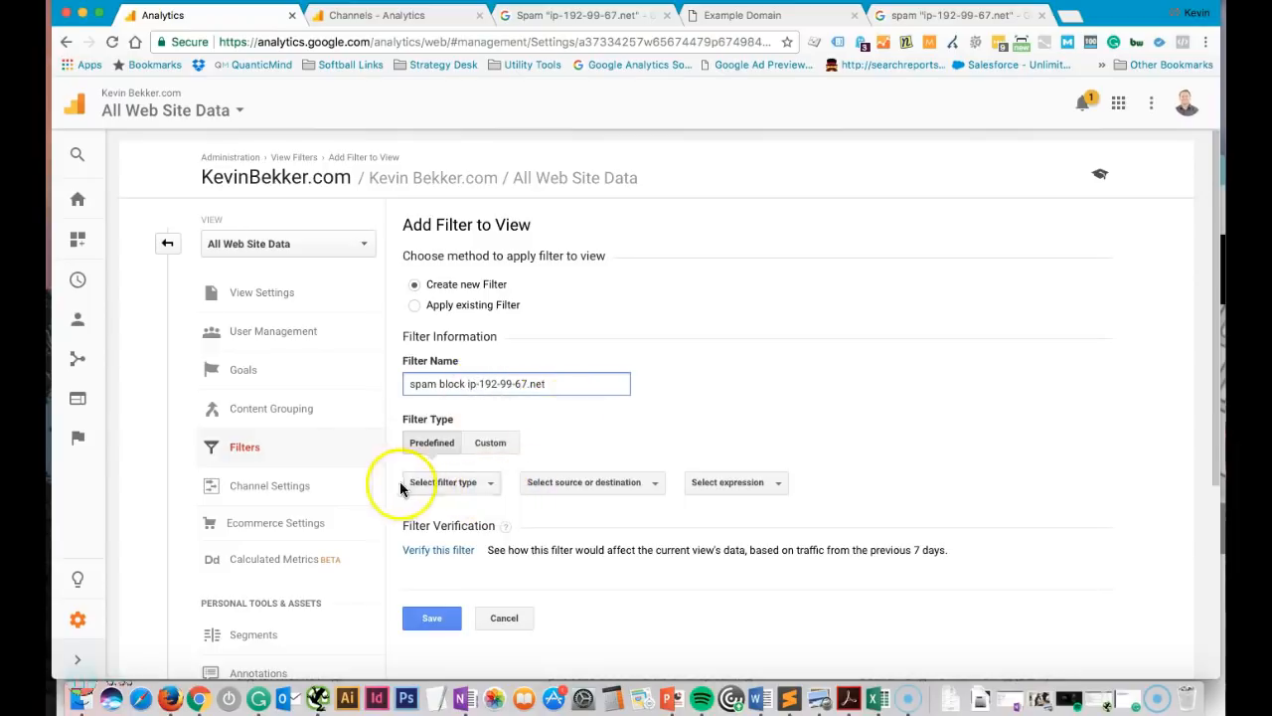
{"action": "left_click", "coordinate": [447, 482]}
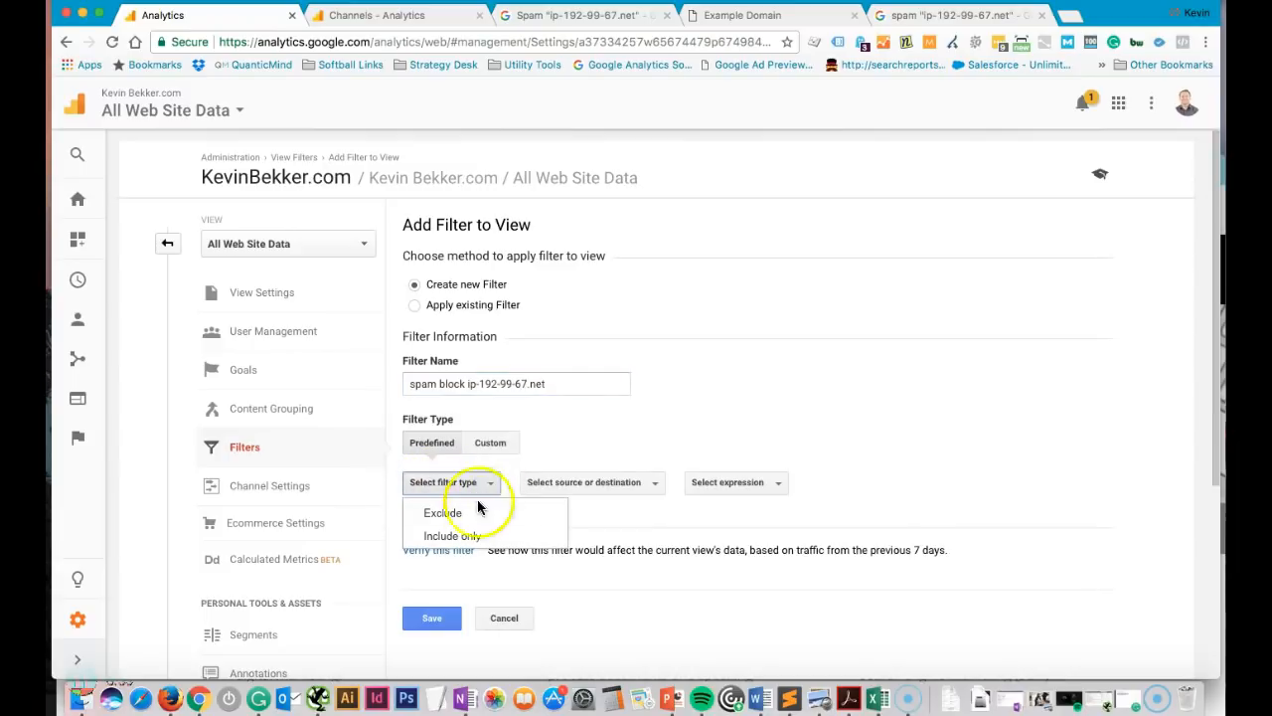
{"action": "left_click", "coordinate": [443, 512]}
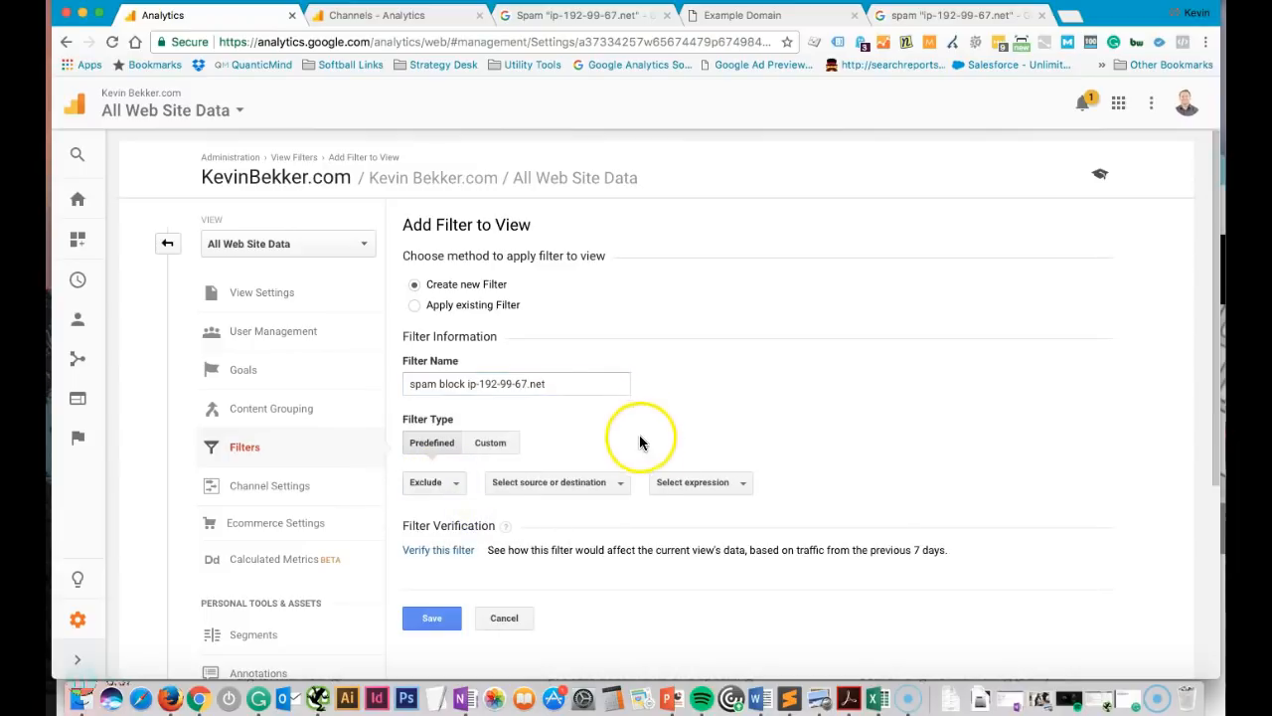
Set it to match traffic from the ISP domain that is equal to ip-192-99-67.net
{"action": "left_click", "coordinate": [551, 482]}
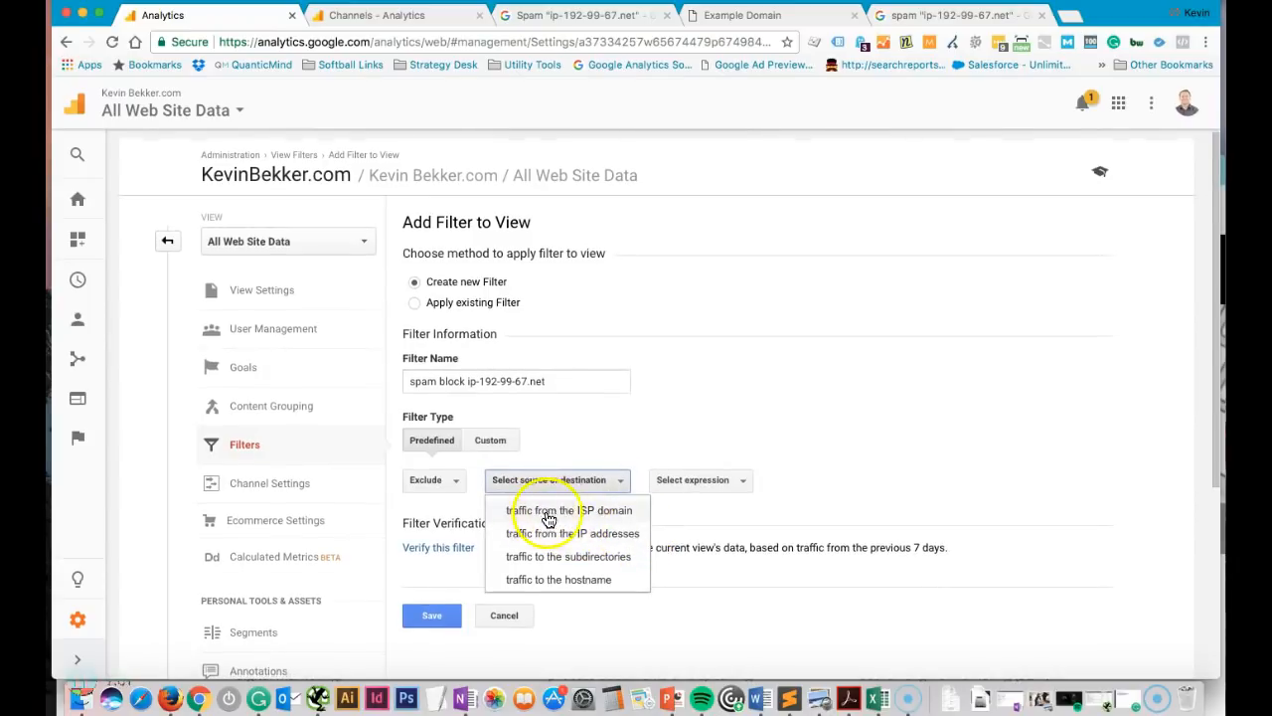
{"action": "mouse_move", "coordinate": [607, 520]}
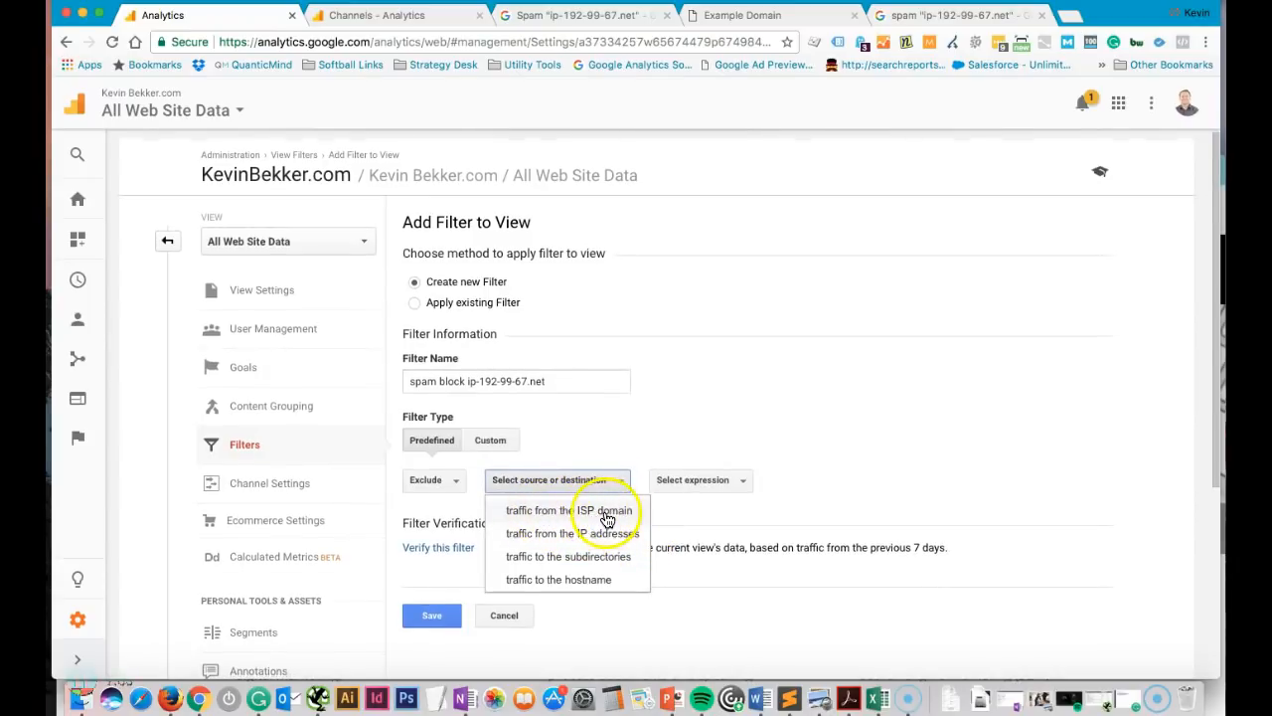
{"action": "left_click", "coordinate": [606, 510]}
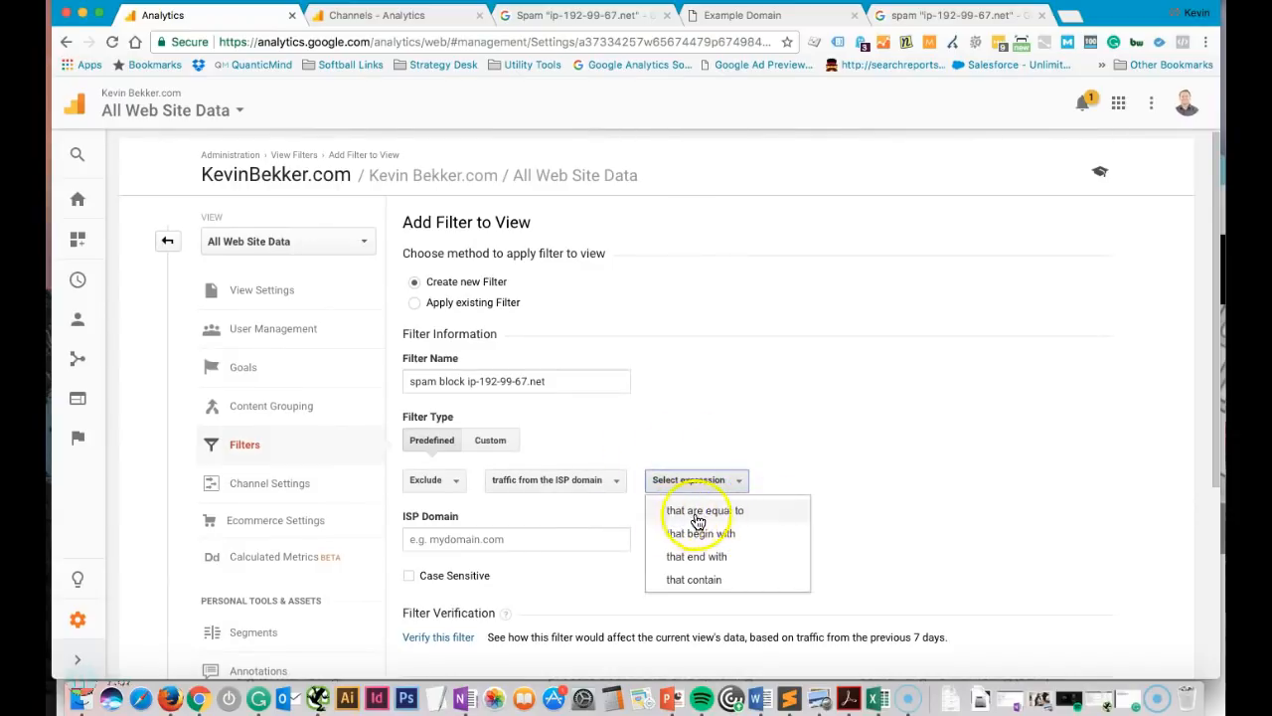
{"action": "left_click", "coordinate": [703, 510]}
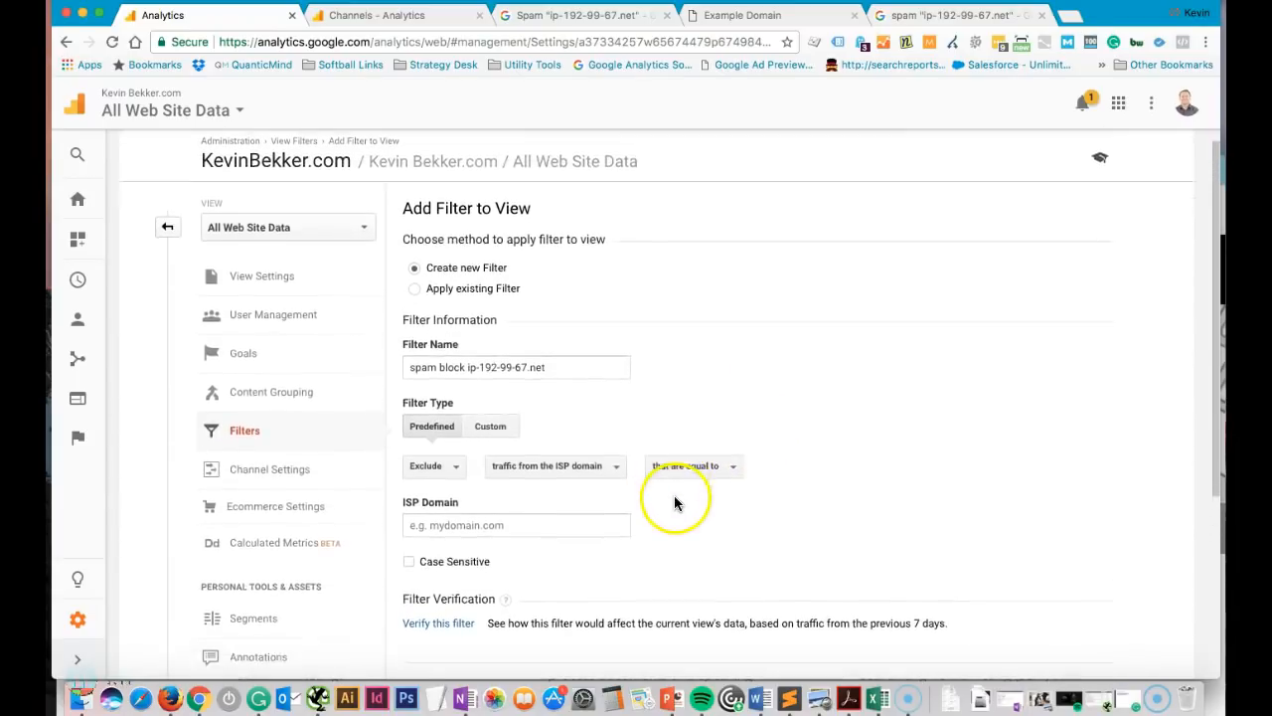
{"action": "scroll", "scroll_direction": "down", "scroll_amount": 3}
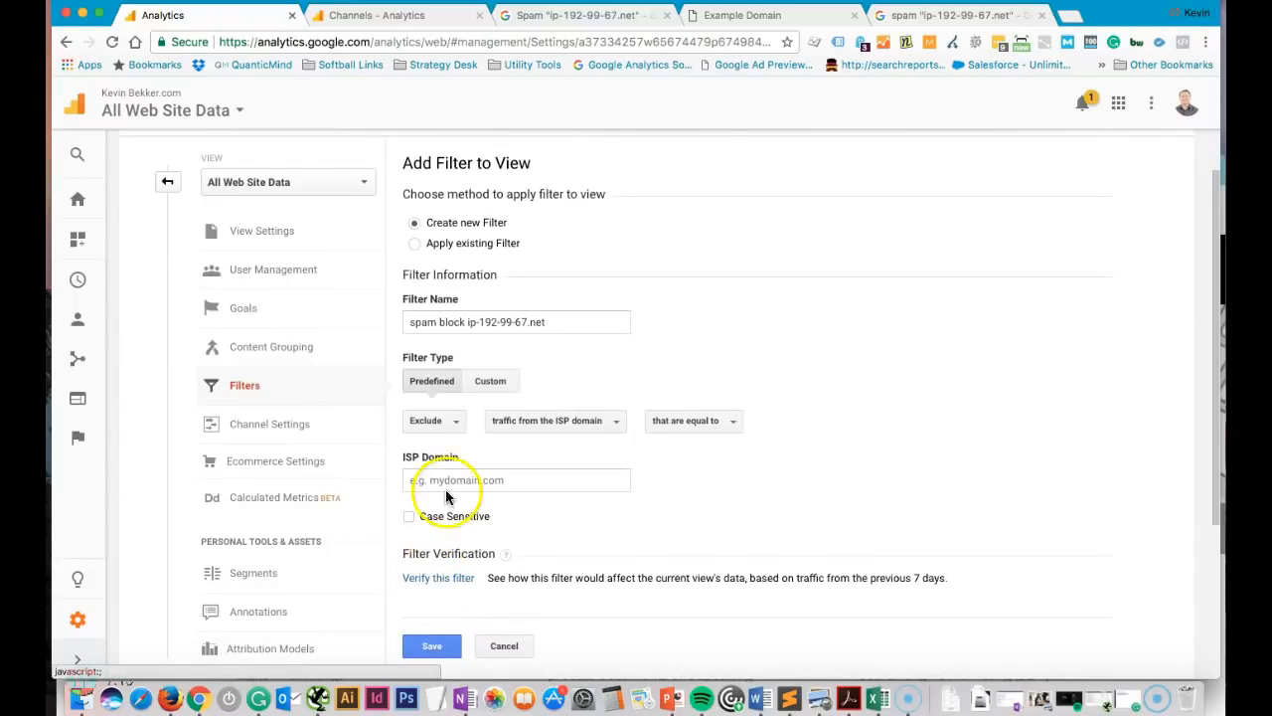
{"action": "right_click", "coordinate": [457, 480]}
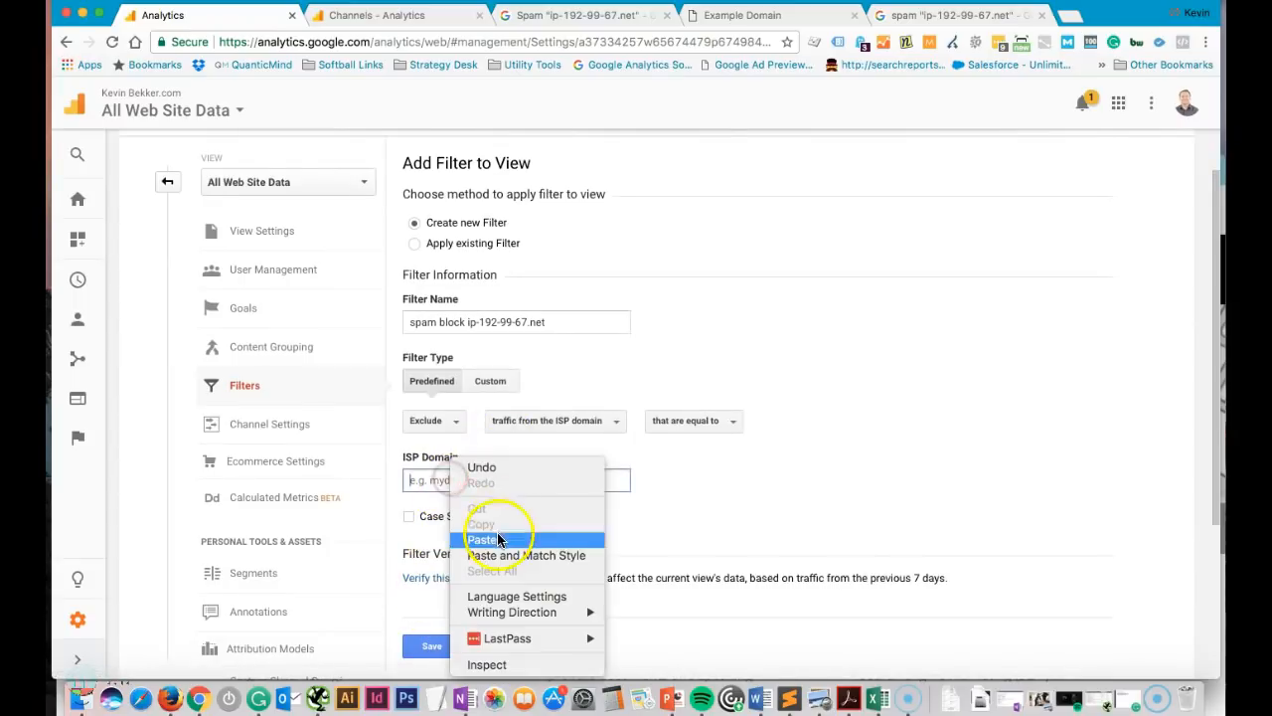
{"action": "left_click", "coordinate": [482, 539]}
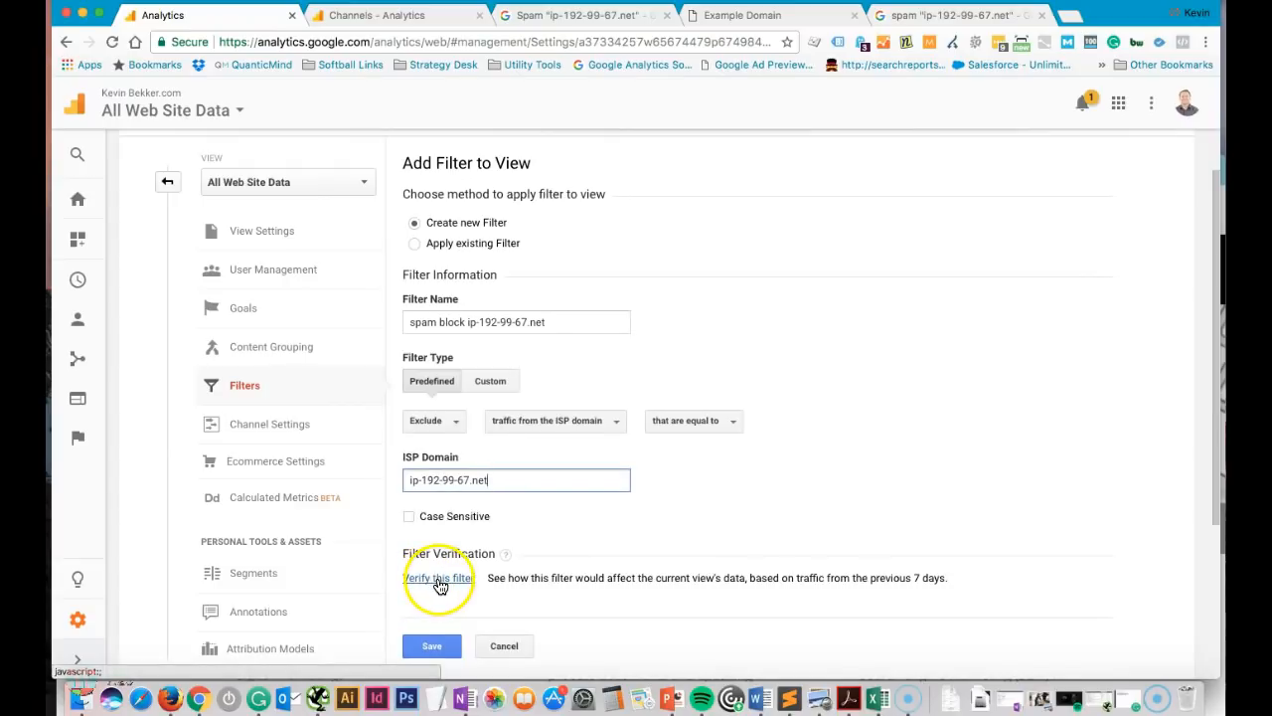
Verify the filter against the Channels report's network domains, then save it as the third exclude filter
{"action": "left_click", "coordinate": [437, 578]}
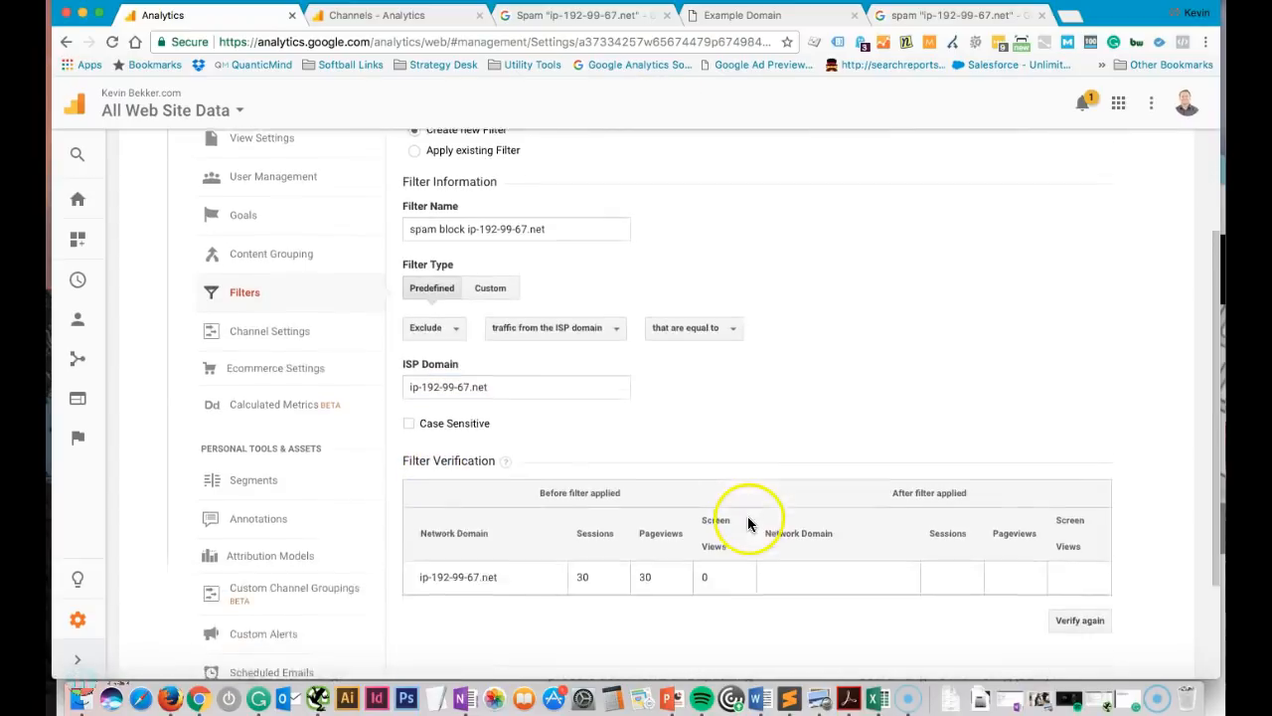
{"action": "scroll", "scroll_direction": "down", "scroll_amount": 3}
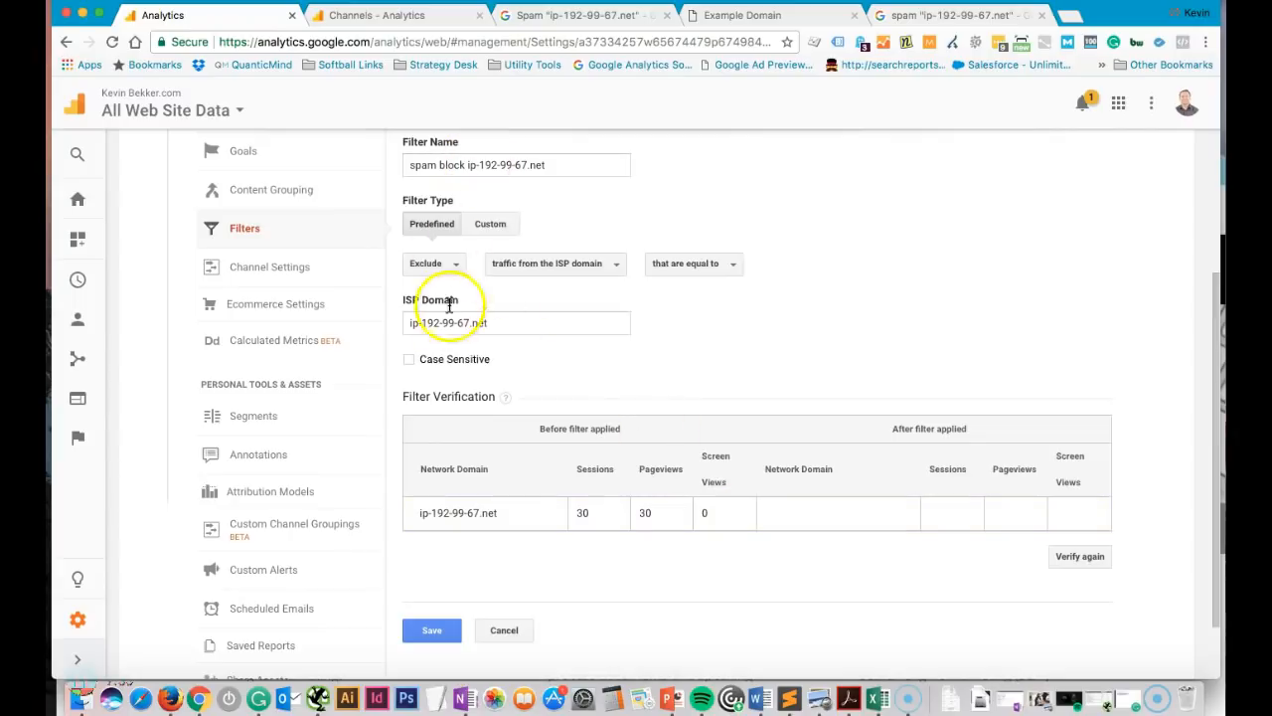
{"action": "left_click", "coordinate": [502, 322]}
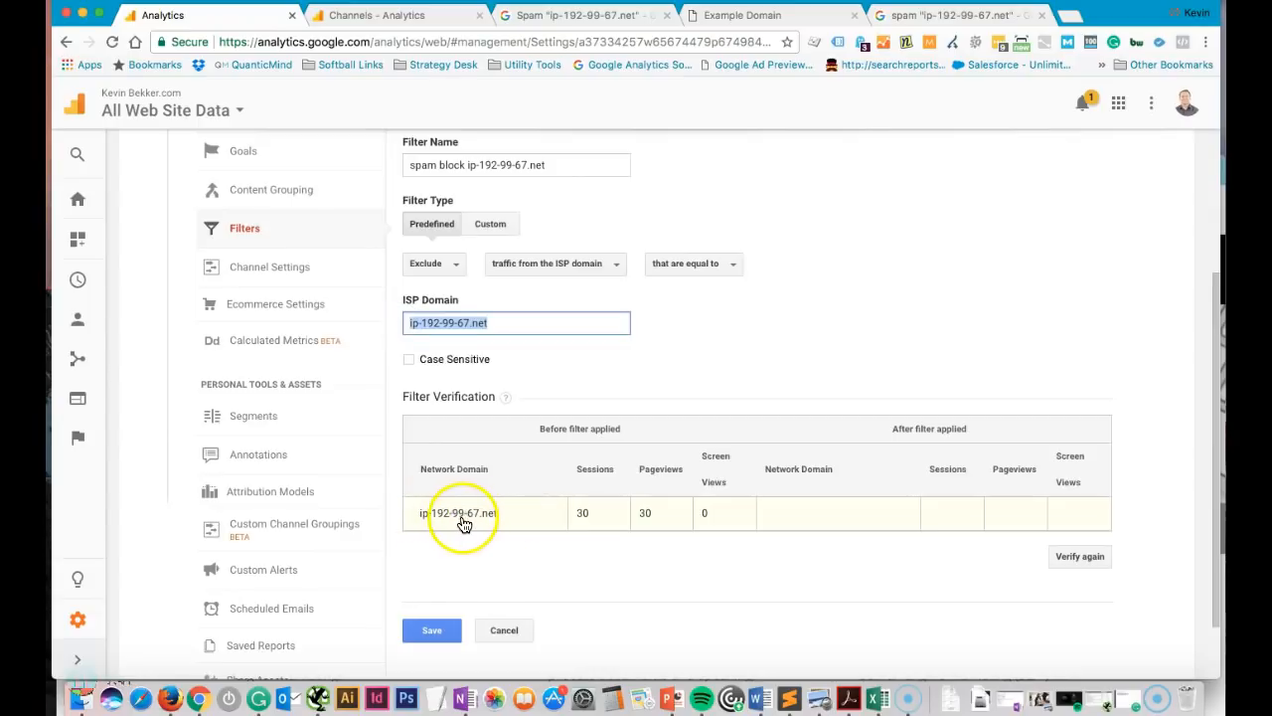
{"action": "mouse_move", "coordinate": [645, 521]}
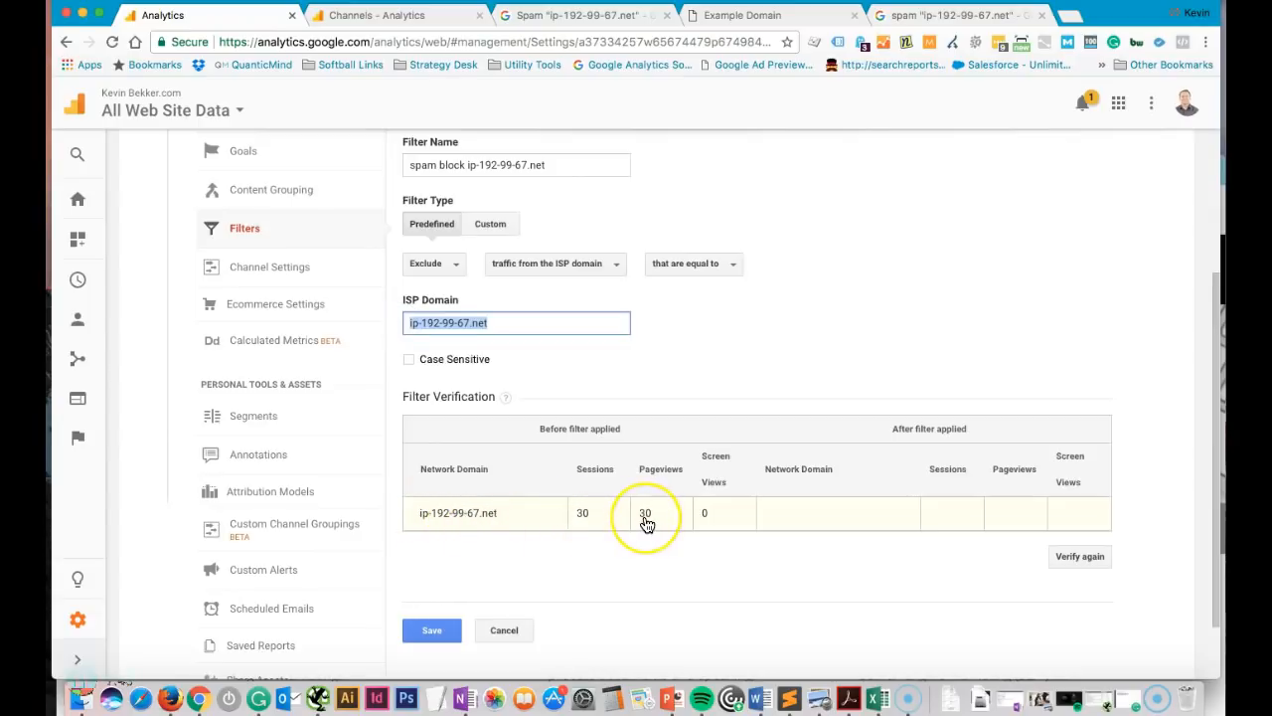
{"action": "left_click", "coordinate": [378, 15]}
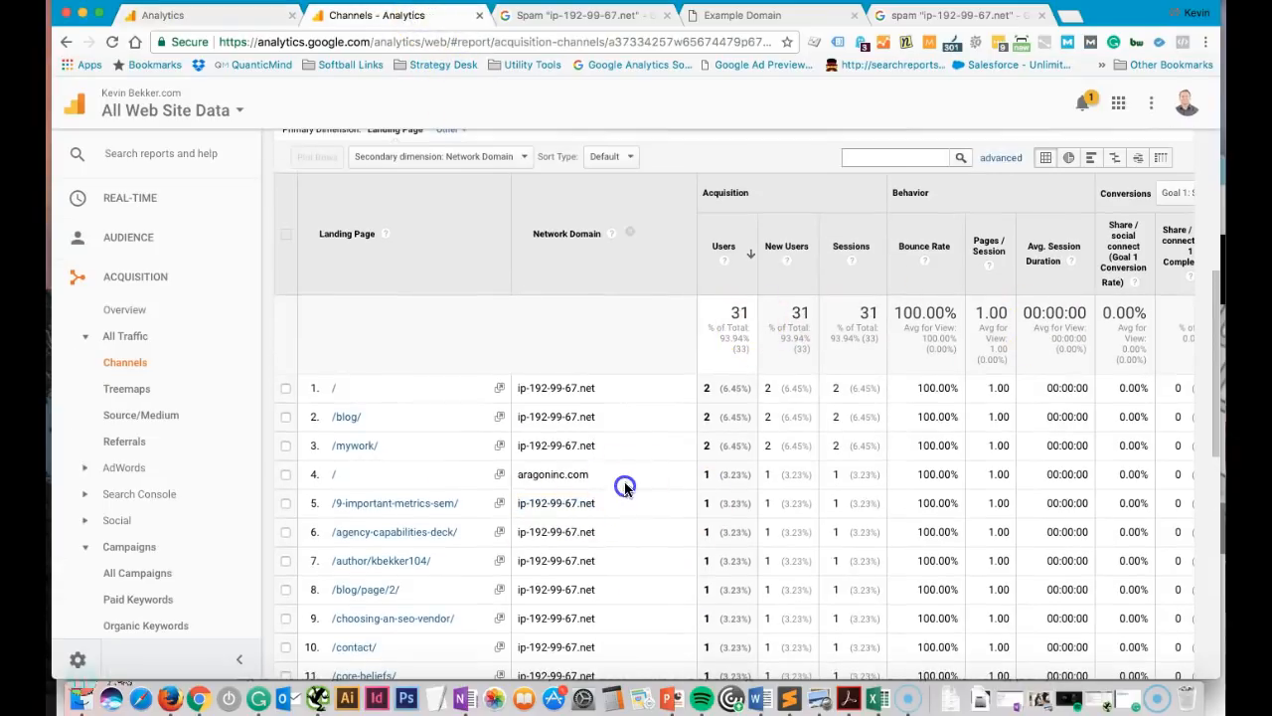
{"action": "double_click", "coordinate": [553, 474]}
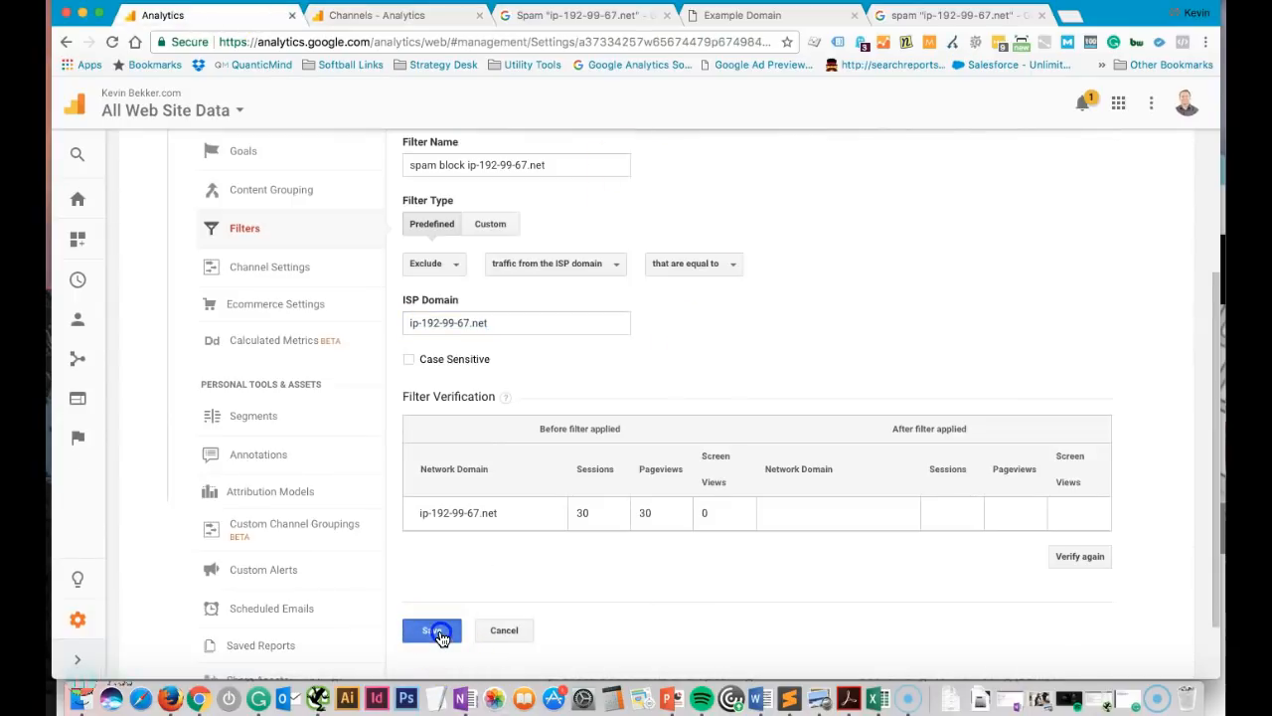
{"action": "left_click", "coordinate": [432, 631]}
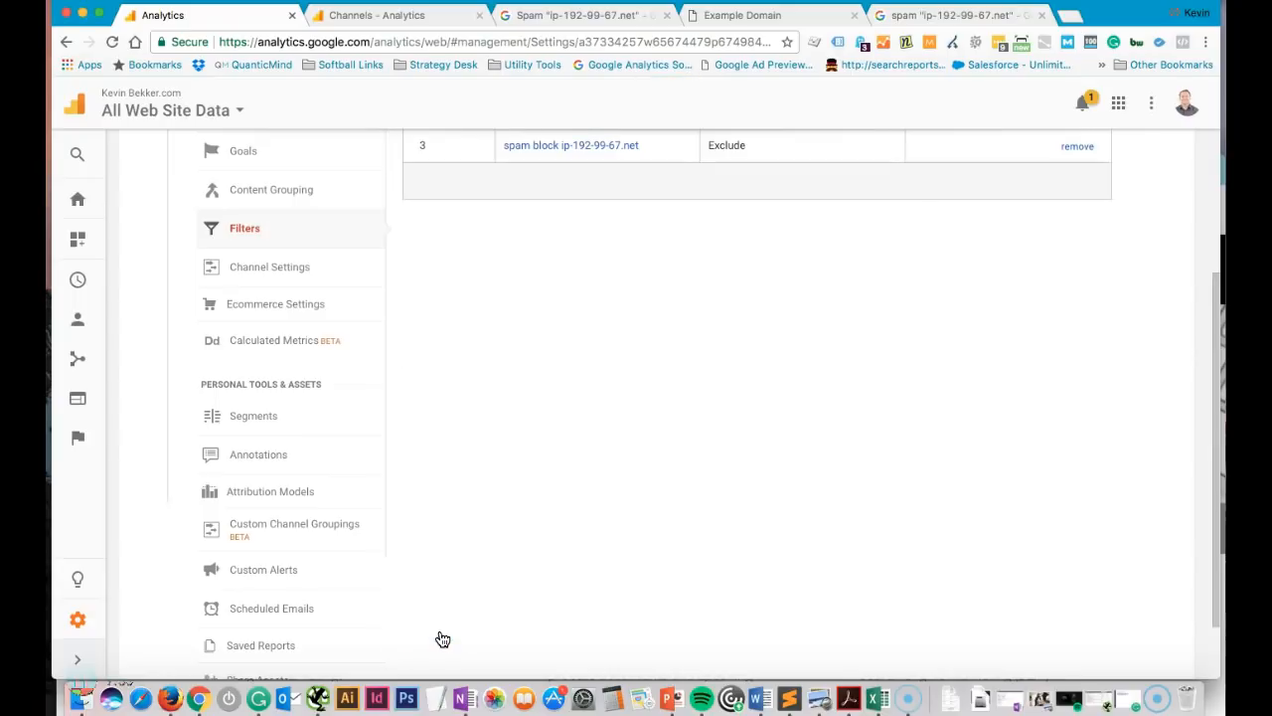